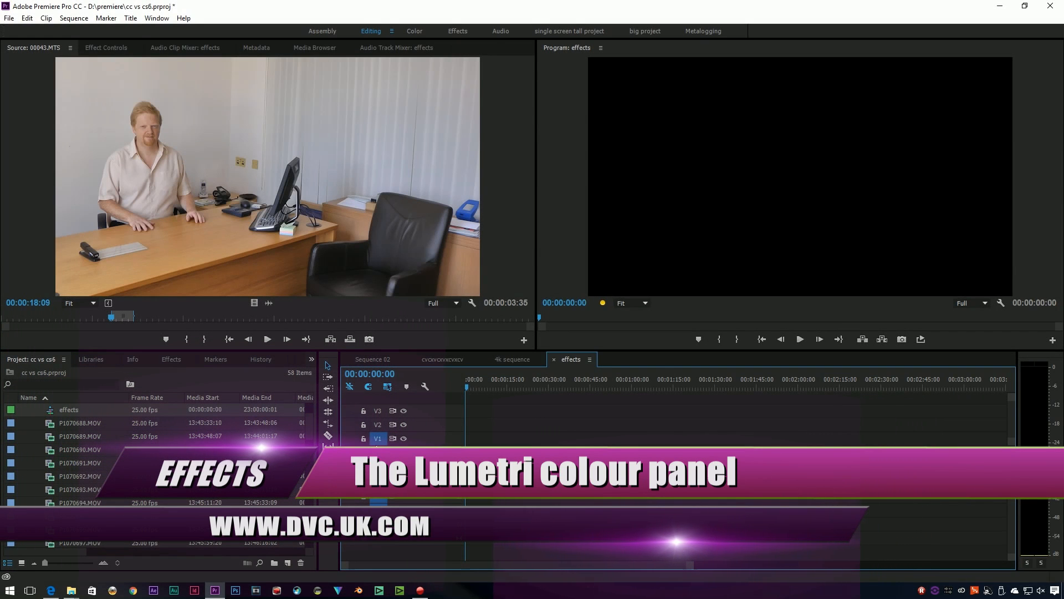
# - Show the Effects library with Audio Effects collapsed and Video Transitions expanded
pyautogui.click(171, 359)
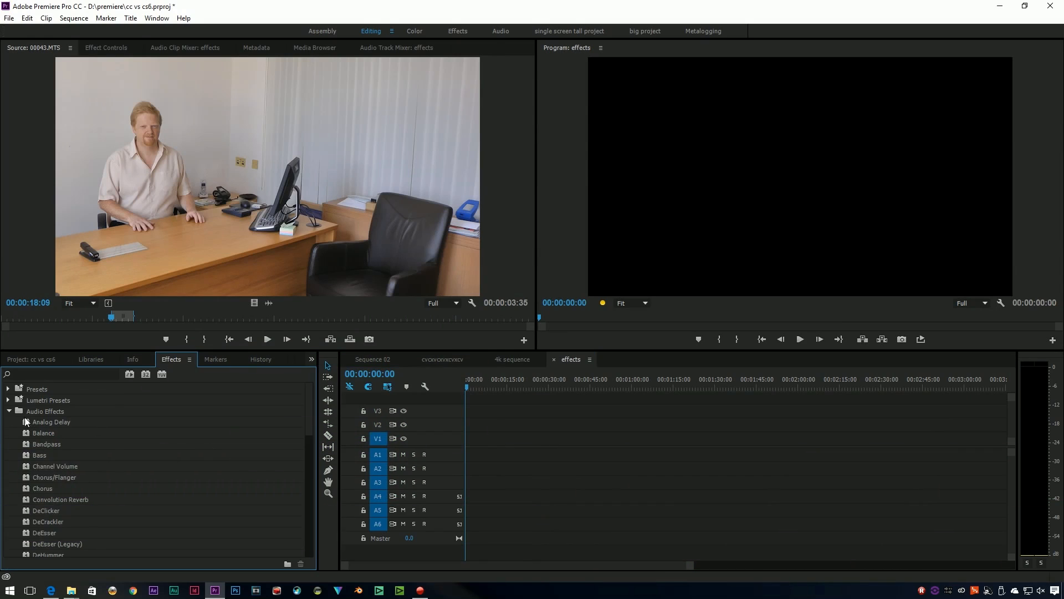
pyautogui.click(7, 410)
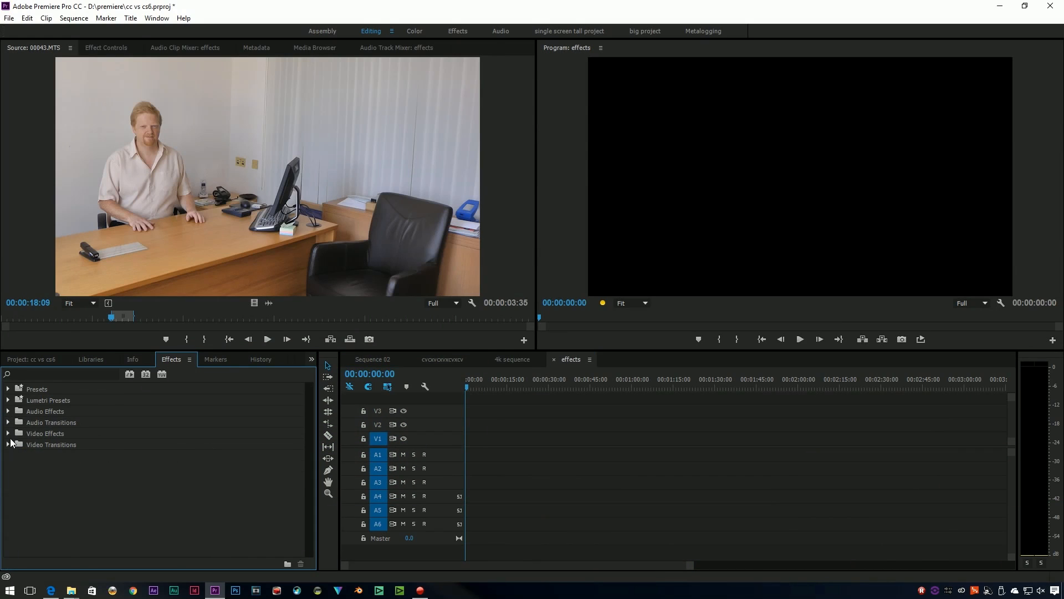
pyautogui.click(7, 444)
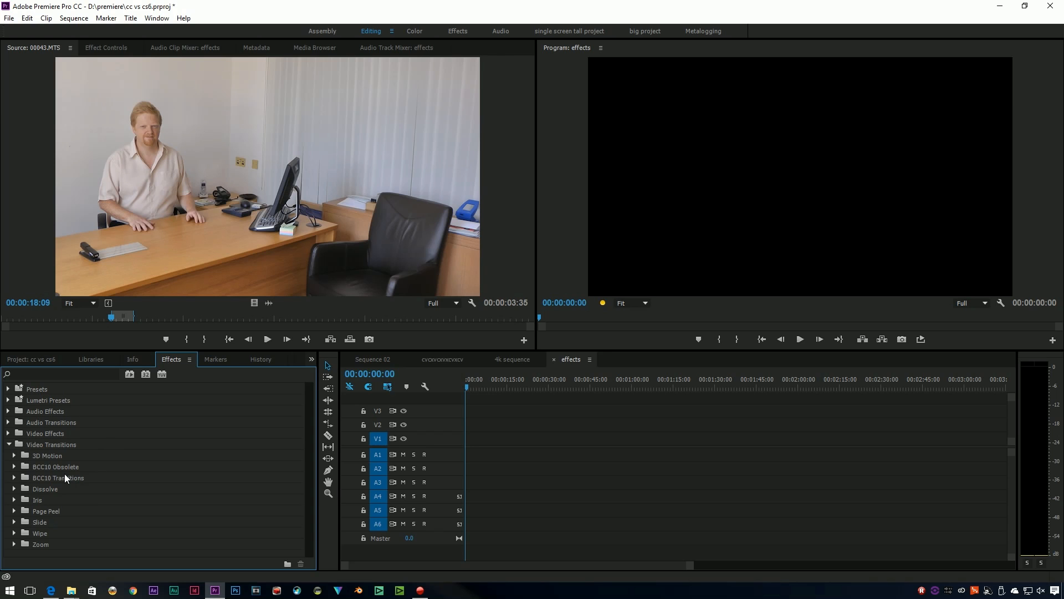
pyautogui.moveTo(52, 499)
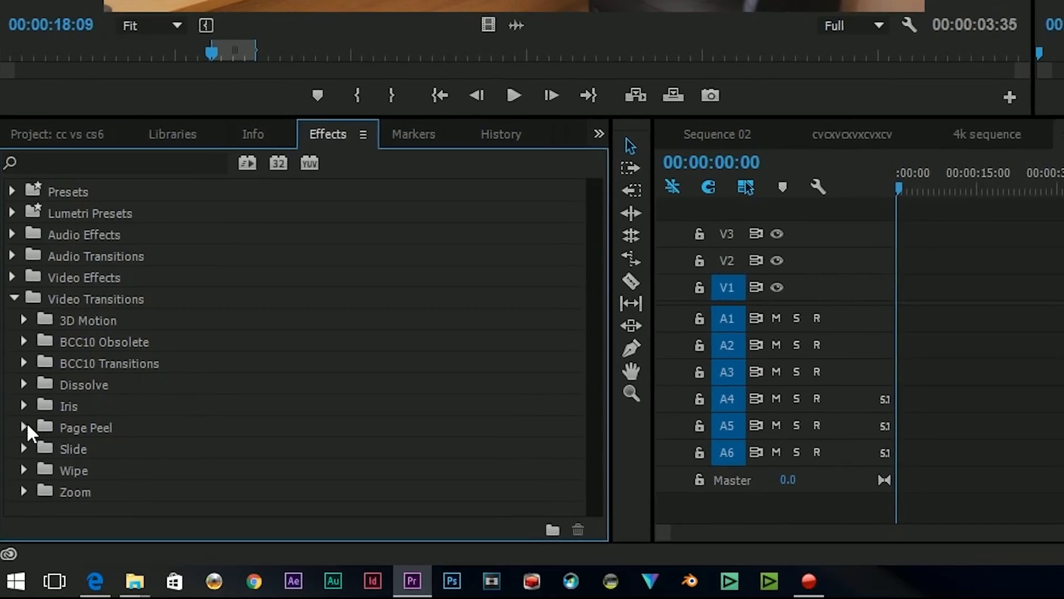
# - Expand the Page Peel and Dissolve transition categories
pyautogui.click(26, 427)
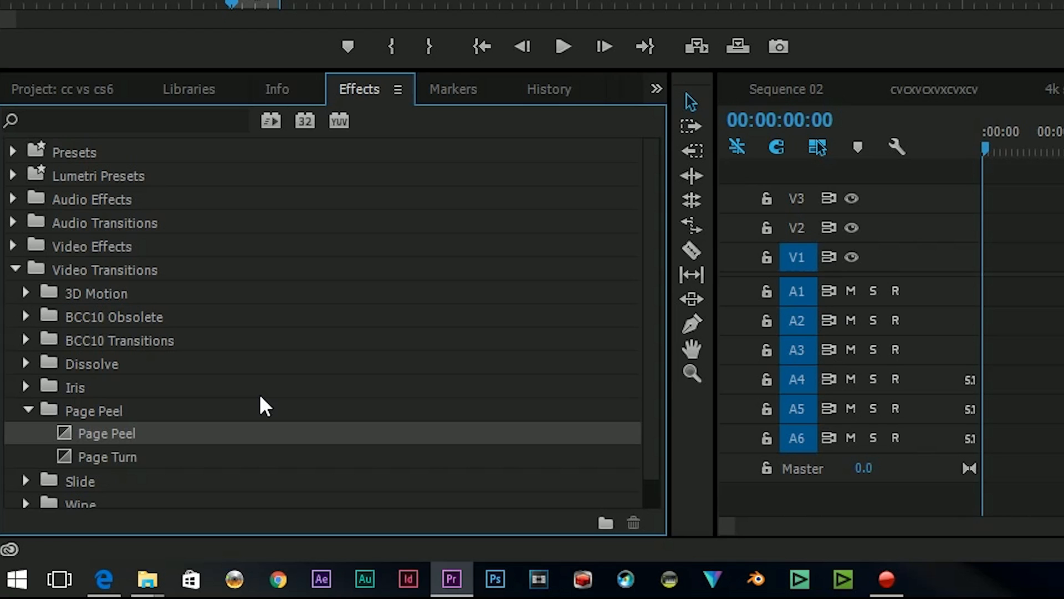
pyautogui.moveTo(52, 377)
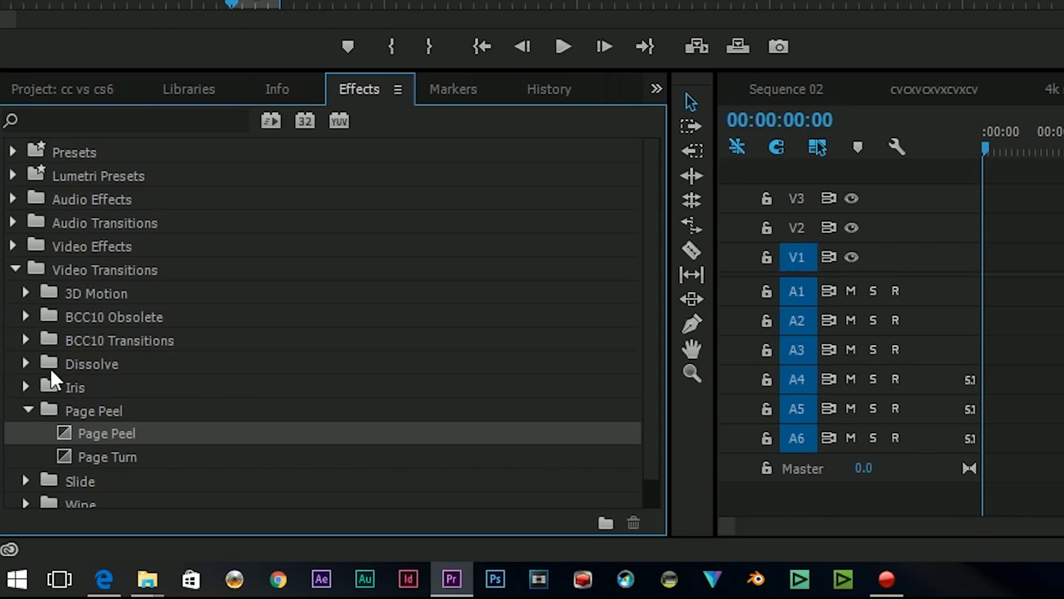
pyautogui.click(26, 364)
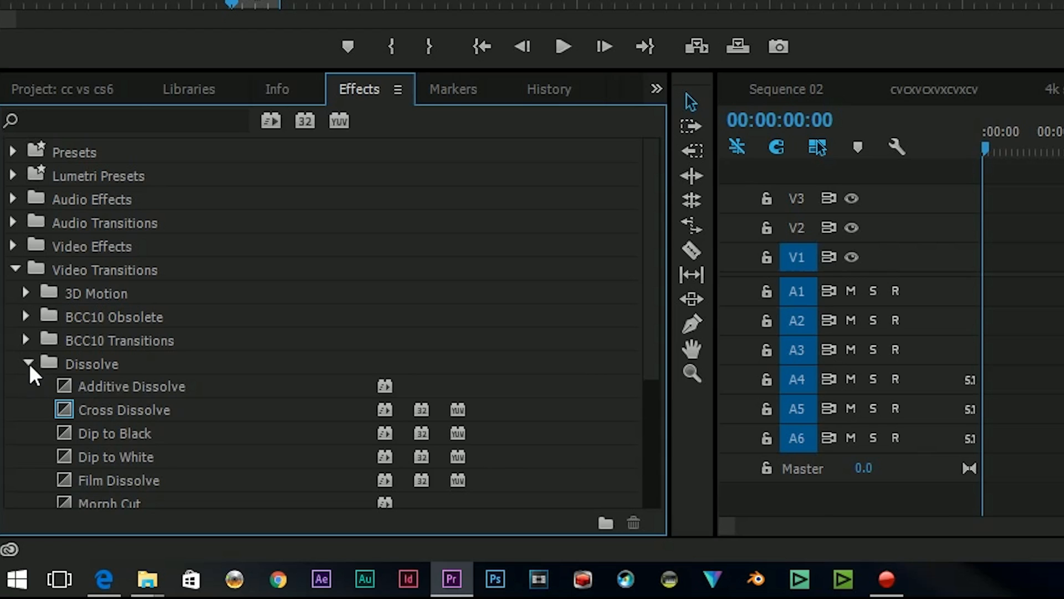
pyautogui.click(29, 363)
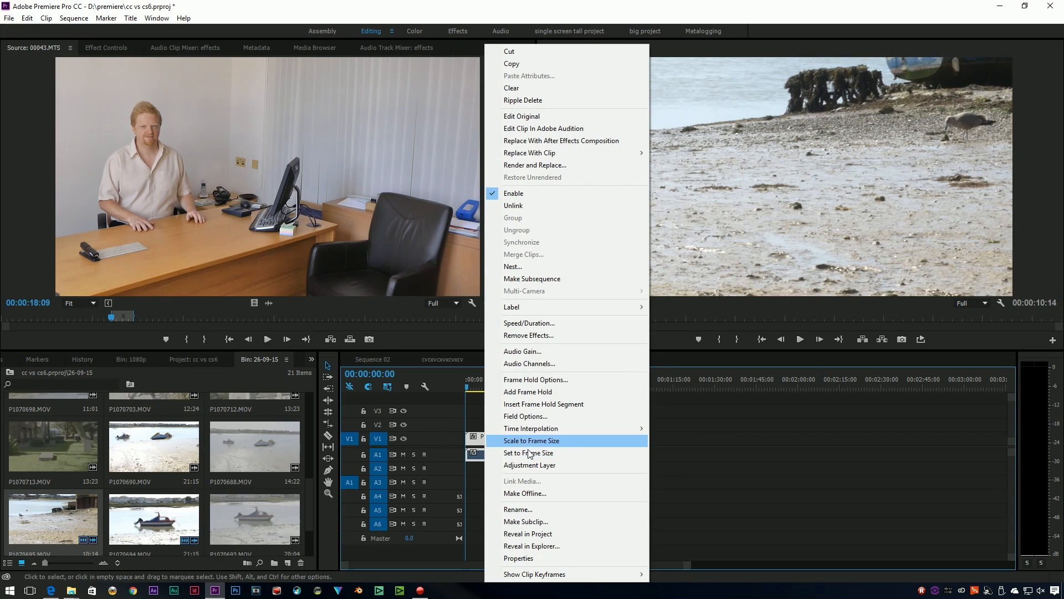
# - Scale the beach clip to frame size, then bring back the Effects library via the panel overflow menu
pyautogui.click(531, 440)
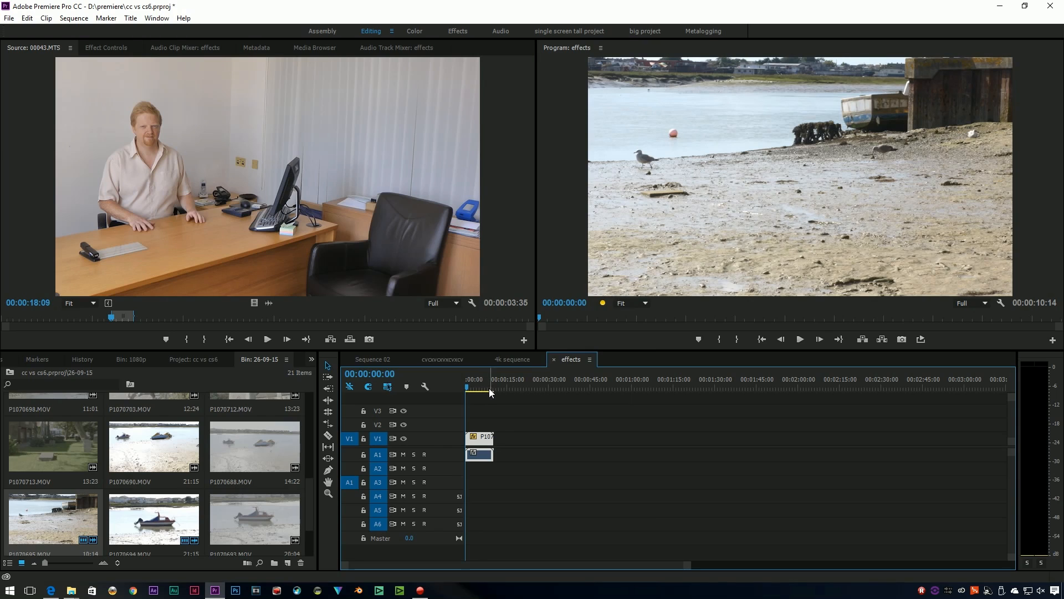
pyautogui.click(479, 379)
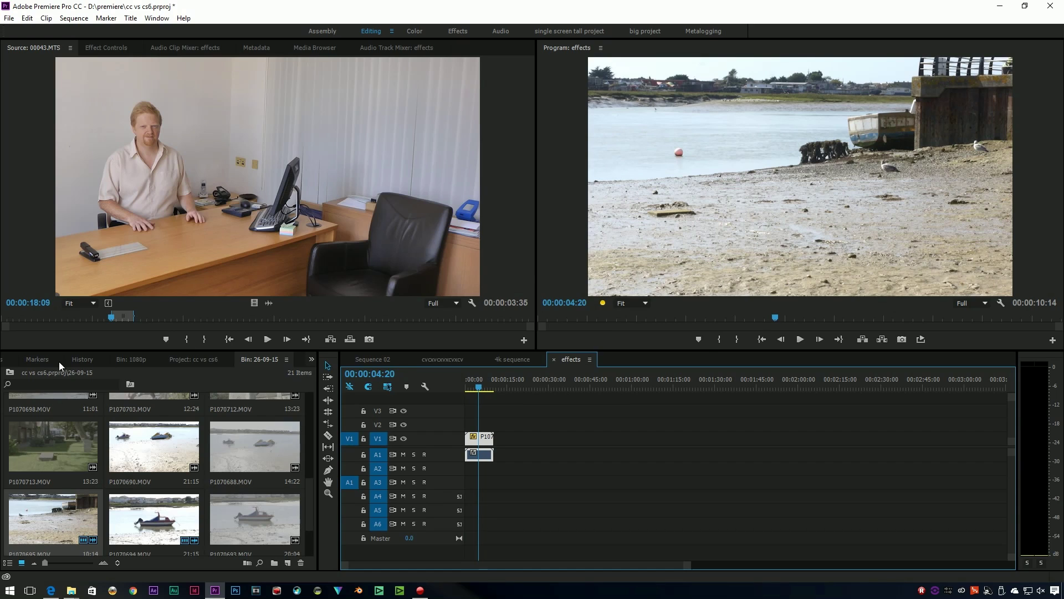
pyautogui.click(312, 359)
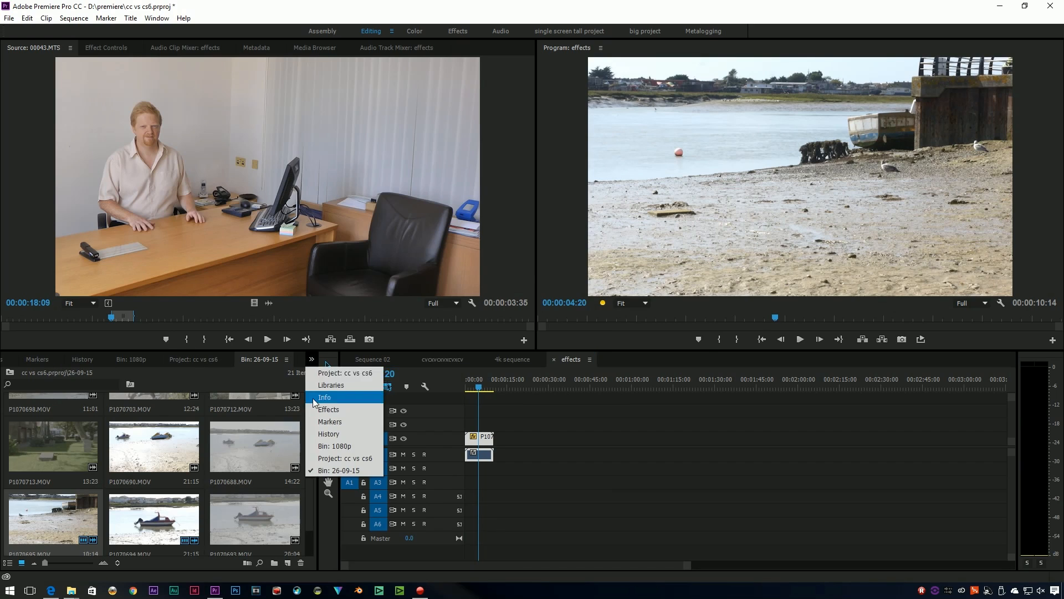
pyautogui.click(324, 410)
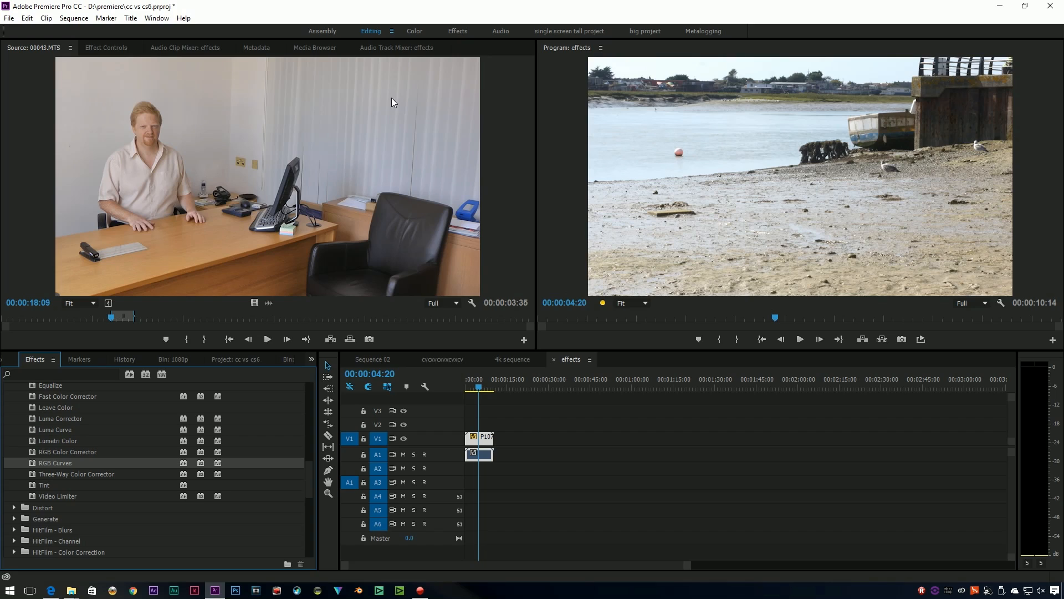
pyautogui.moveTo(388, 119)
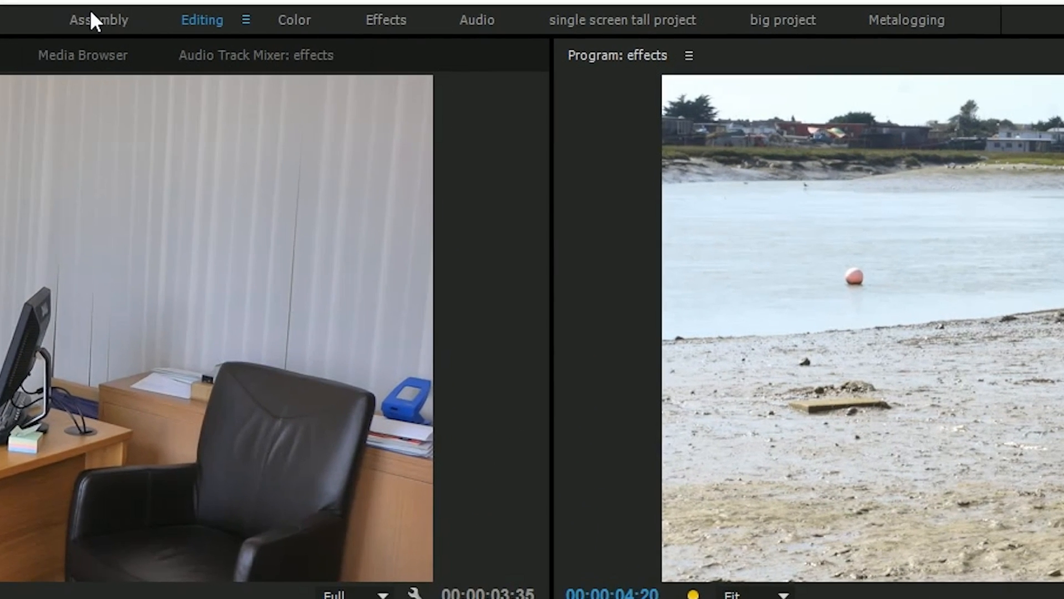
pyautogui.moveTo(462, 35)
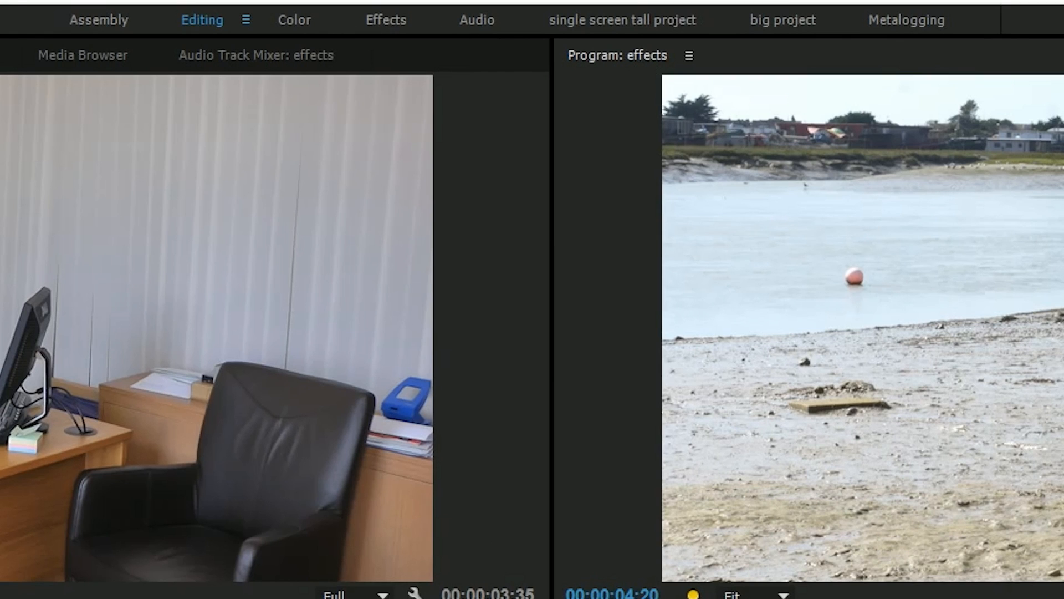
# - Switch from the Editing workspace to the 'single screen tall project' workspace
pyautogui.click(158, 29)
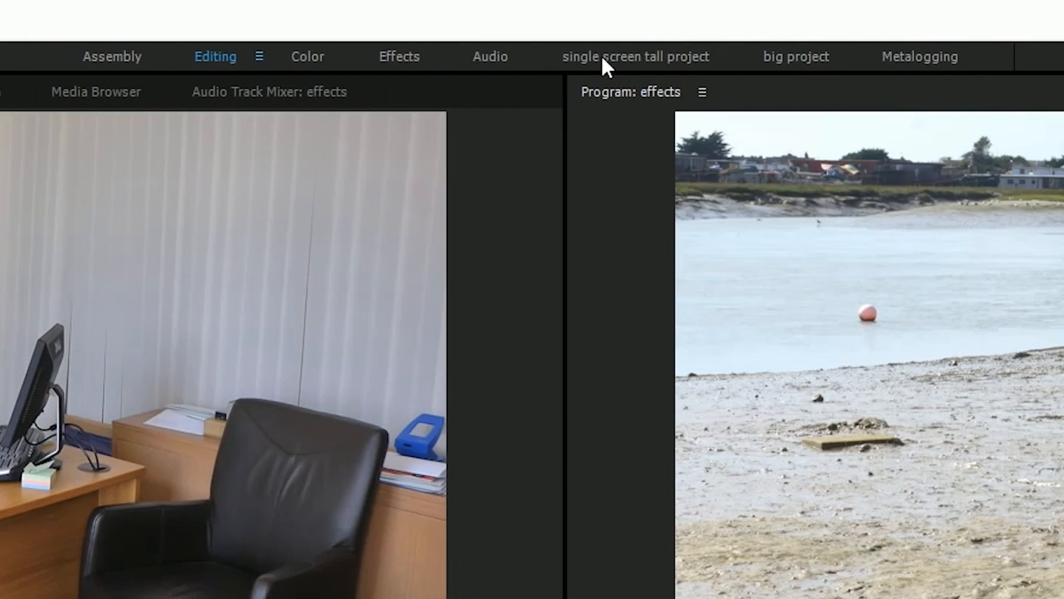
pyautogui.moveTo(655, 67)
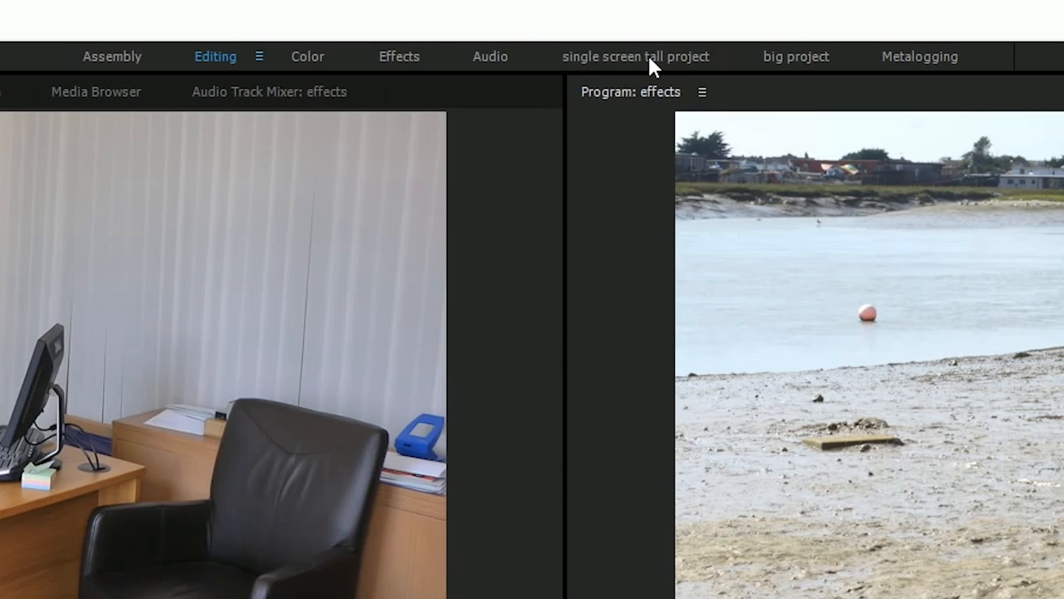
pyautogui.click(636, 56)
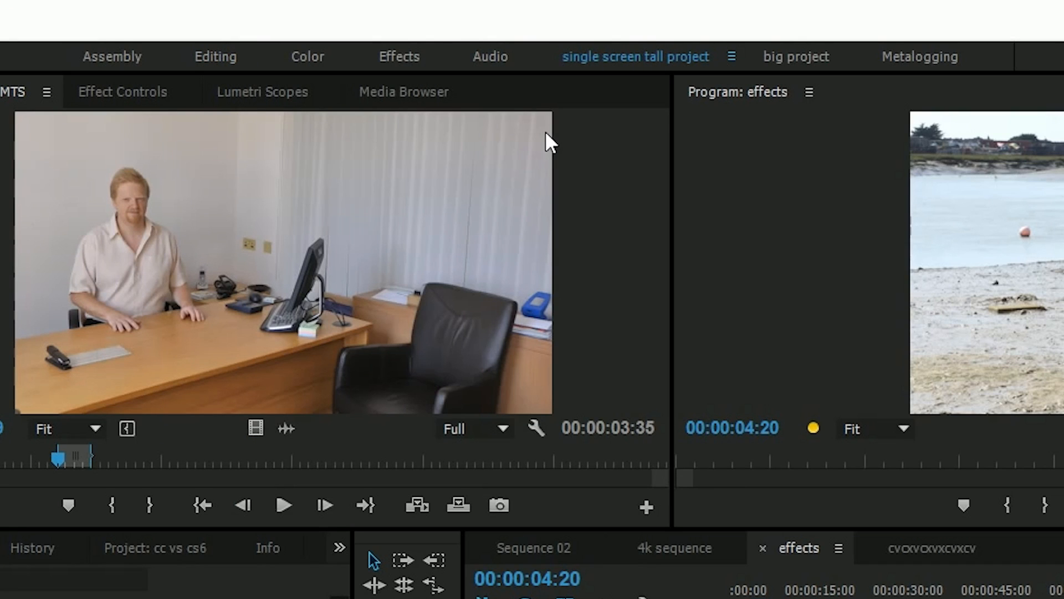
pyautogui.moveTo(299, 66)
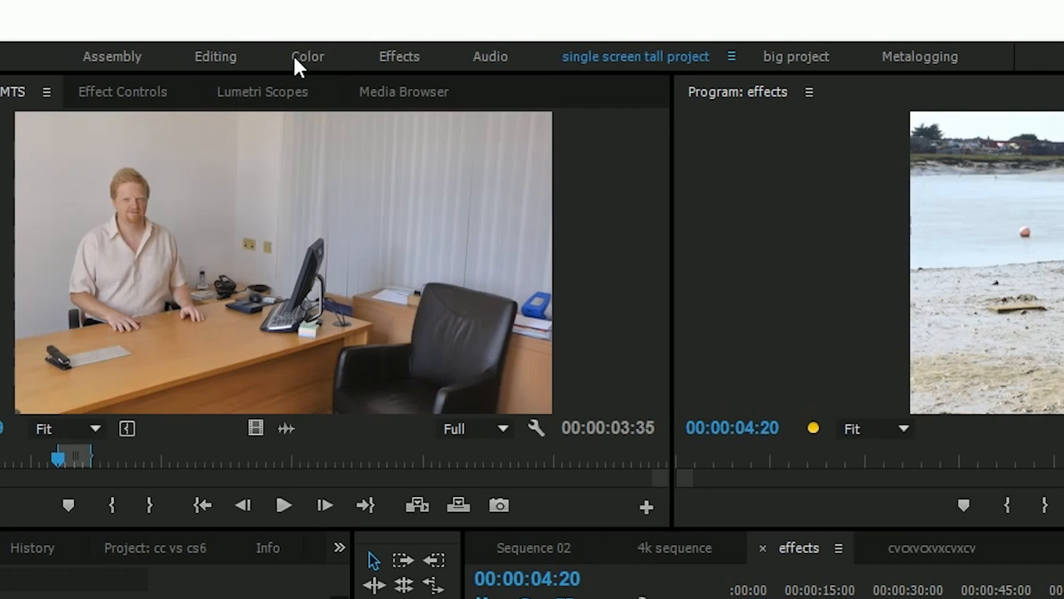
# - Switch to the Color workspace with Lumetri Scopes and Lumetri Color for the beach clip
pyautogui.click(306, 57)
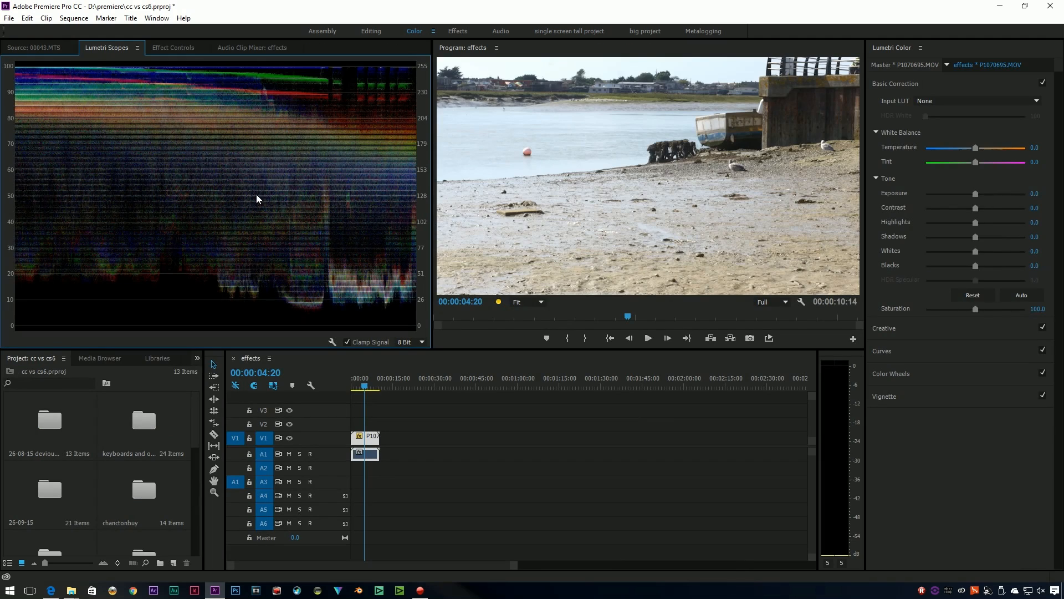
pyautogui.moveTo(248, 244)
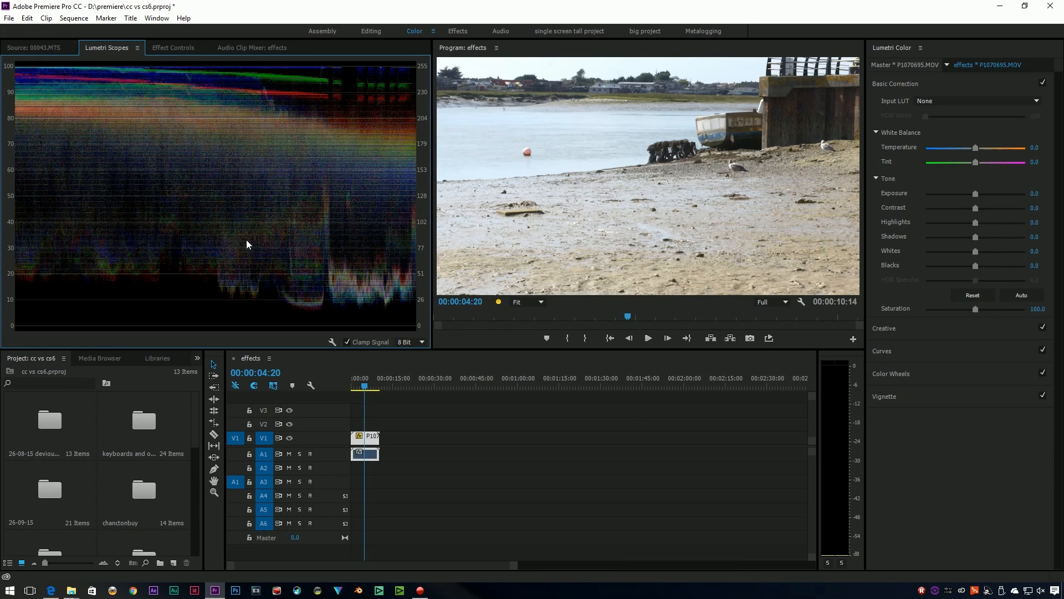
pyautogui.moveTo(309, 300)
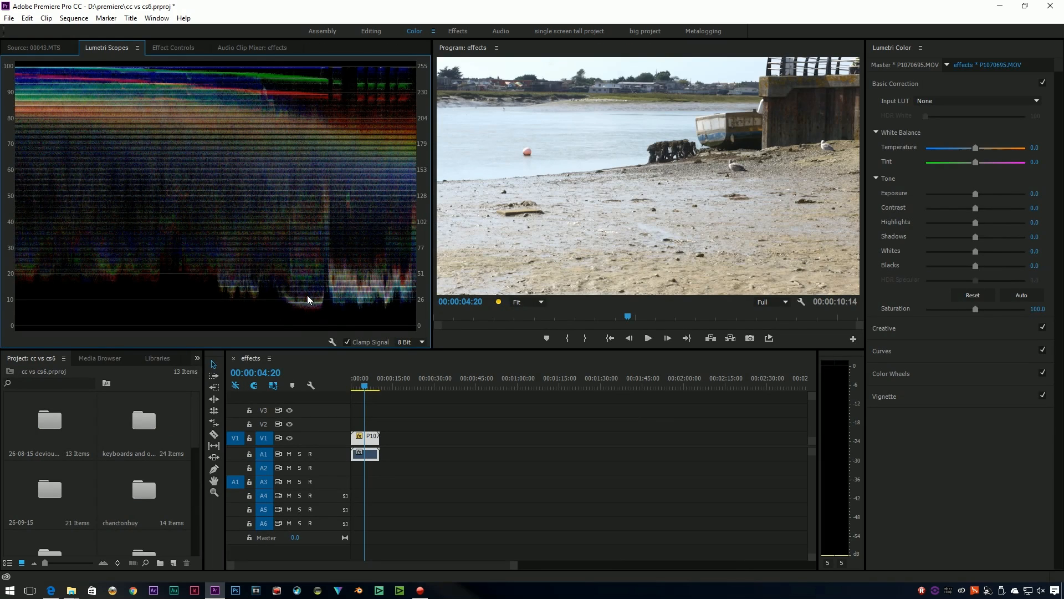
pyautogui.moveTo(346, 241)
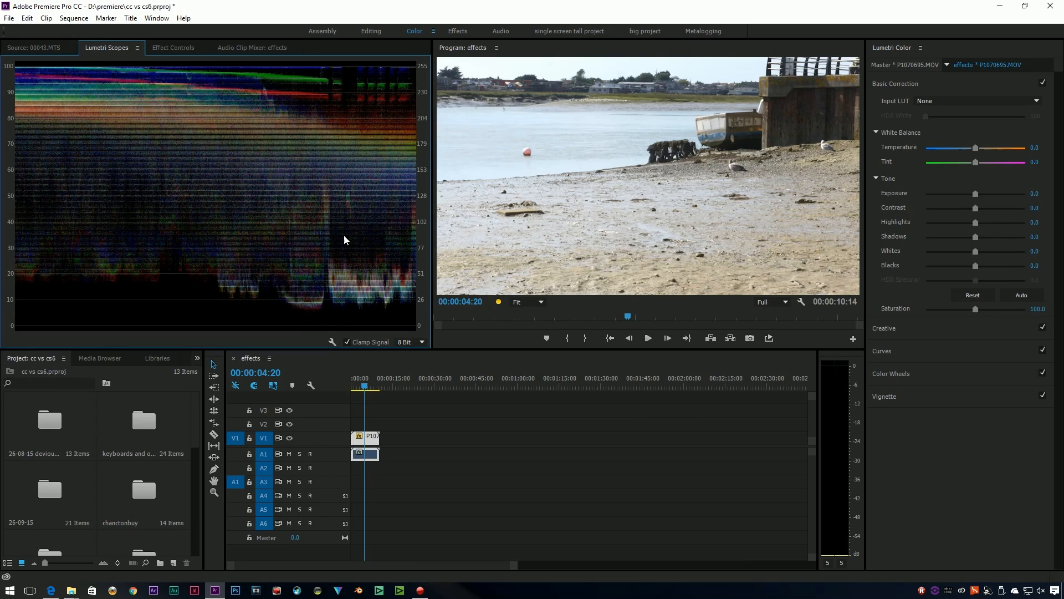
pyautogui.moveTo(202, 182)
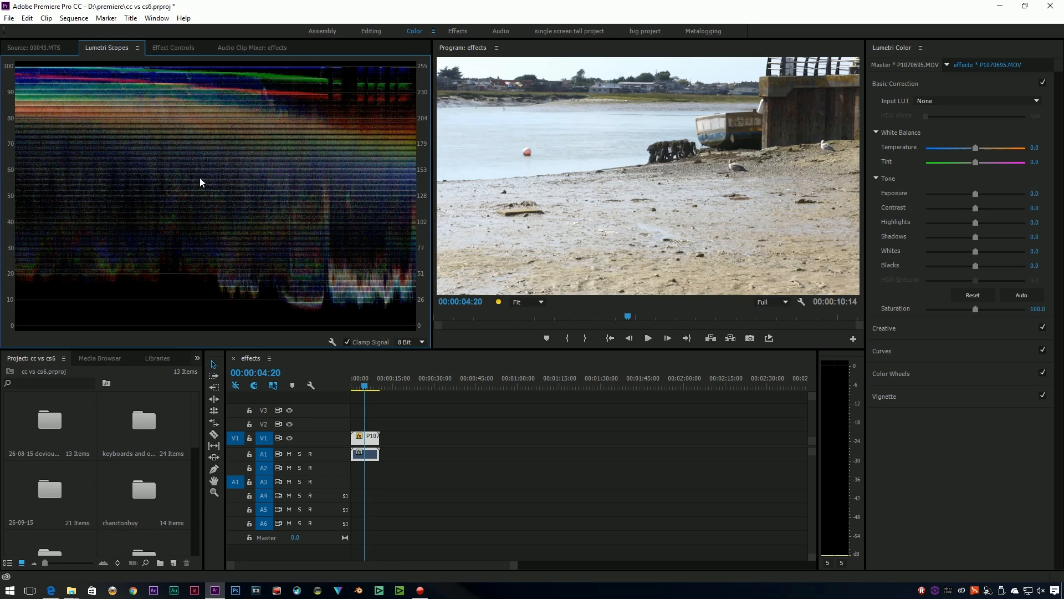
pyautogui.moveTo(604, 173)
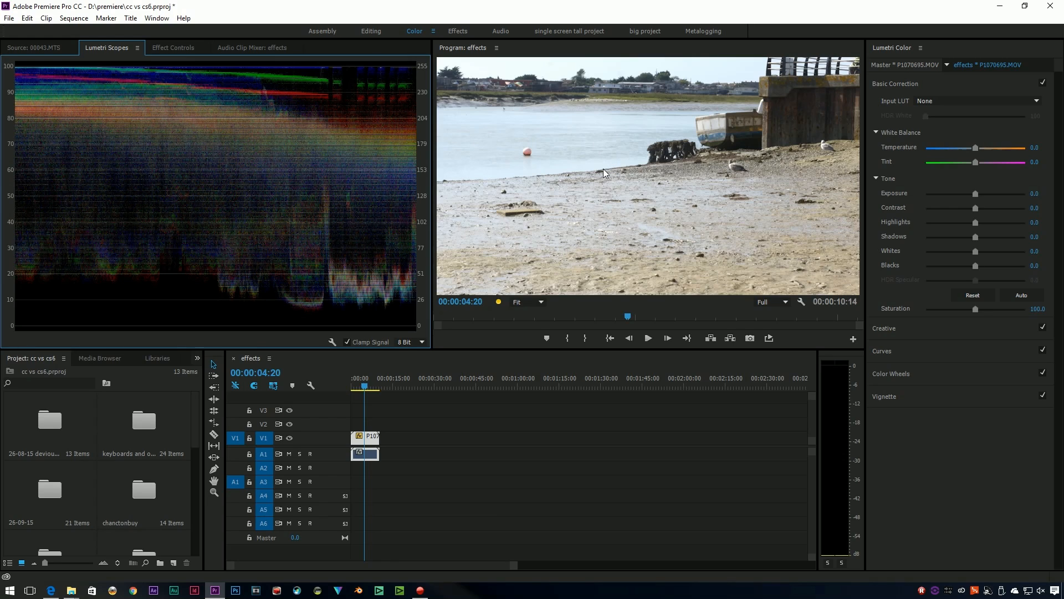
pyautogui.moveTo(961, 158)
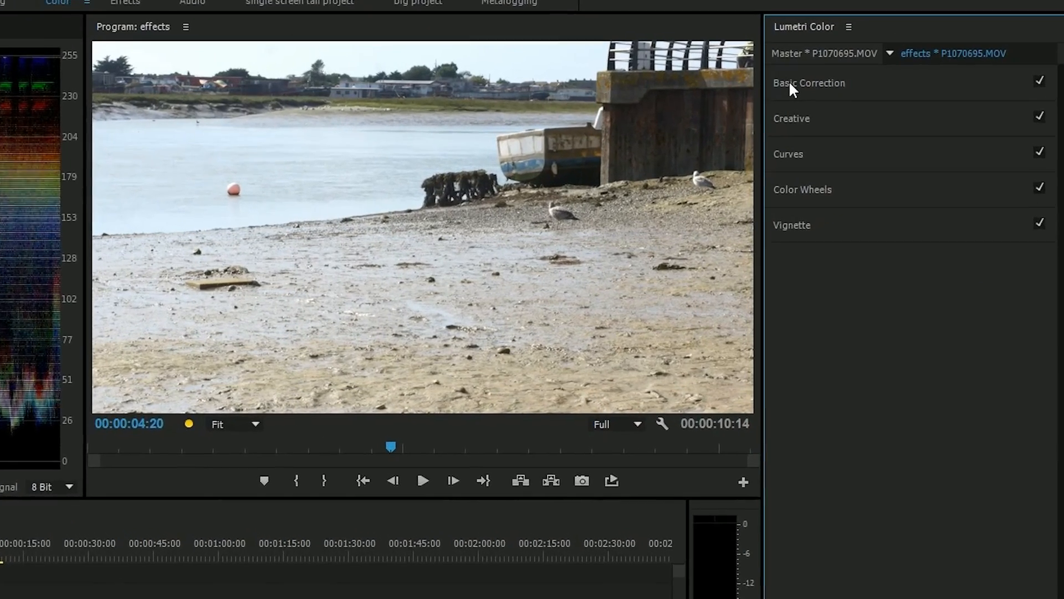
# - Expand the Creative section of Lumetri Color and scroll down to the lower sections
pyautogui.click(809, 83)
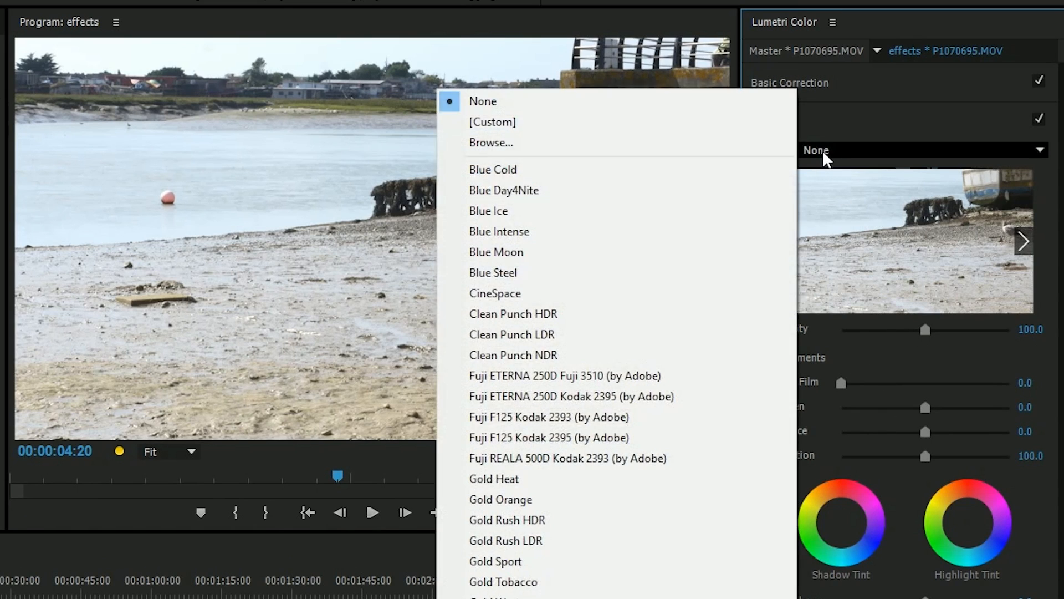
pyautogui.click(483, 101)
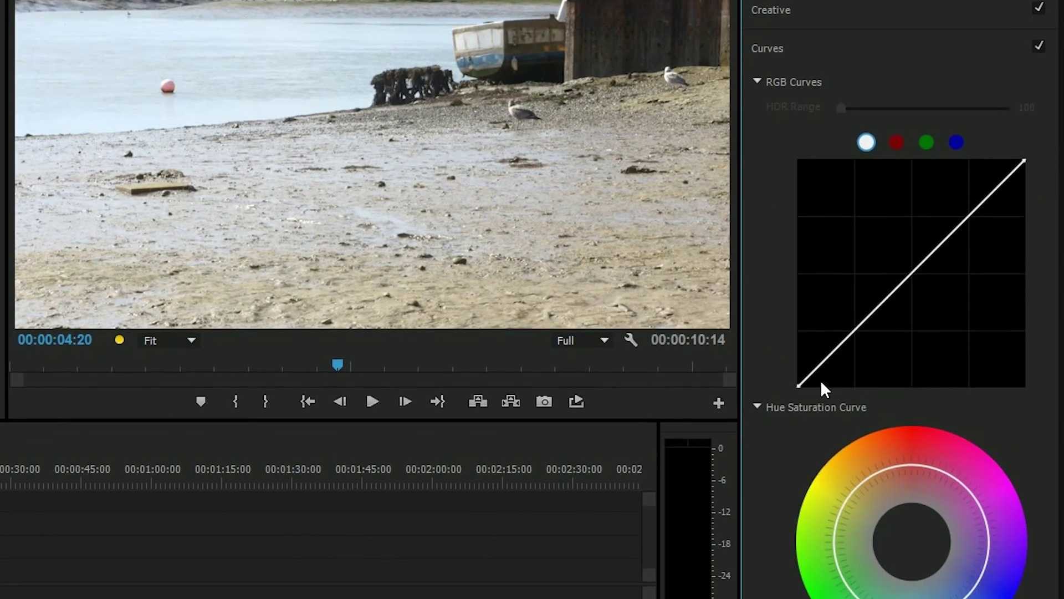
pyautogui.scroll(-3)
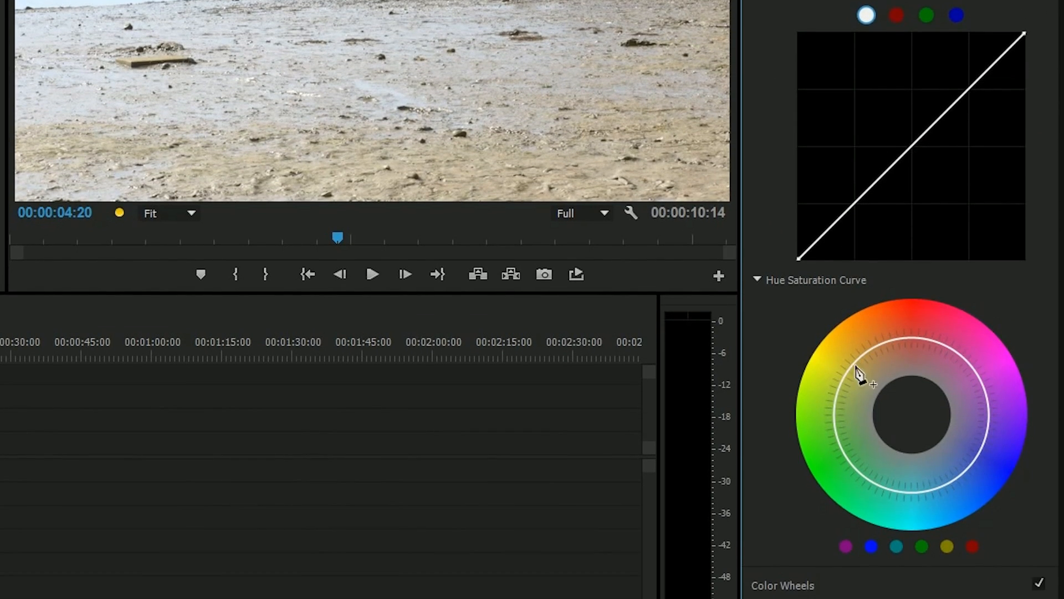
pyautogui.moveTo(963, 342)
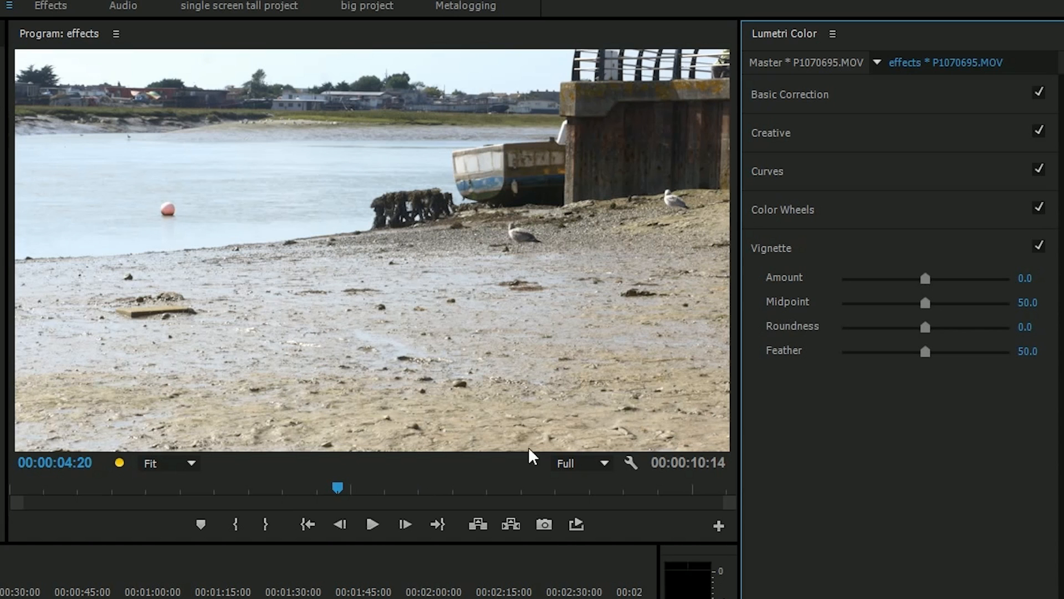
pyautogui.moveTo(923, 278); pyautogui.dragTo(971, 278)
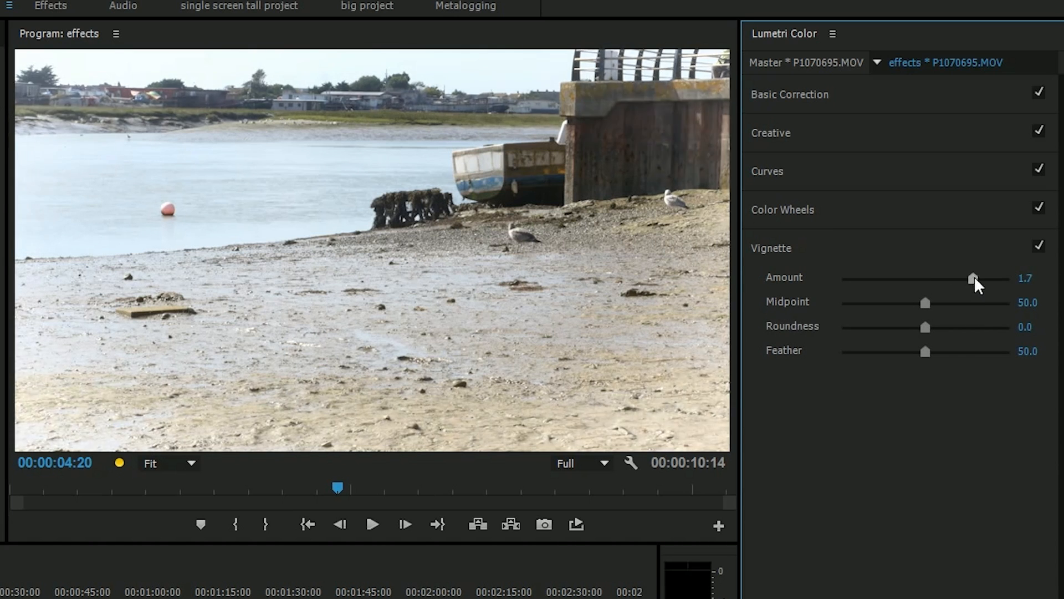
pyautogui.moveTo(972, 279); pyautogui.dragTo(864, 278)
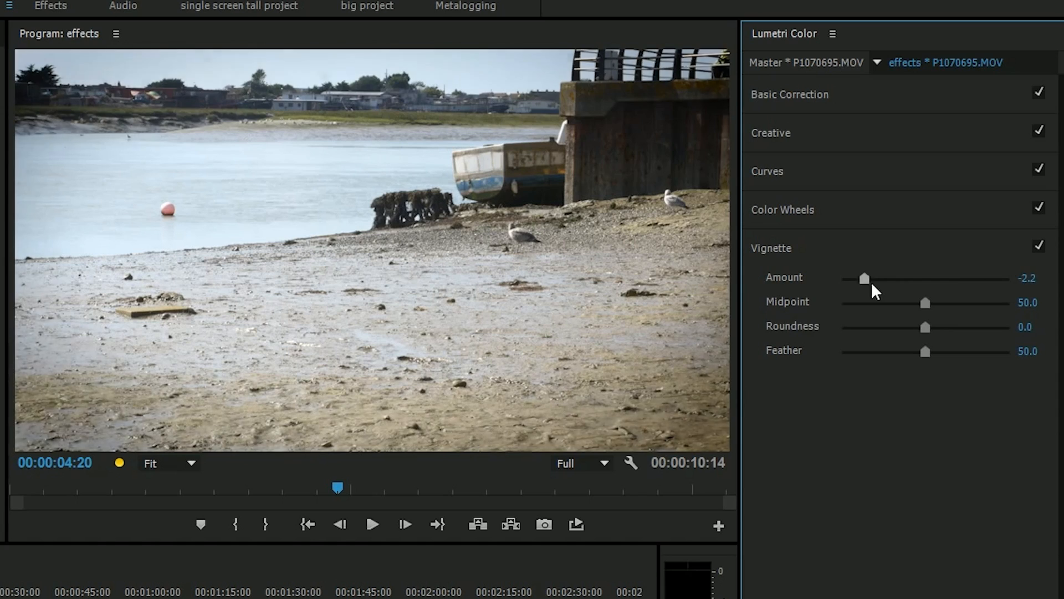
pyautogui.moveTo(865, 278); pyautogui.dragTo(879, 278)
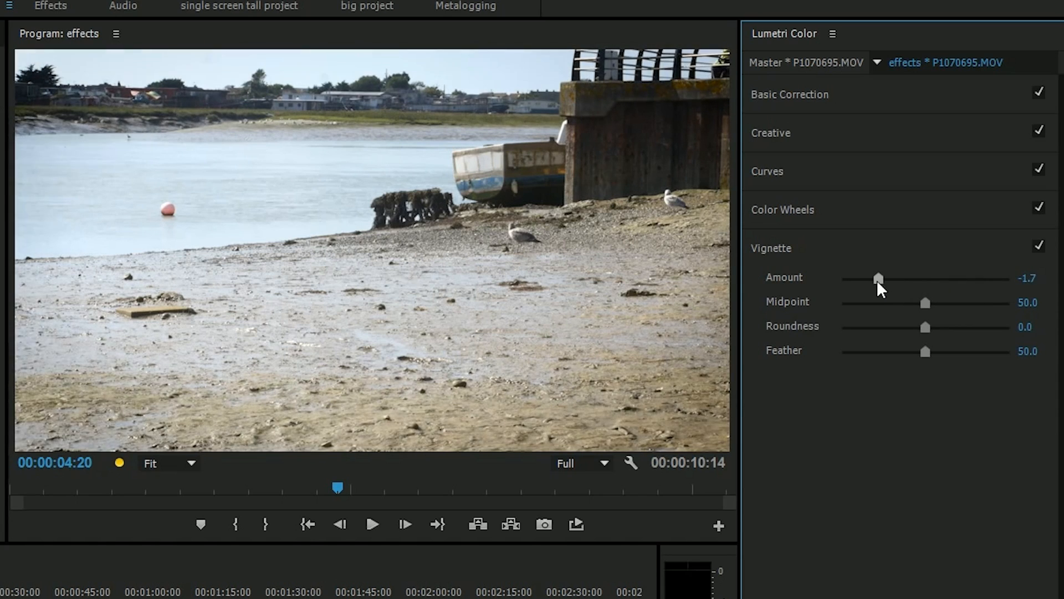
pyautogui.moveTo(878, 279); pyautogui.dragTo(864, 279)
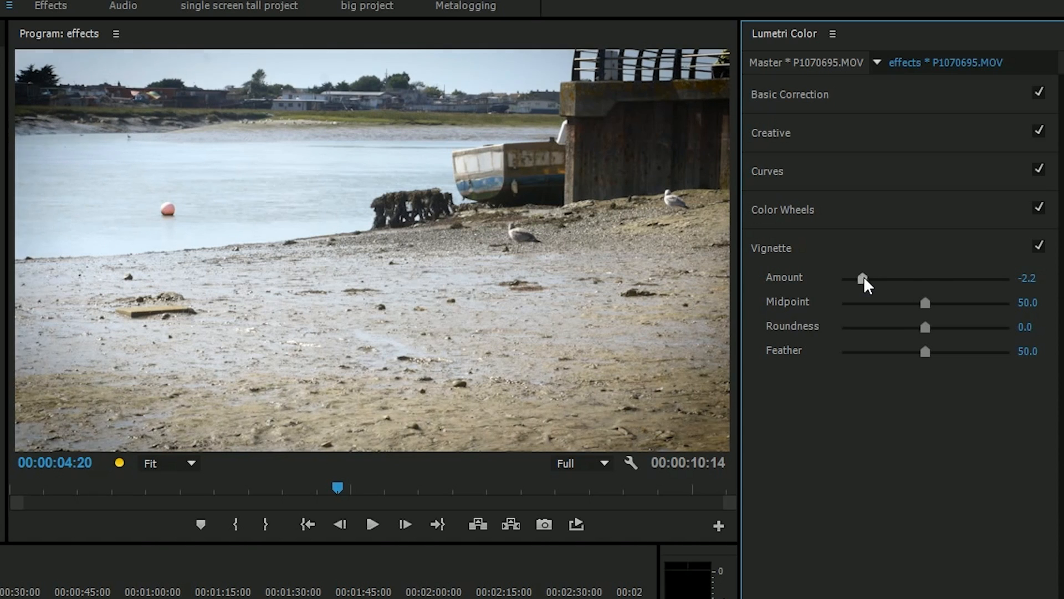
pyautogui.moveTo(864, 278); pyautogui.dragTo(856, 278)
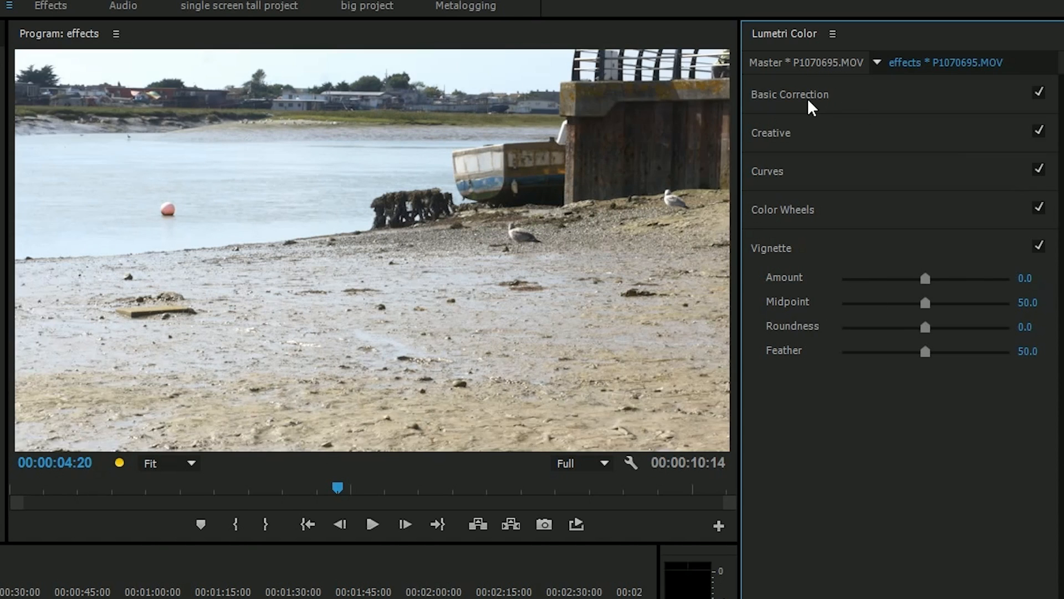
# - In Basic Correction, warm the temperature to about 15.6, add exposure and pull the highlights down
pyautogui.click(789, 95)
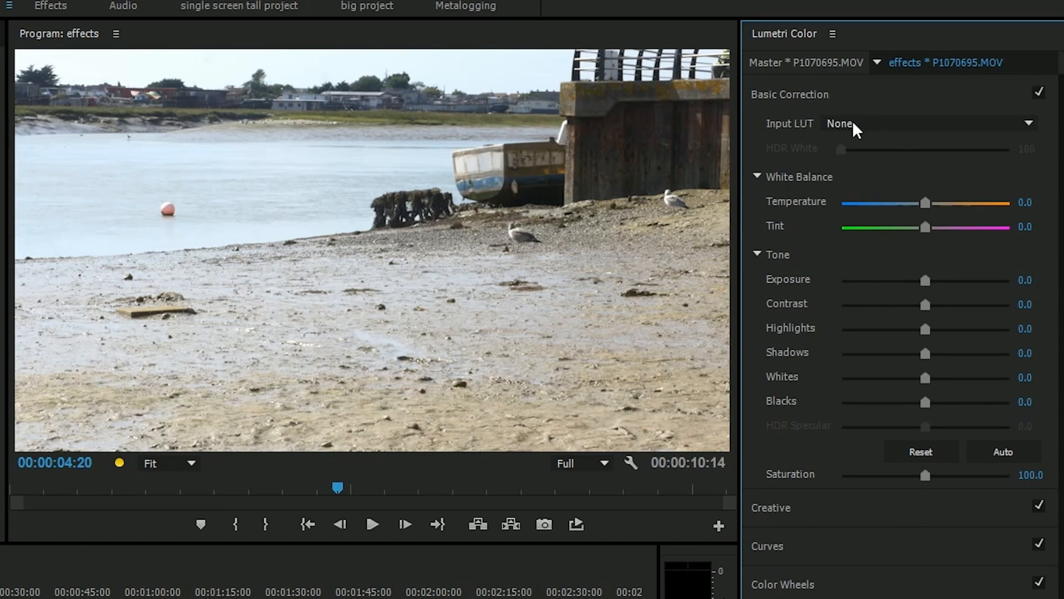
pyautogui.moveTo(814, 347)
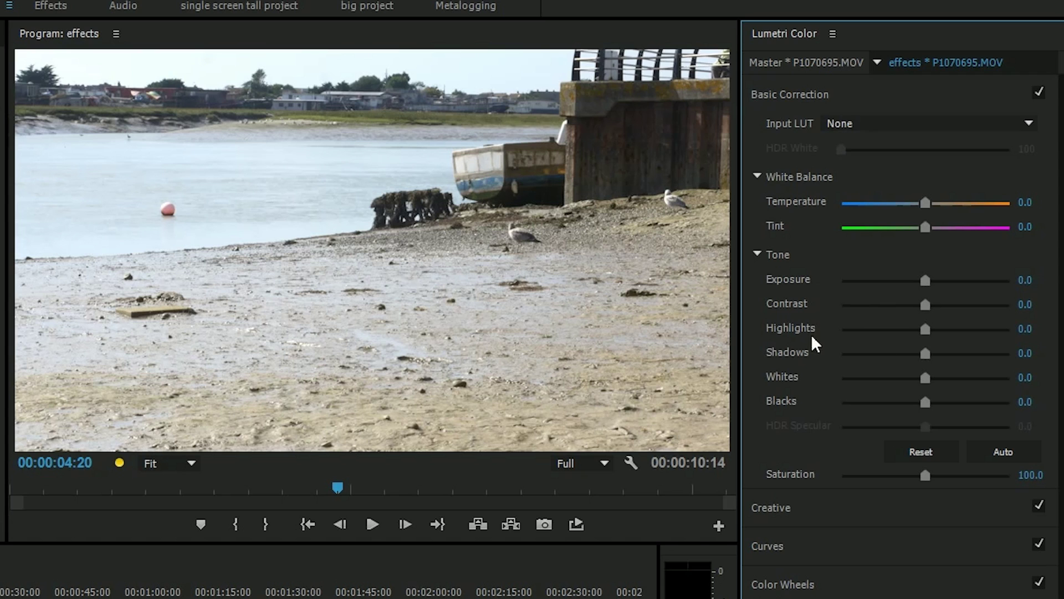
pyautogui.moveTo(922, 208)
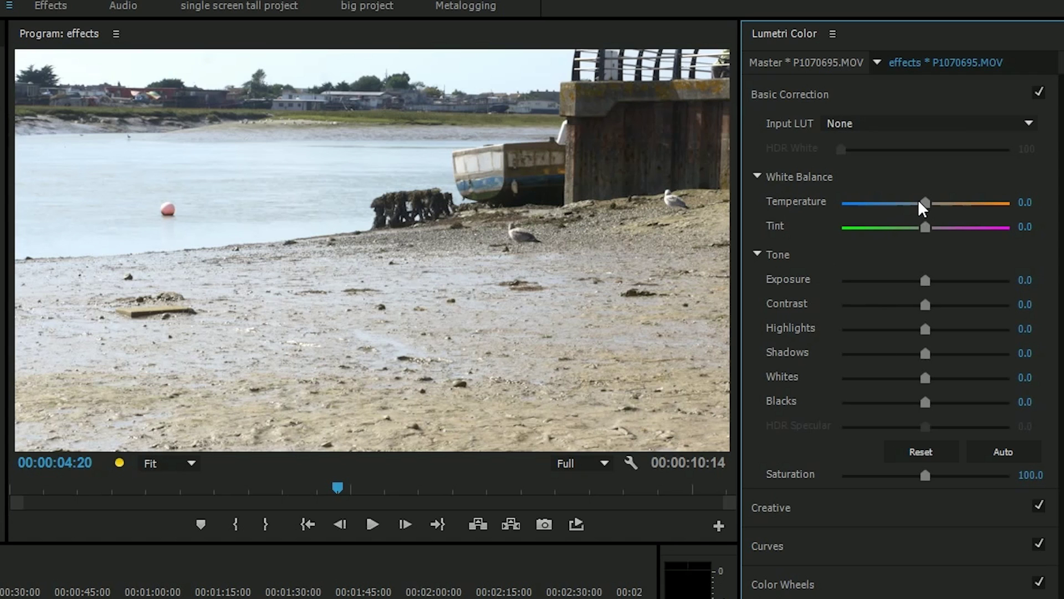
pyautogui.moveTo(925, 202); pyautogui.dragTo(949, 202)
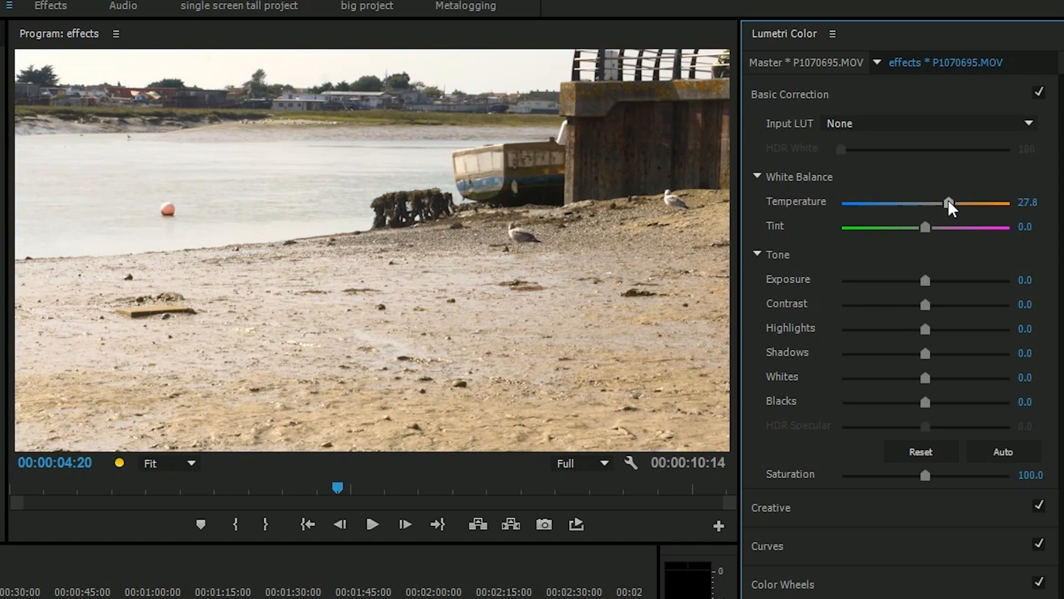
pyautogui.moveTo(950, 202); pyautogui.dragTo(941, 203)
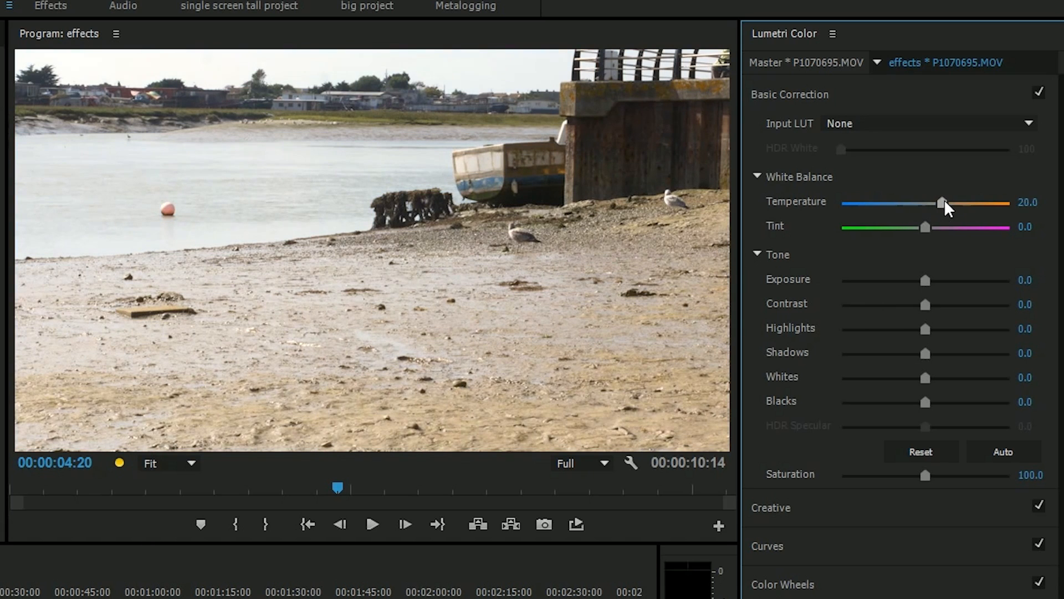
pyautogui.moveTo(925, 227); pyautogui.dragTo(953, 227)
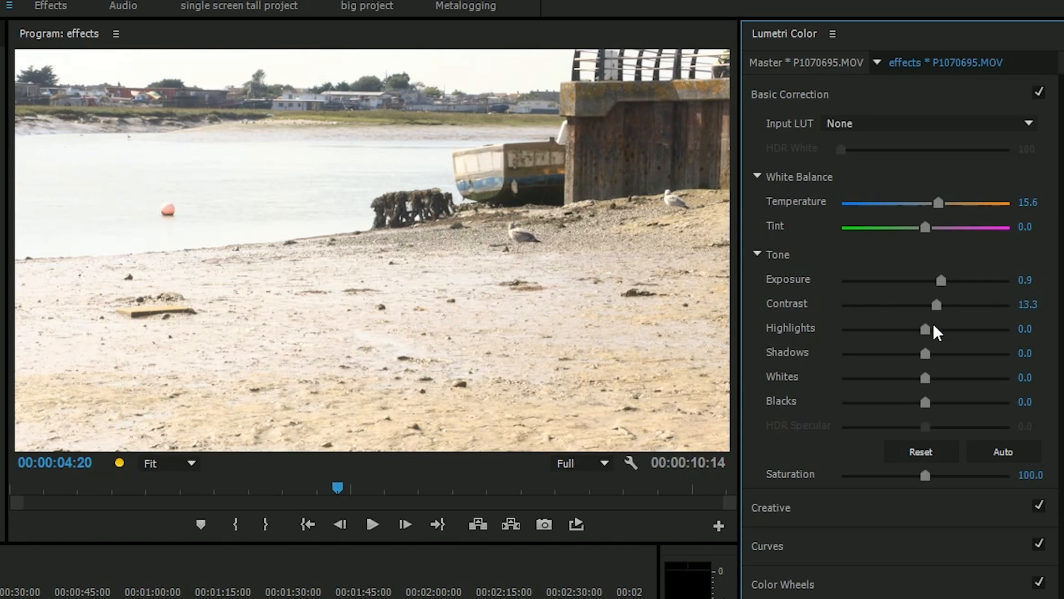
pyautogui.moveTo(923, 329); pyautogui.dragTo(927, 329)
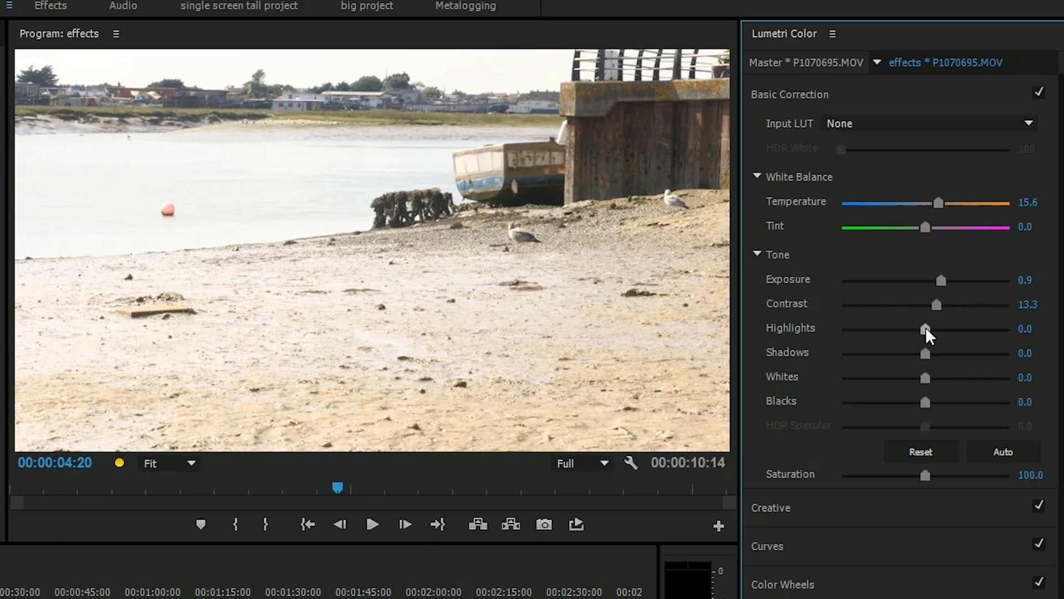
pyautogui.moveTo(926, 328); pyautogui.dragTo(916, 329)
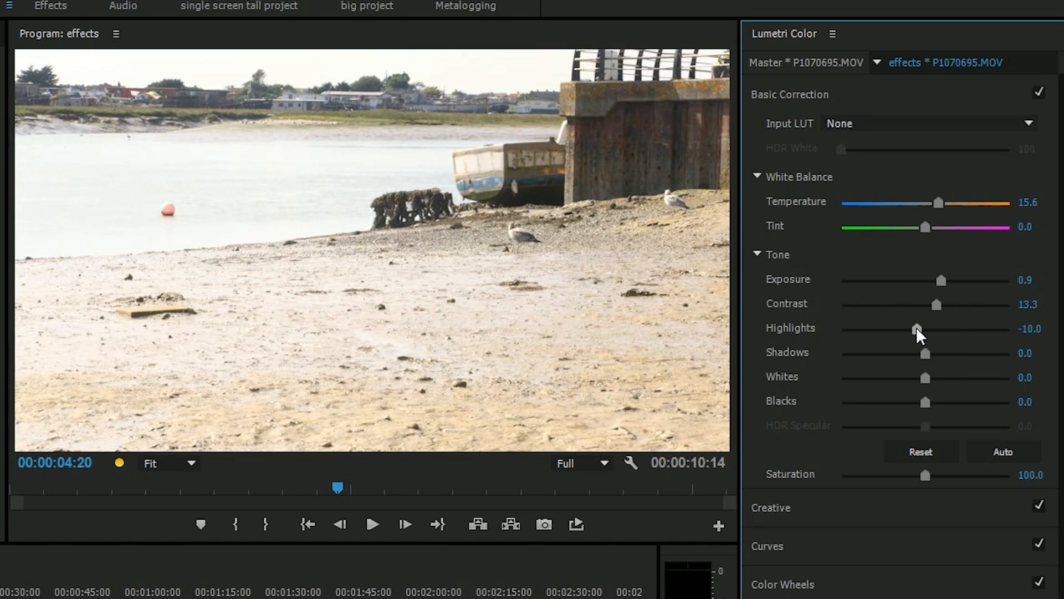
pyautogui.moveTo(916, 329); pyautogui.dragTo(911, 328)
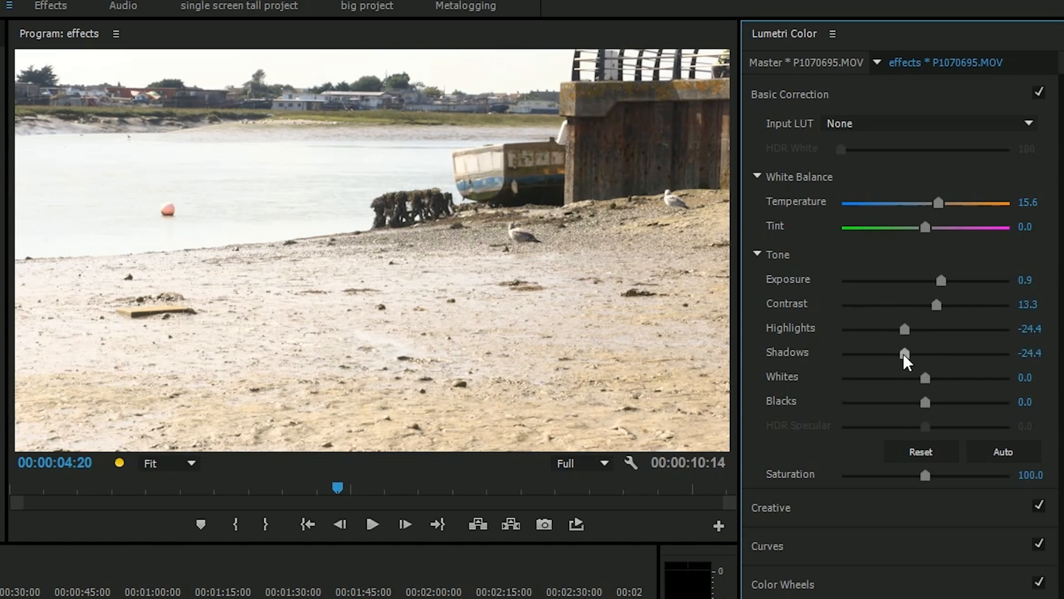
# - Experiment with the shadows, lifting them to about 58.9, and deepen the blacks
pyautogui.moveTo(905, 352); pyautogui.dragTo(902, 353)
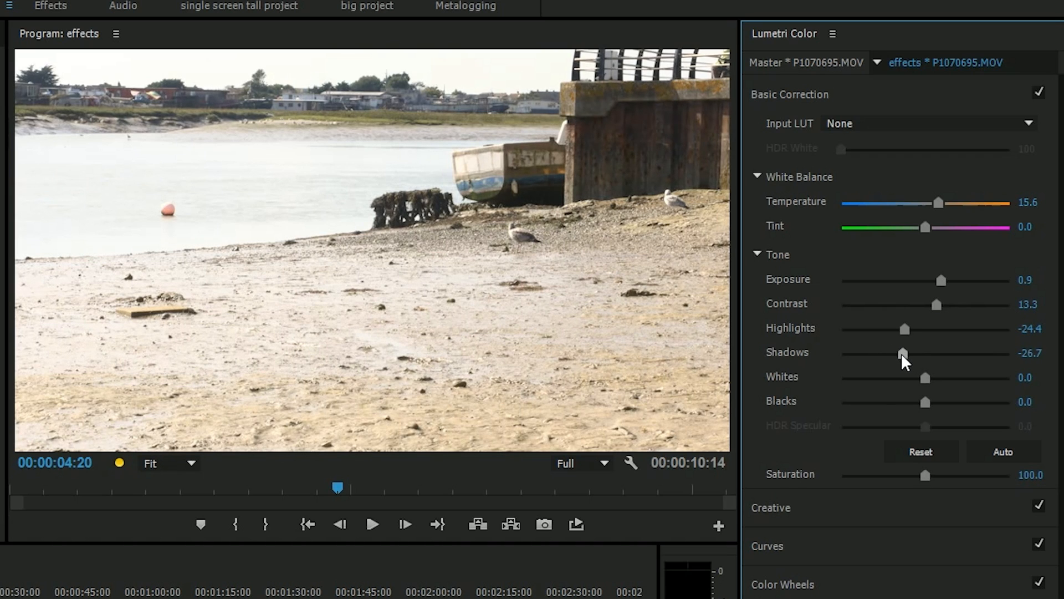
pyautogui.moveTo(903, 352); pyautogui.dragTo(919, 352)
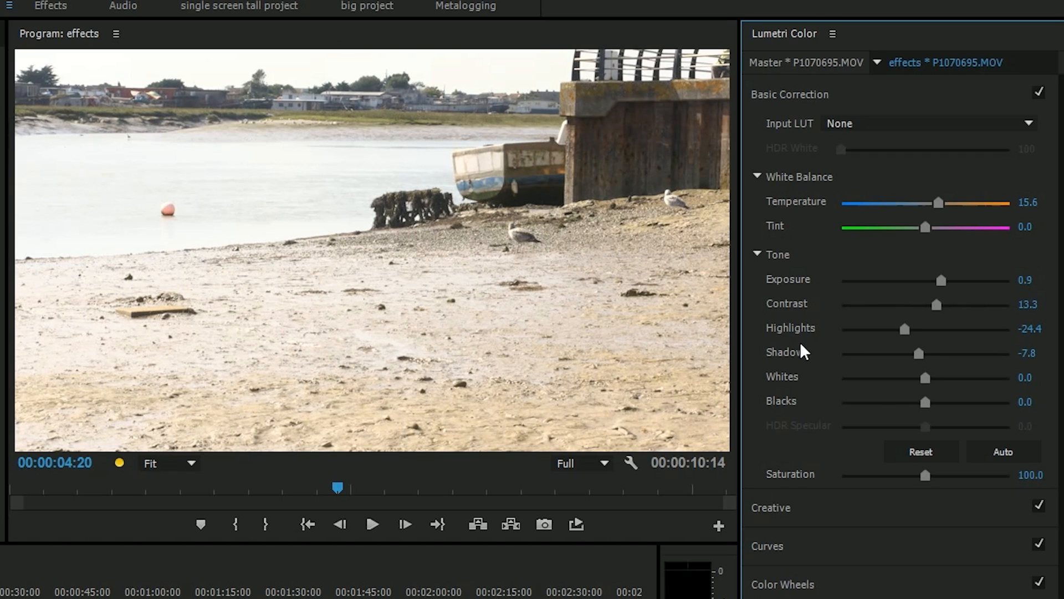
pyautogui.moveTo(919, 353); pyautogui.dragTo(903, 353)
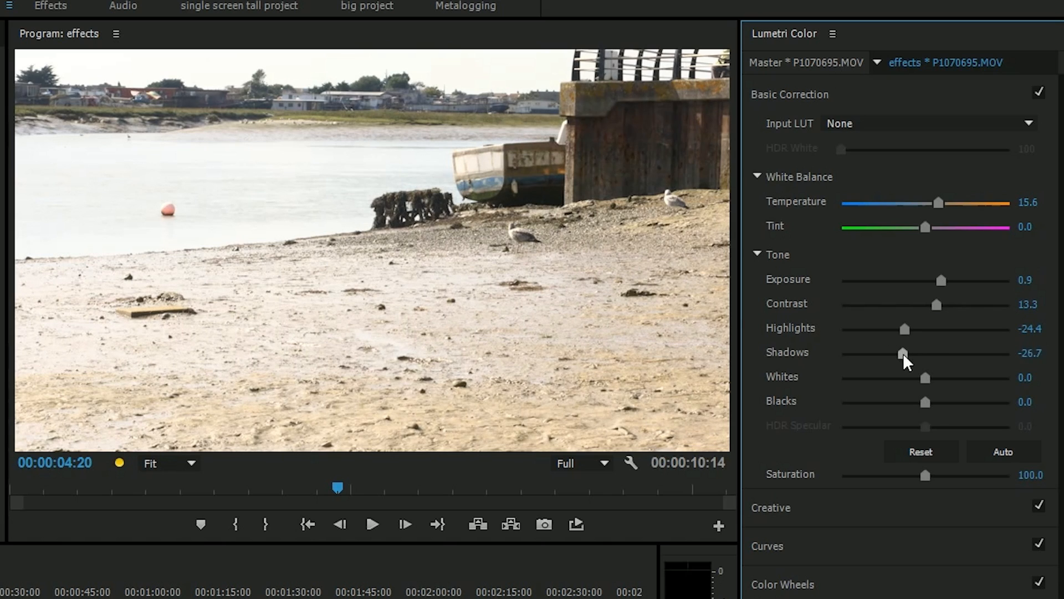
pyautogui.moveTo(903, 353); pyautogui.dragTo(887, 353)
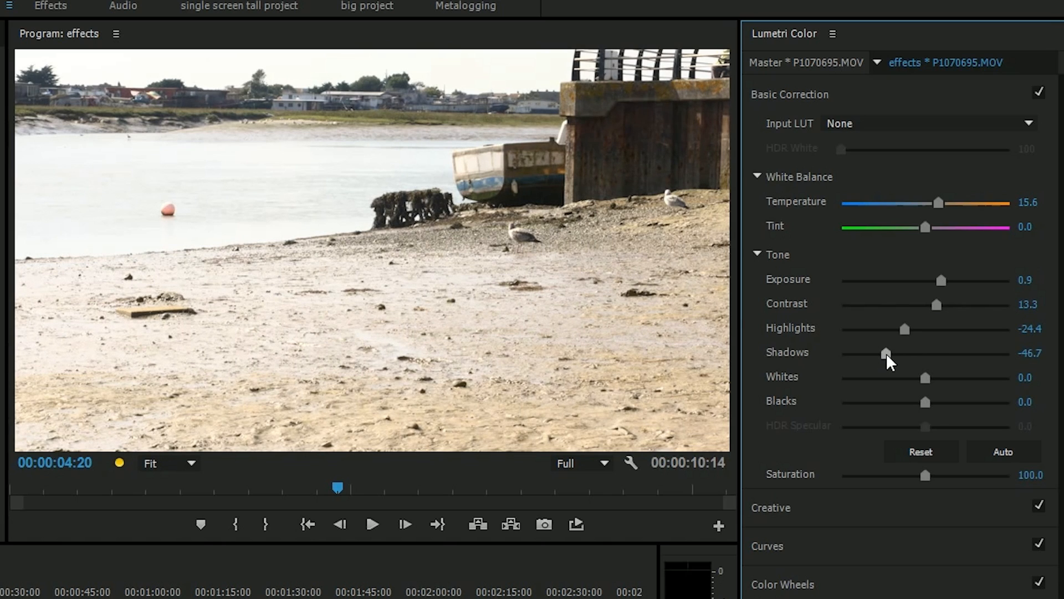
pyautogui.moveTo(883, 353); pyautogui.dragTo(961, 352)
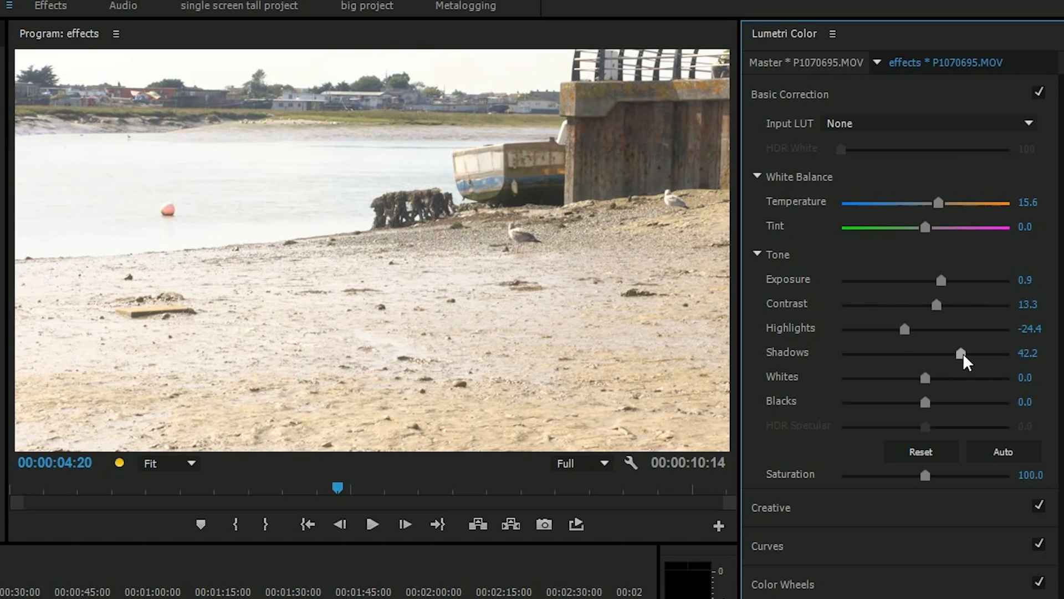
pyautogui.moveTo(960, 353); pyautogui.dragTo(925, 353)
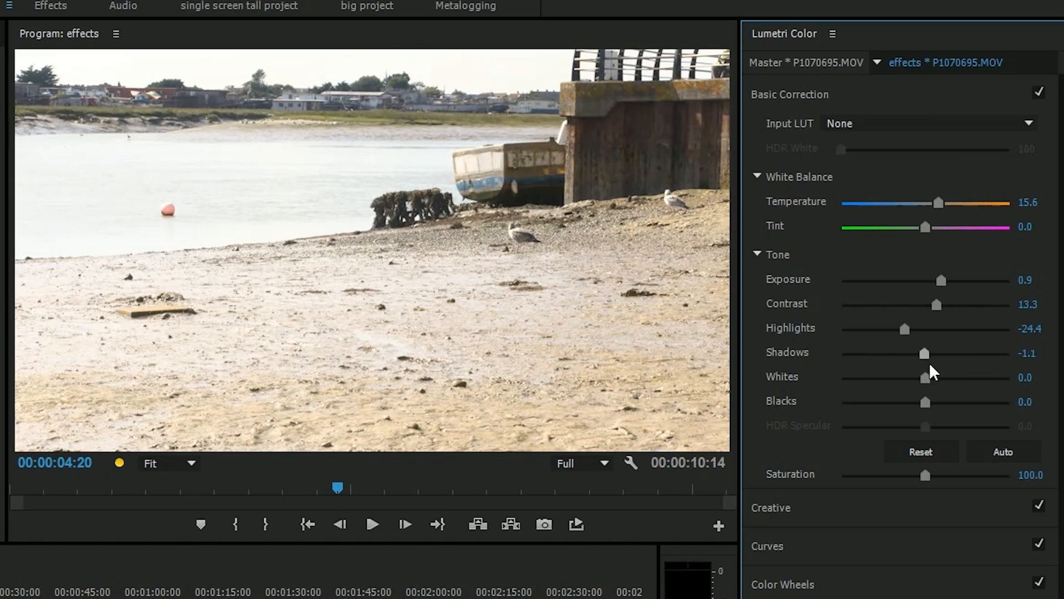
pyautogui.moveTo(926, 352); pyautogui.dragTo(904, 352)
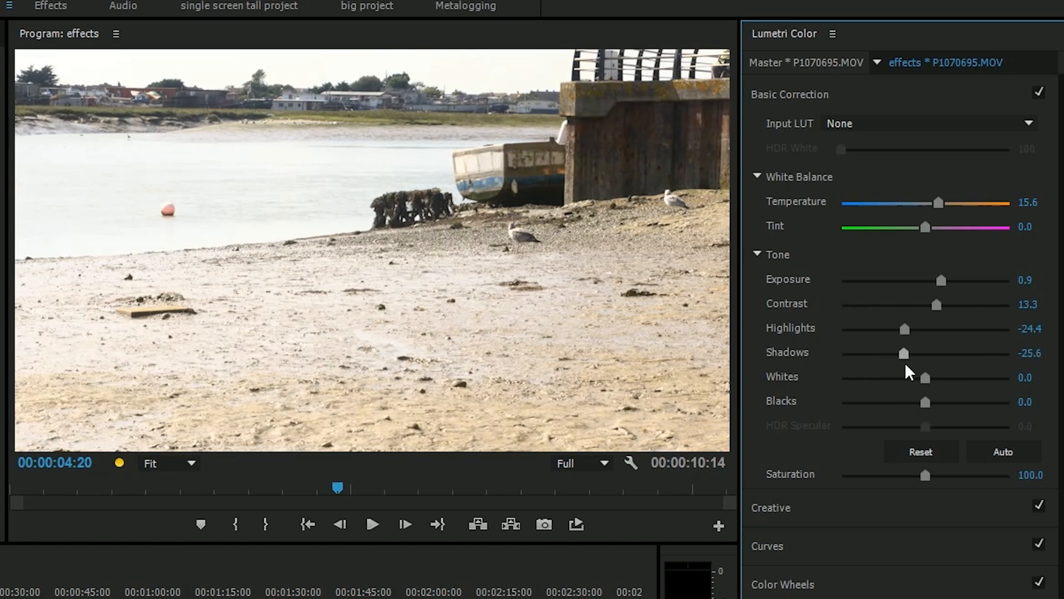
pyautogui.moveTo(903, 353); pyautogui.dragTo(959, 353)
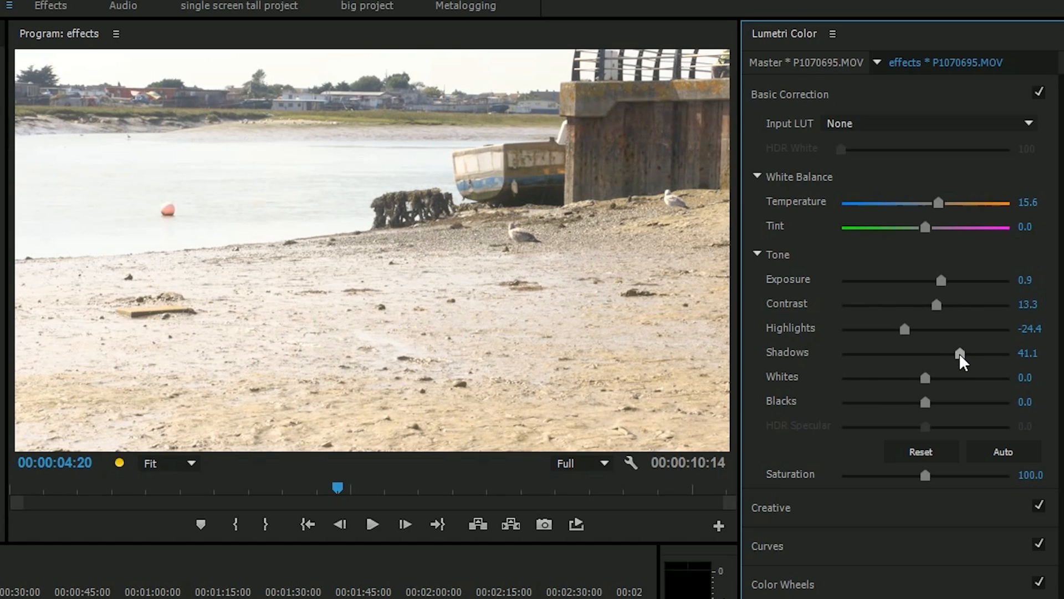
pyautogui.moveTo(959, 353); pyautogui.dragTo(973, 353)
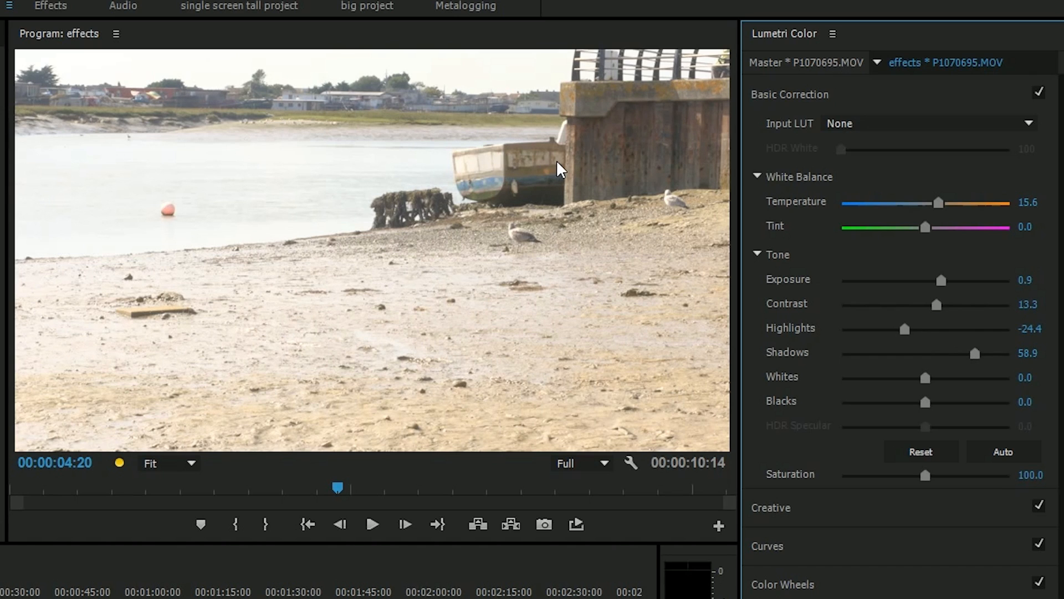
pyautogui.moveTo(927, 412)
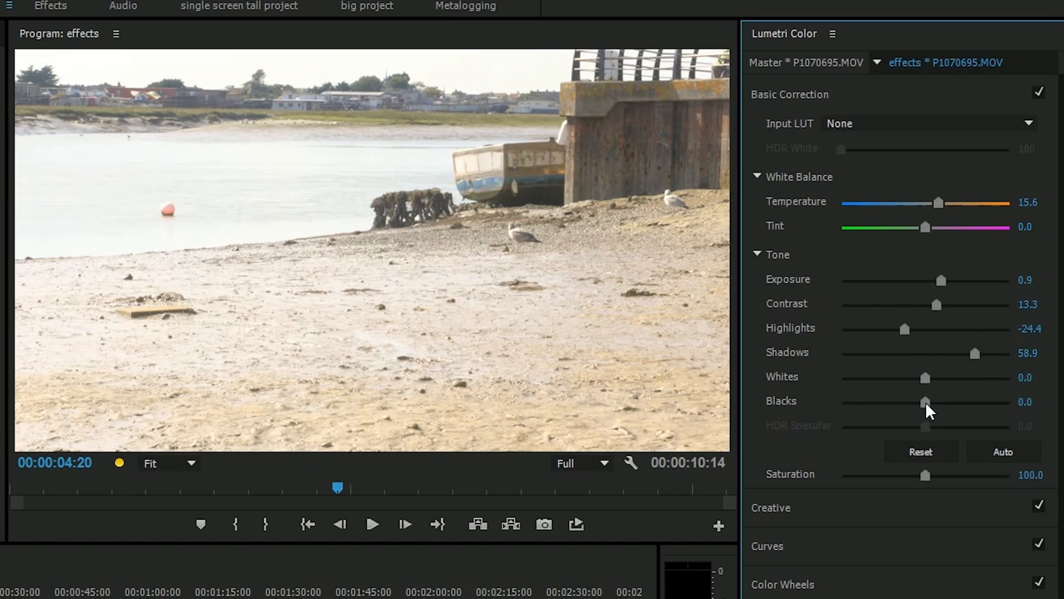
pyautogui.moveTo(927, 402); pyautogui.dragTo(911, 401)
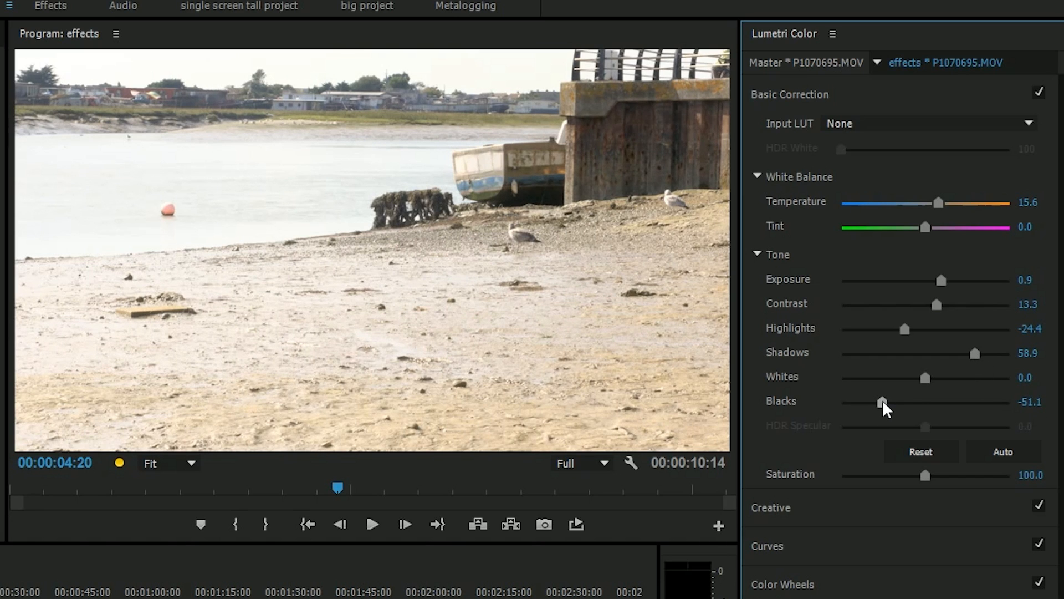
# - Pull the whites down to -43.3, highlights to -36.7 and raise contrast to 46.7
pyautogui.moveTo(925, 378); pyautogui.dragTo(924, 378)
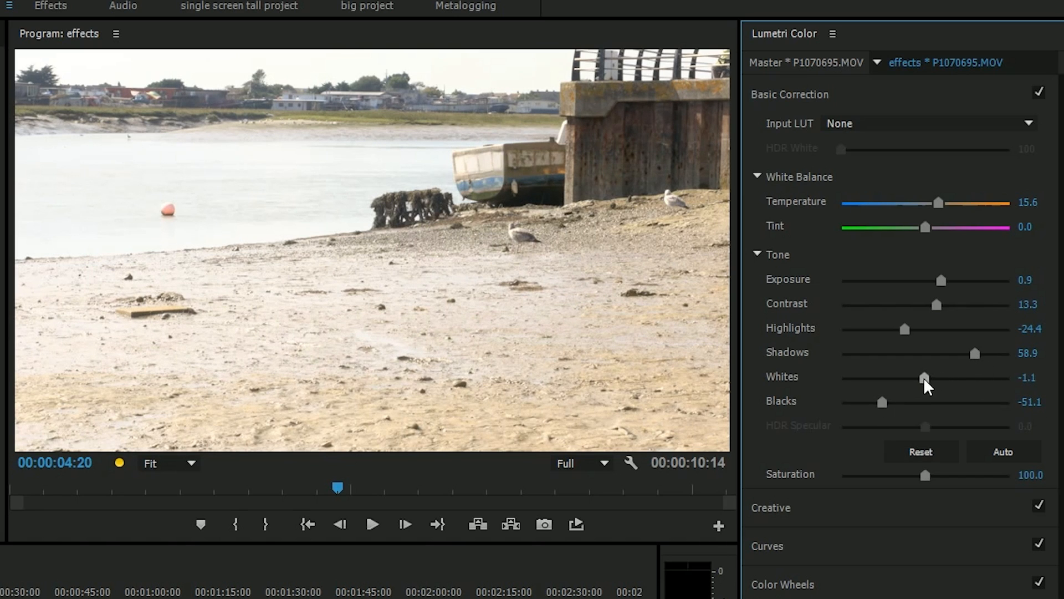
pyautogui.moveTo(925, 378); pyautogui.dragTo(972, 378)
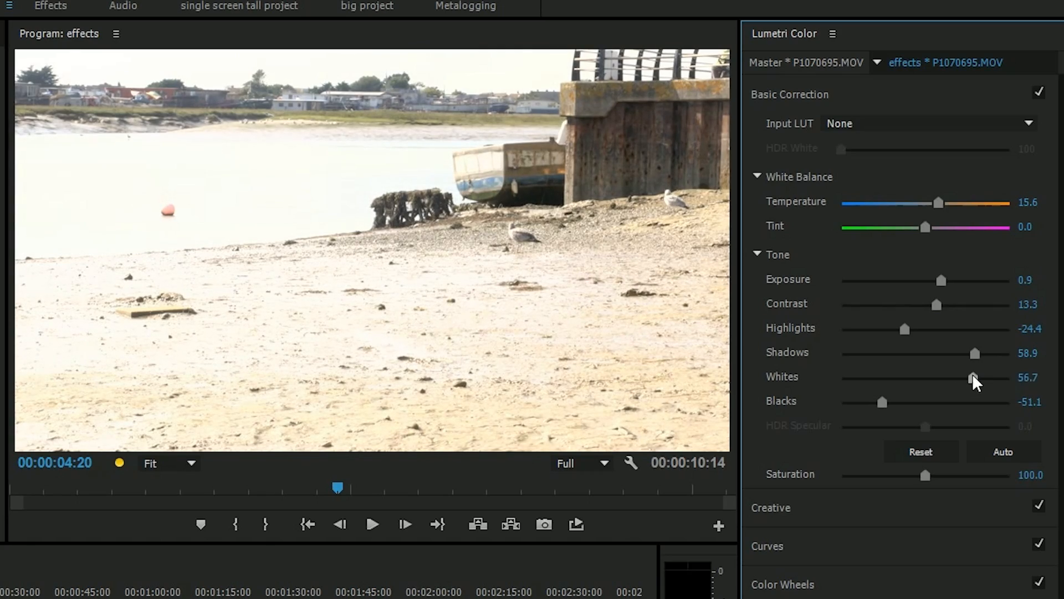
pyautogui.moveTo(972, 377); pyautogui.dragTo(961, 377)
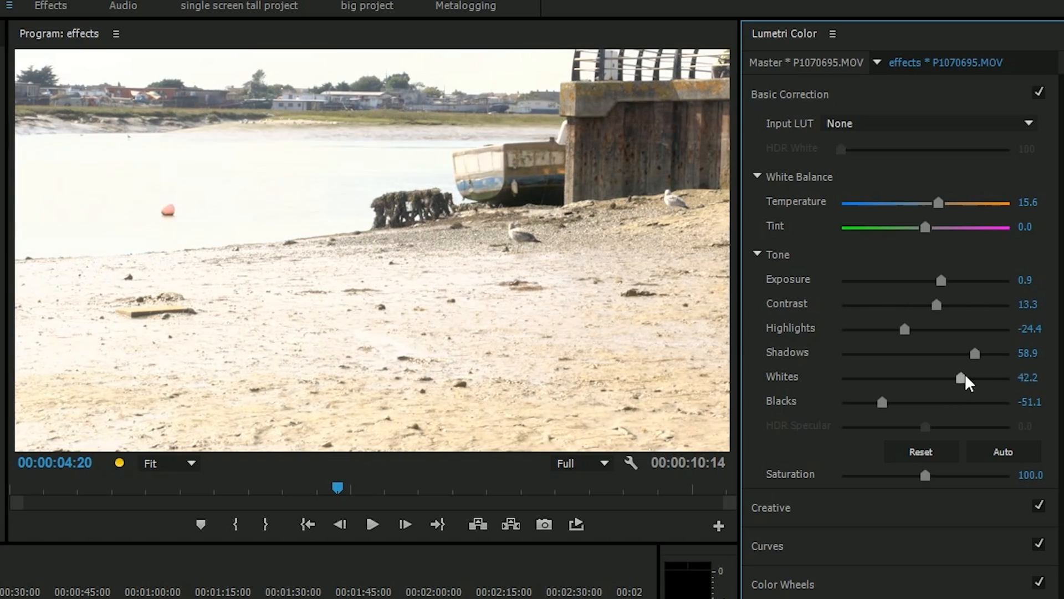
pyautogui.moveTo(962, 377); pyautogui.dragTo(950, 377)
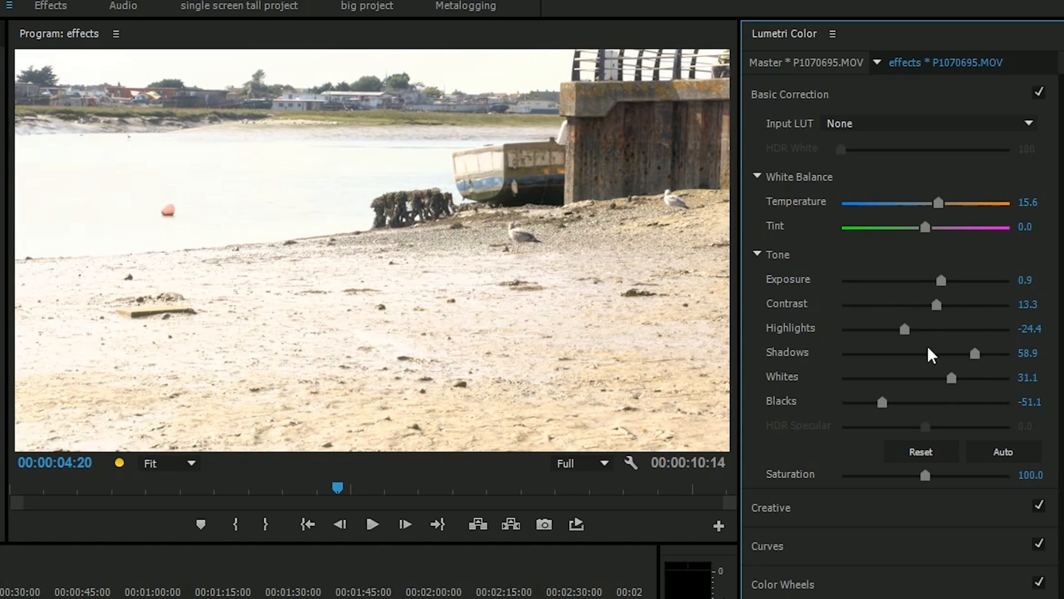
pyautogui.moveTo(904, 328); pyautogui.dragTo(904, 329)
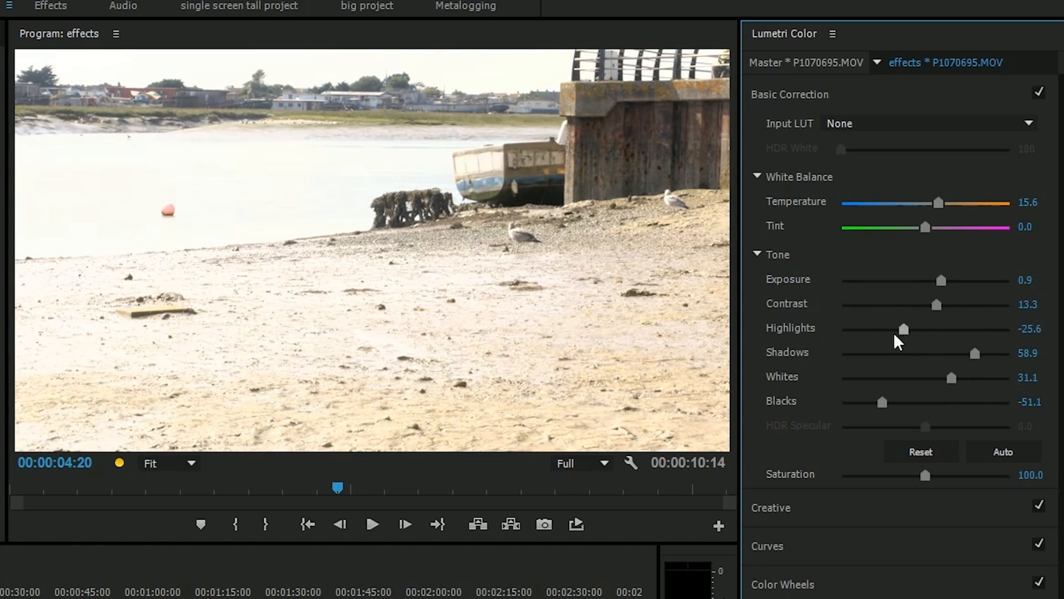
pyautogui.moveTo(951, 378); pyautogui.dragTo(921, 377)
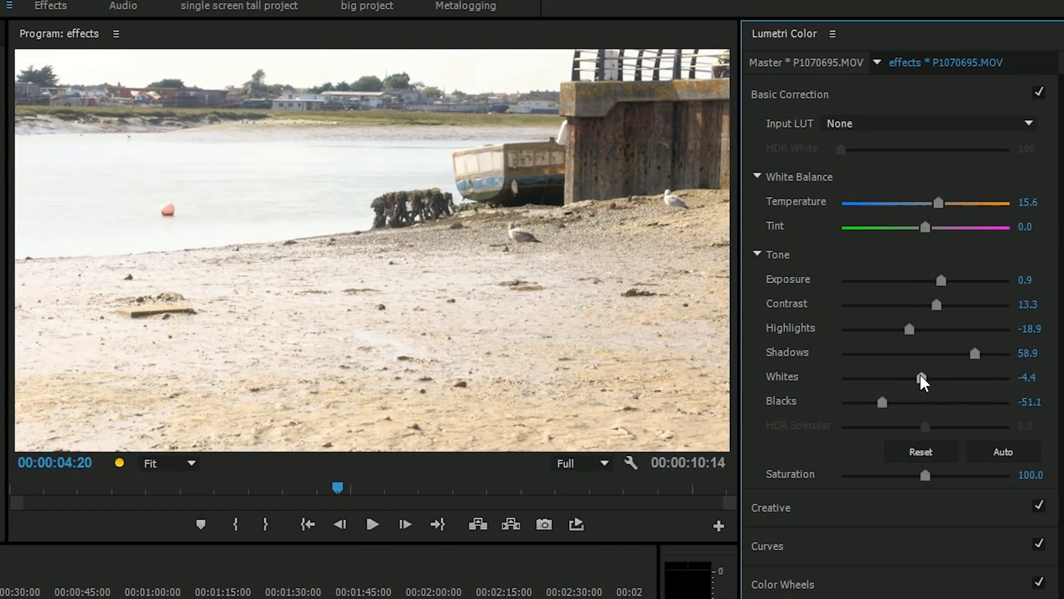
pyautogui.moveTo(922, 378); pyautogui.dragTo(893, 378)
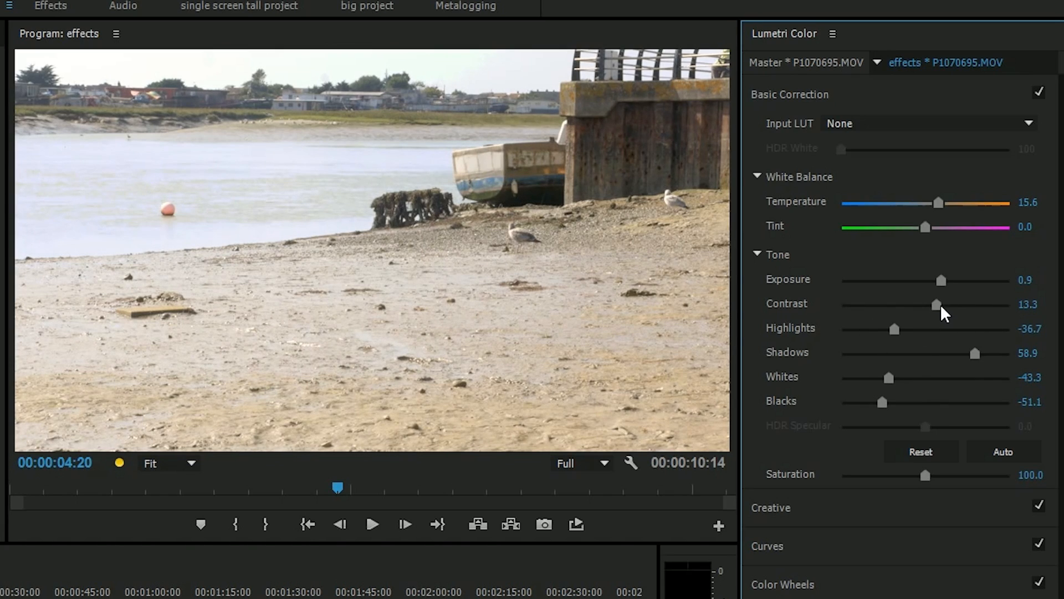
pyautogui.moveTo(937, 304); pyautogui.dragTo(964, 305)
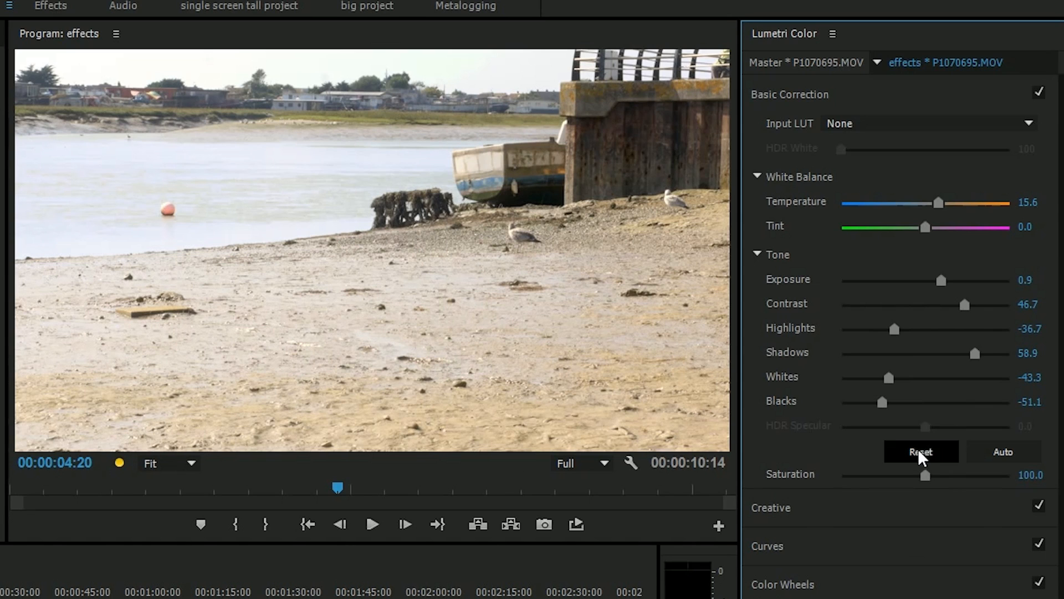
# - Reset all Tone values to zero, leaving only the 15.6 temperature
pyautogui.click(922, 451)
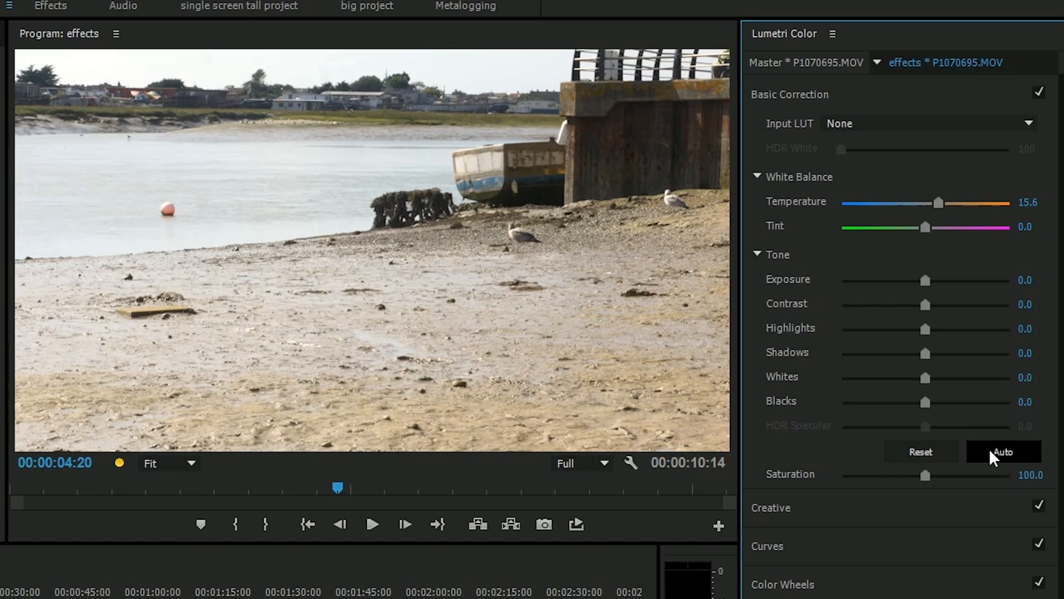
pyautogui.moveTo(931, 326)
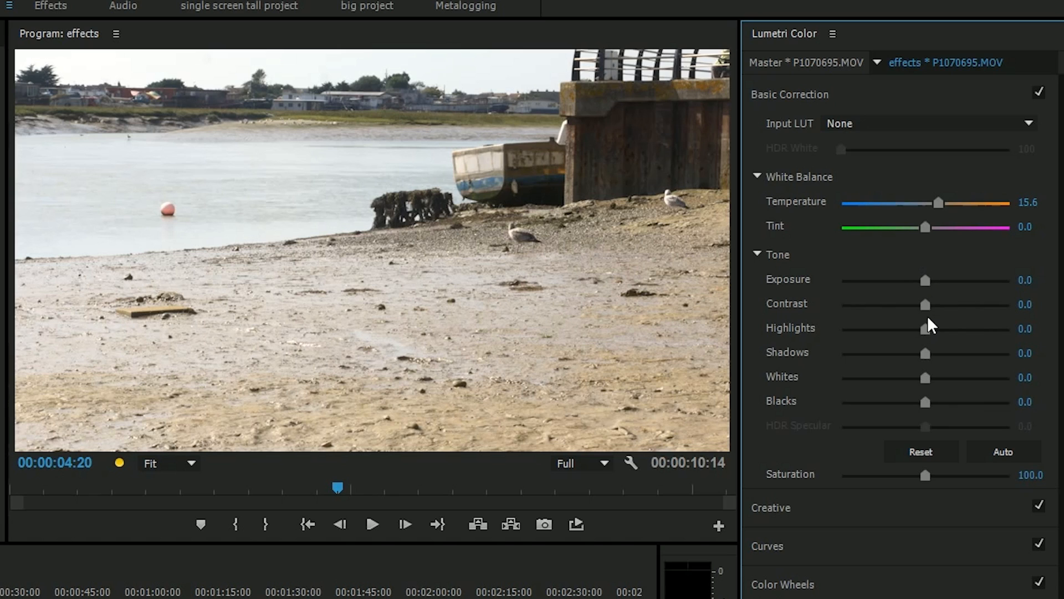
pyautogui.moveTo(173, 226)
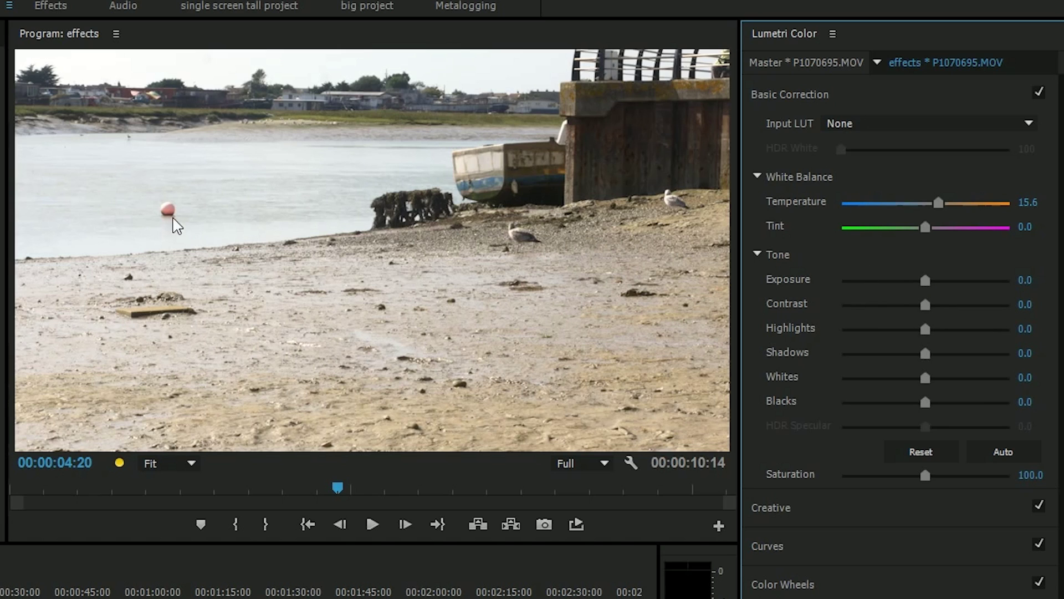
pyautogui.moveTo(768, 338)
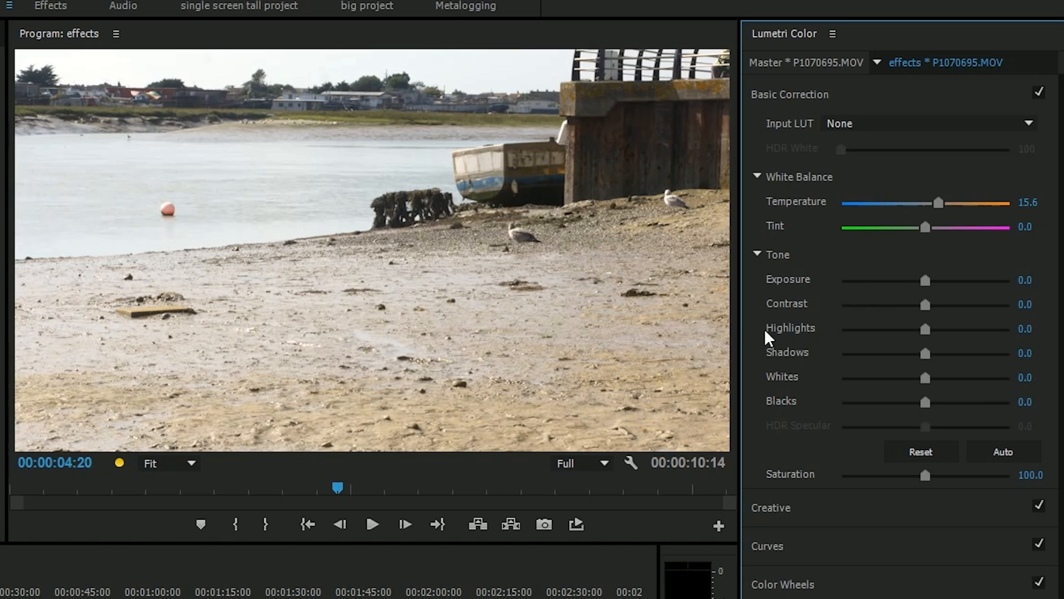
# - Set highlights -41.1, saturation 107.8, blacks -14.4, shadows 11.1, and toggle Basic Correction to compare
pyautogui.moveTo(925, 330); pyautogui.dragTo(914, 330)
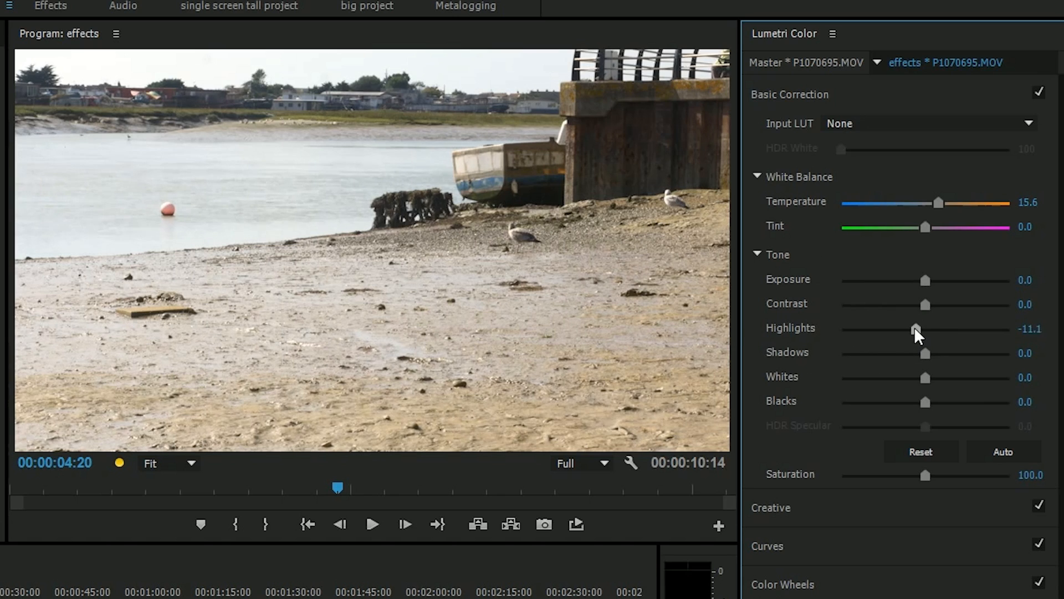
pyautogui.moveTo(915, 329); pyautogui.dragTo(891, 329)
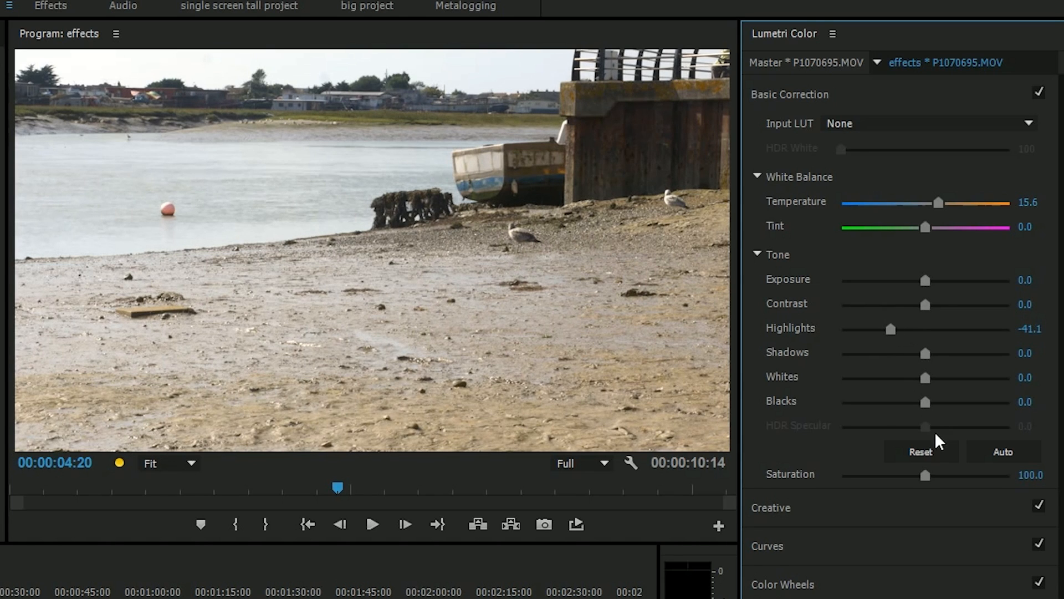
pyautogui.moveTo(922, 475); pyautogui.dragTo(934, 475)
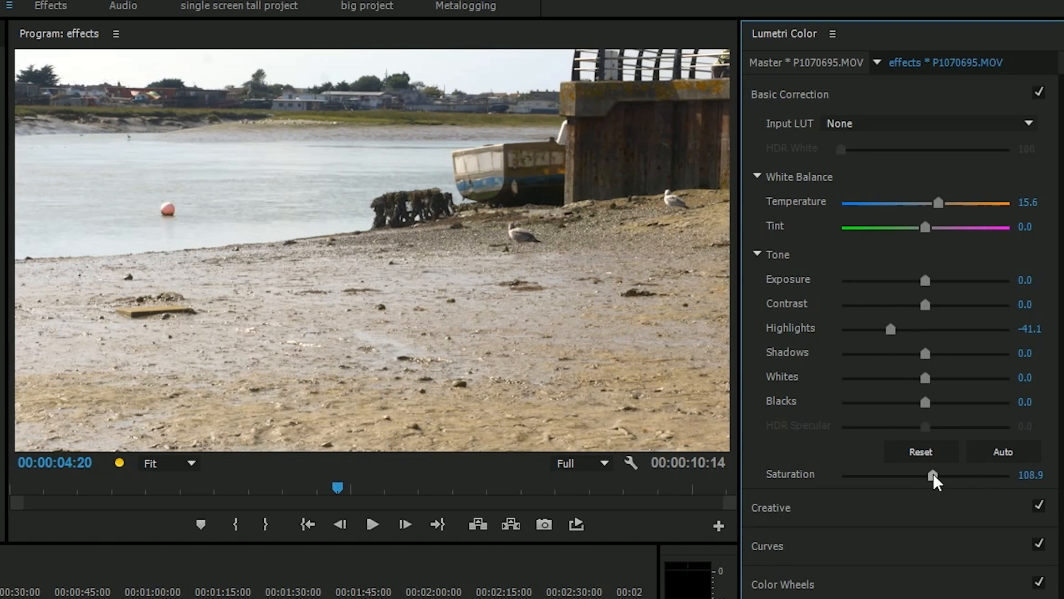
pyautogui.moveTo(933, 475); pyautogui.dragTo(931, 475)
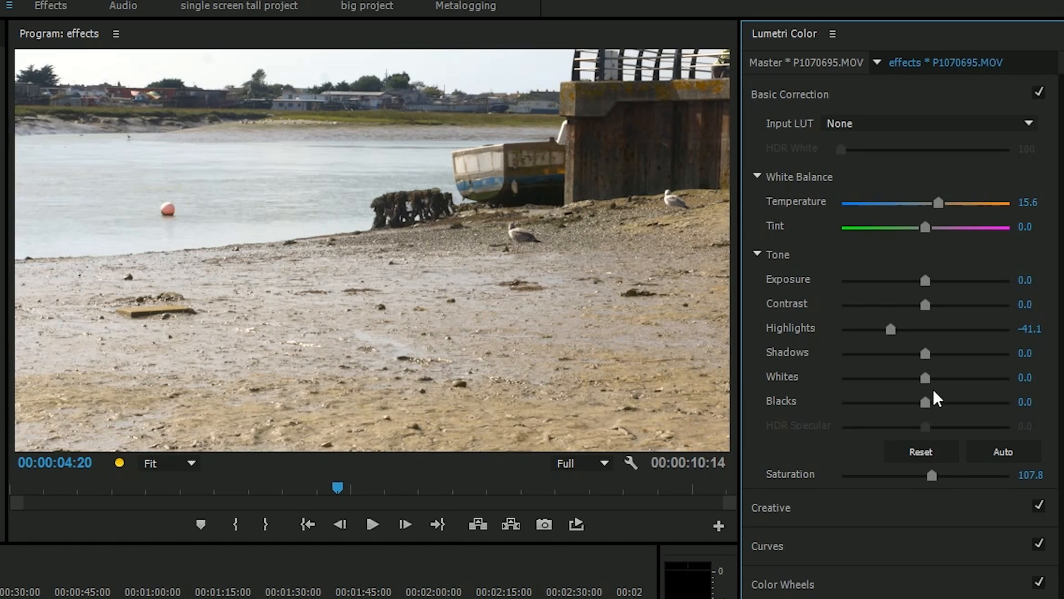
pyautogui.moveTo(925, 402); pyautogui.dragTo(913, 401)
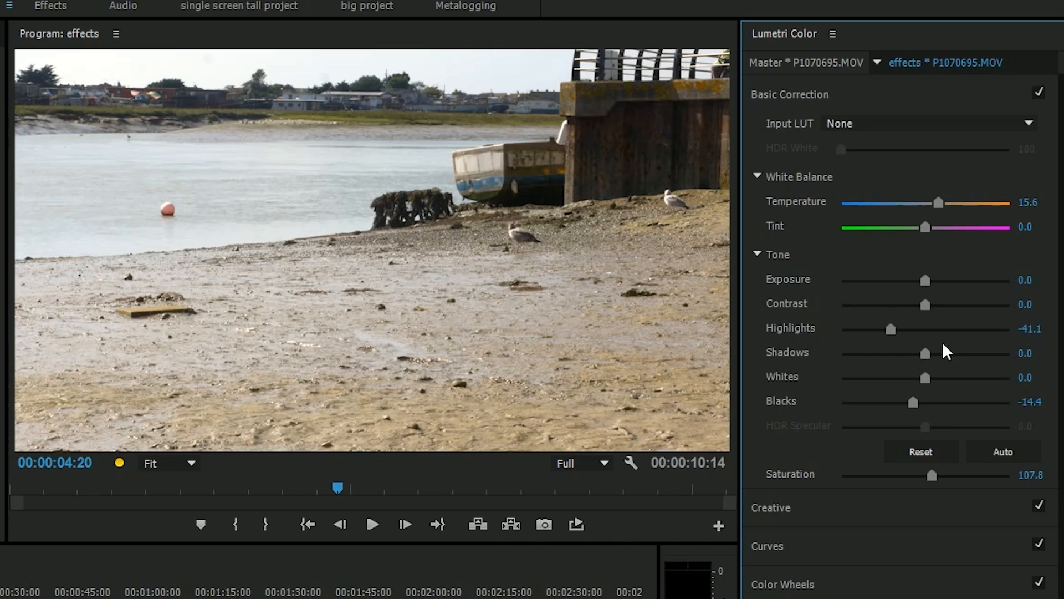
pyautogui.moveTo(924, 352); pyautogui.dragTo(934, 353)
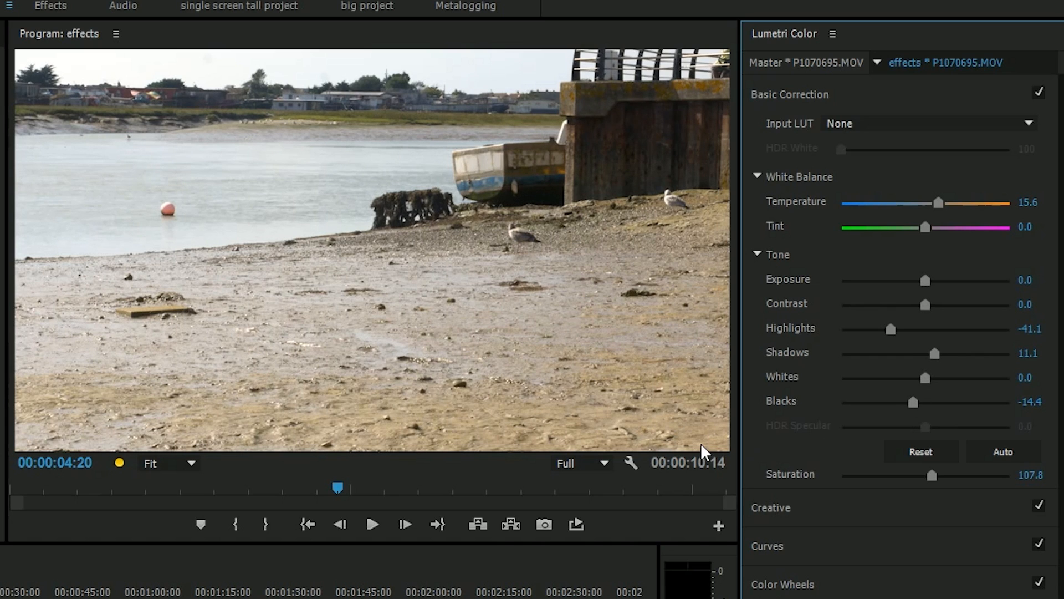
pyautogui.click(1037, 92)
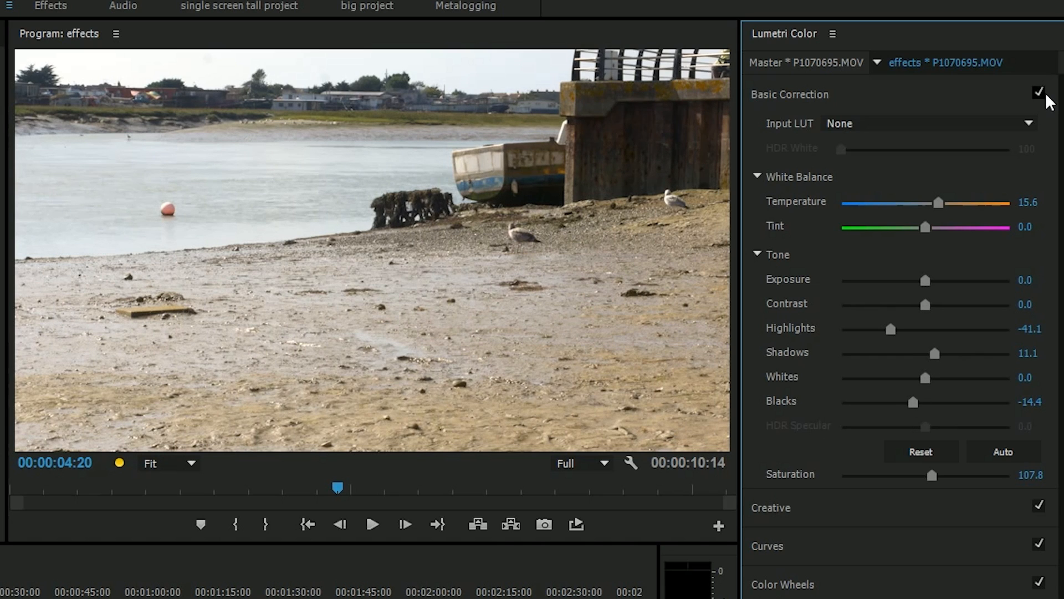
pyautogui.click(1038, 92)
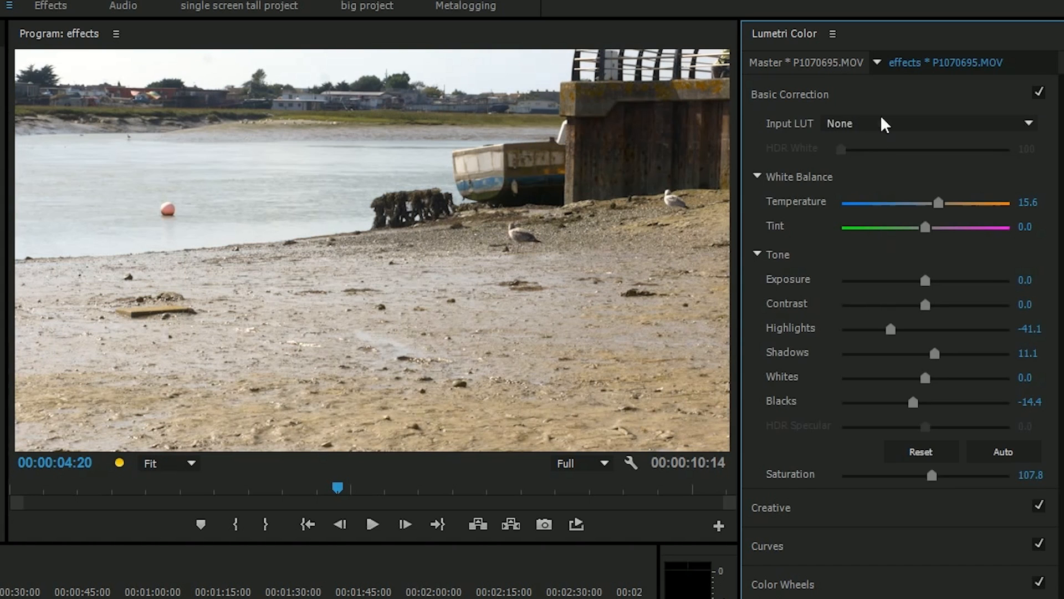
# - Collapse Basic Correction and apply the CineSpace look from the Creative section
pyautogui.click(789, 94)
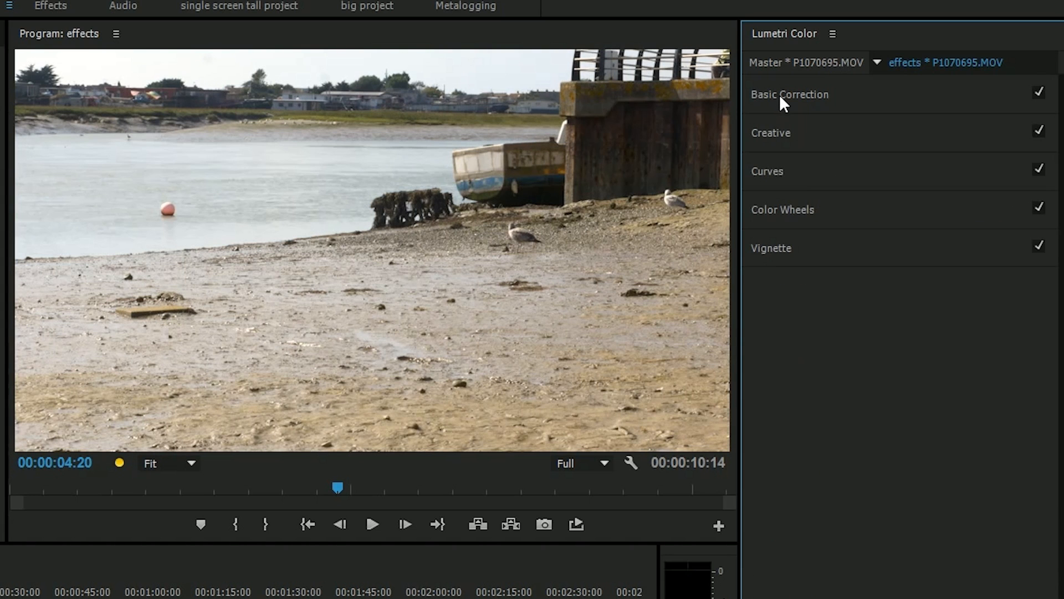
pyautogui.click(771, 132)
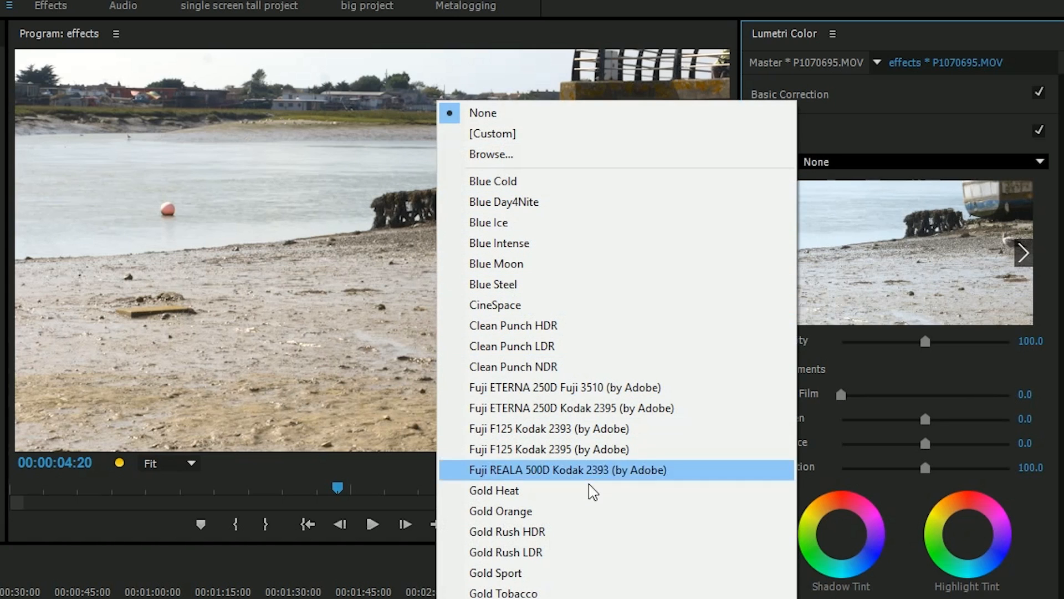
pyautogui.moveTo(587, 507)
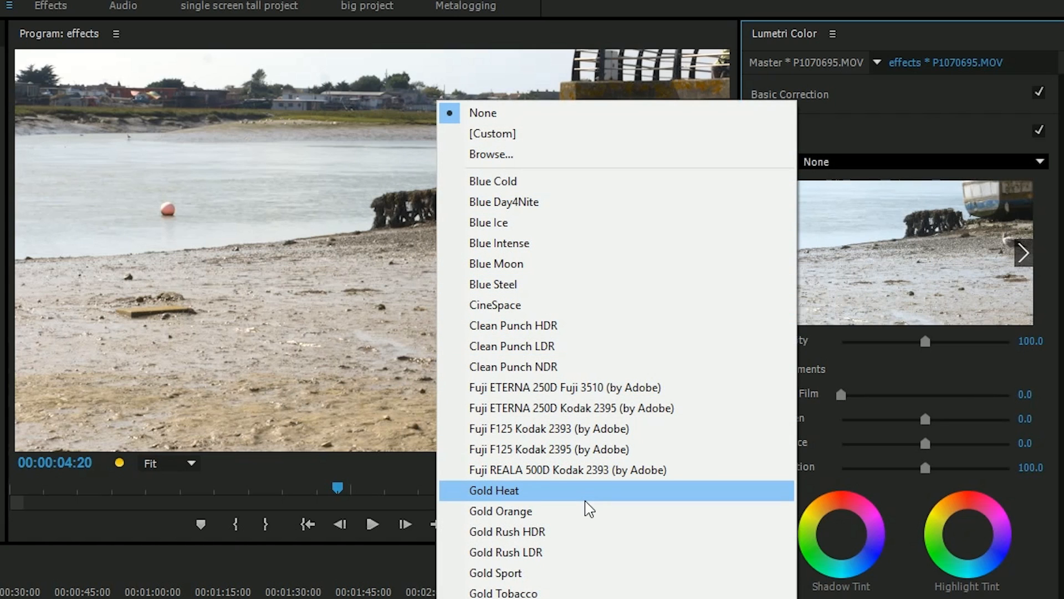
pyautogui.moveTo(518, 314)
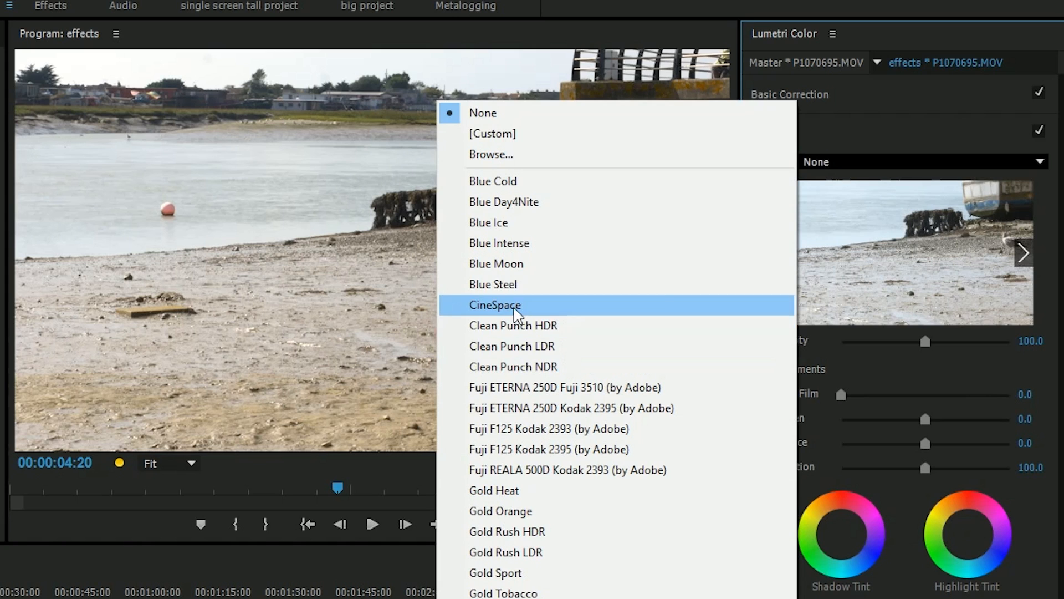
pyautogui.click(496, 305)
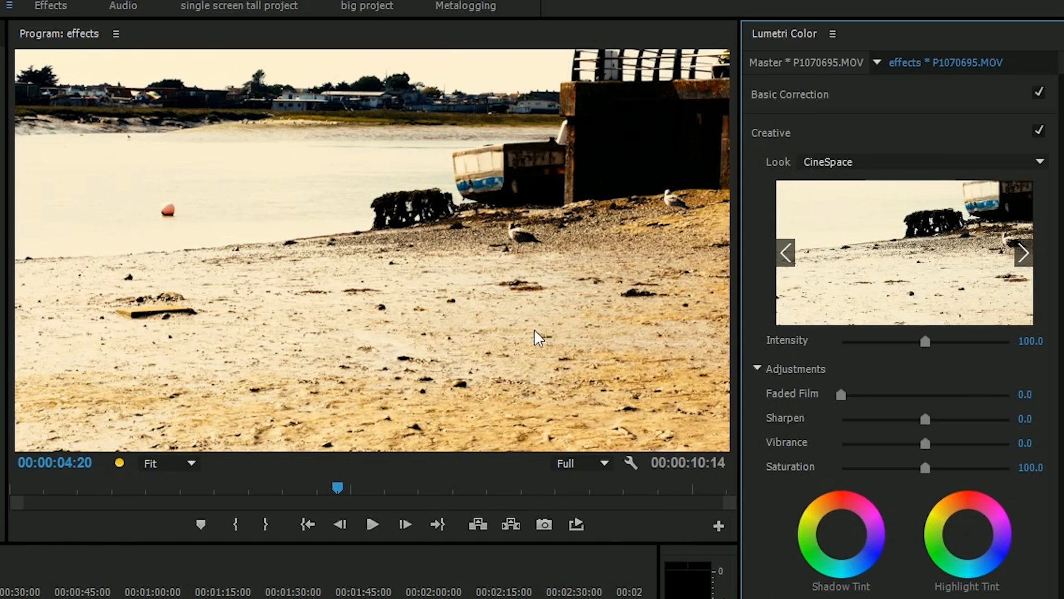
pyautogui.moveTo(915, 406)
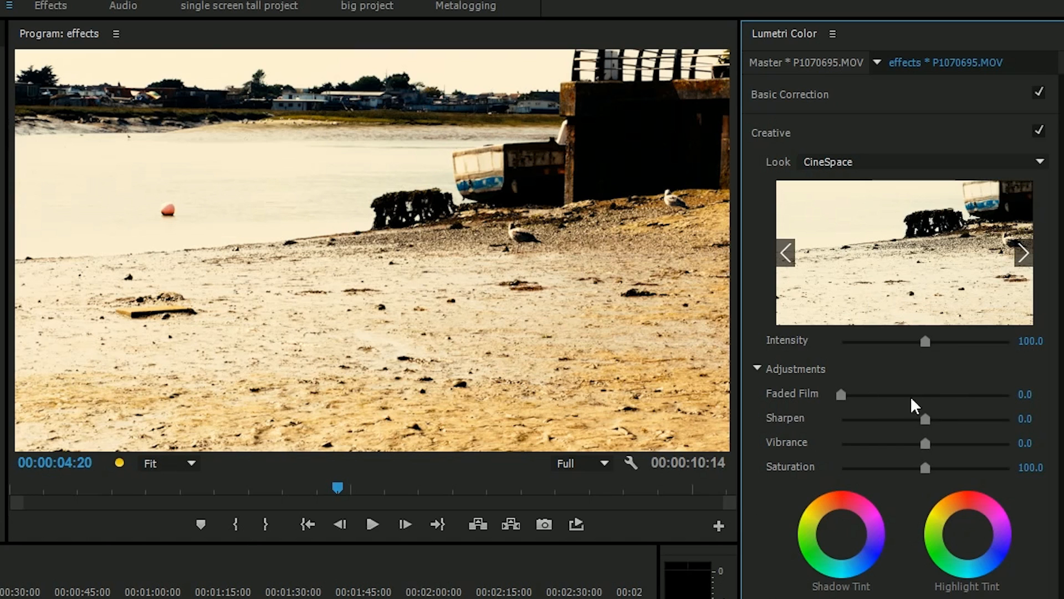
# - Browse other looks back and forth in the Creative preview thumbnail
pyautogui.click(1025, 253)
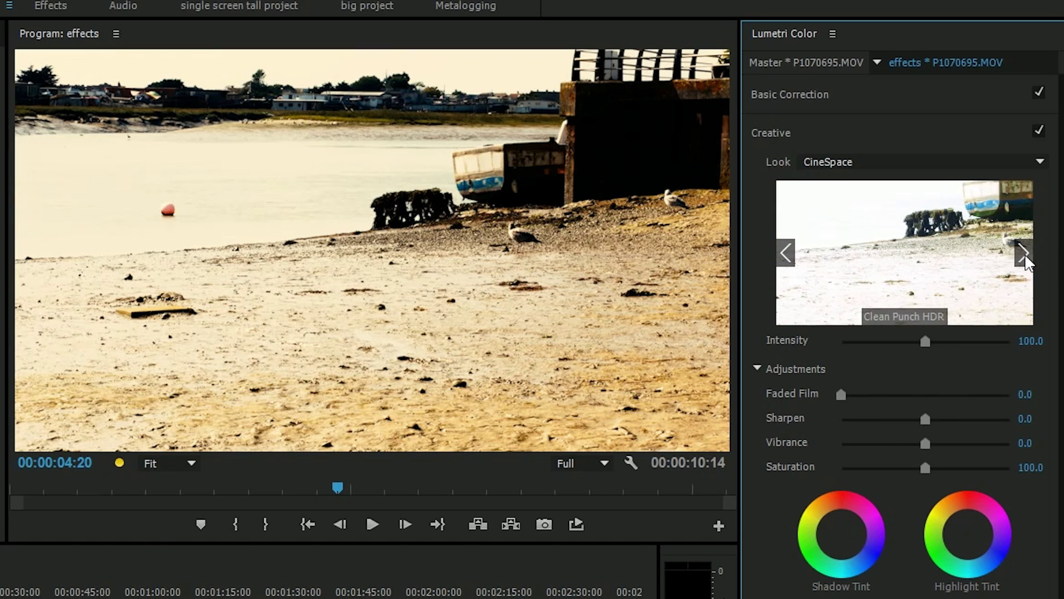
pyautogui.click(1022, 253)
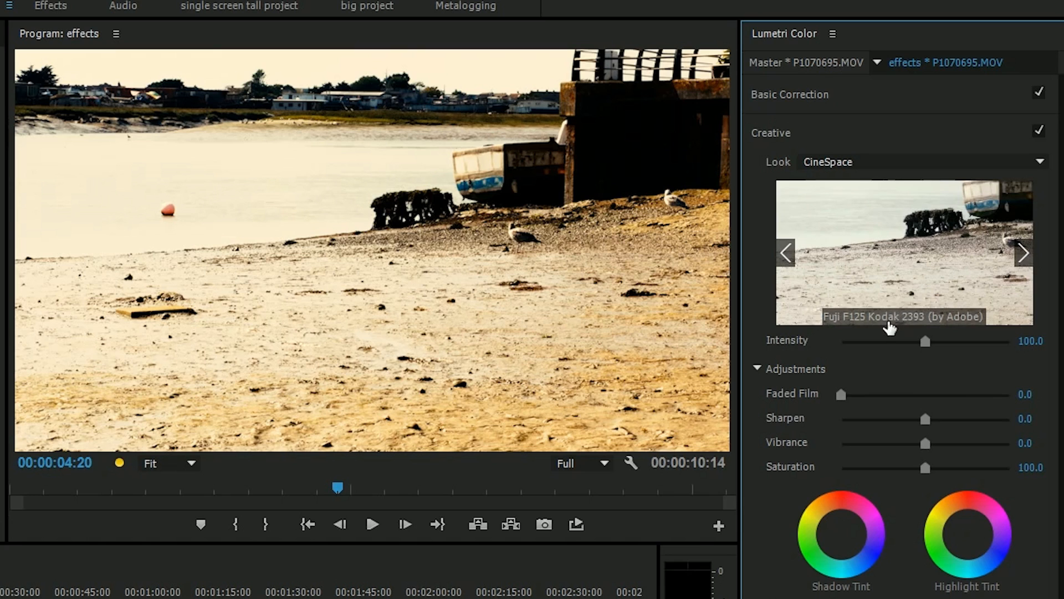
pyautogui.click(786, 254)
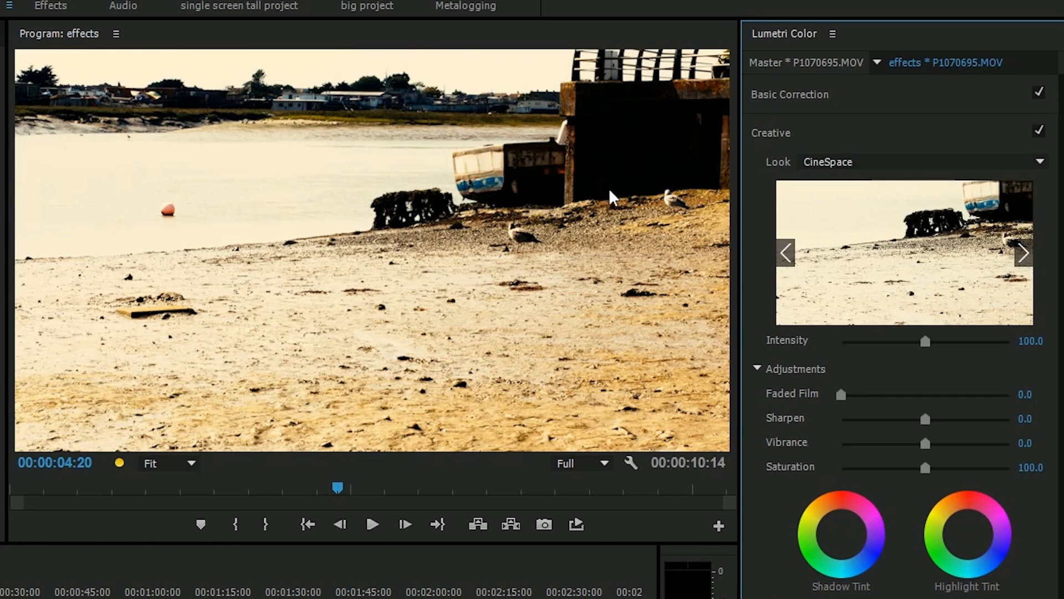
pyautogui.moveTo(906, 334)
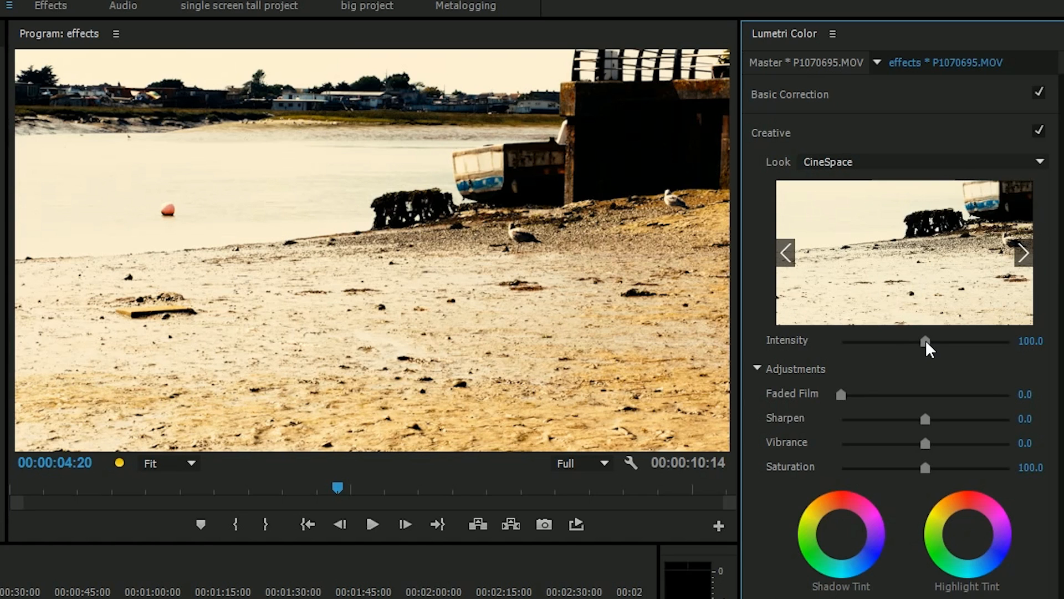
# - Sweep the CineSpace look's intensity from zero up to its maximum
pyautogui.moveTo(926, 342); pyautogui.dragTo(903, 342)
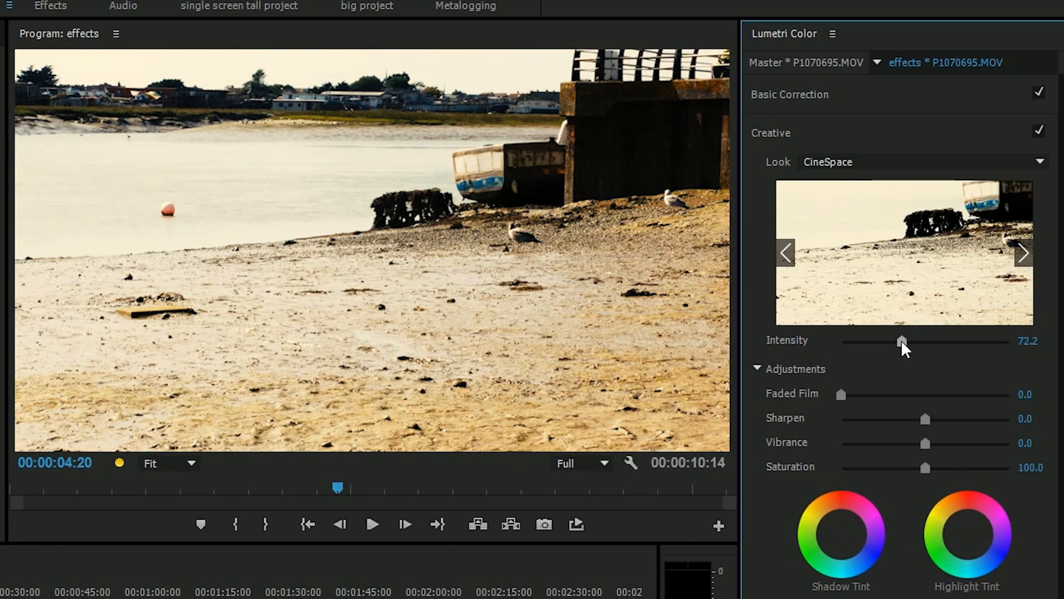
pyautogui.moveTo(902, 342); pyautogui.dragTo(861, 341)
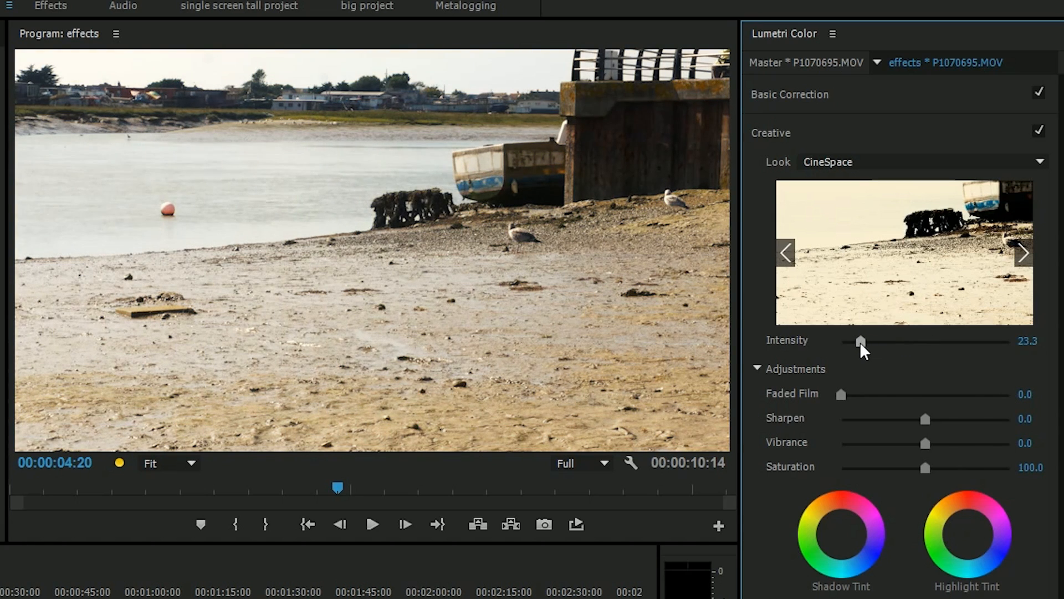
pyautogui.moveTo(861, 342); pyautogui.dragTo(842, 341)
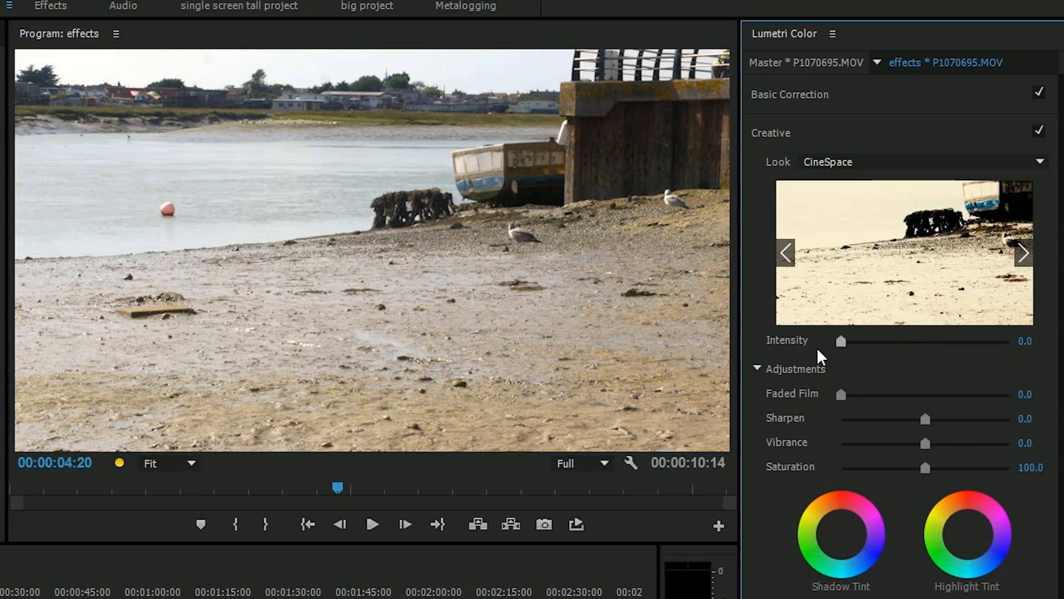
pyautogui.moveTo(842, 341); pyautogui.dragTo(928, 341)
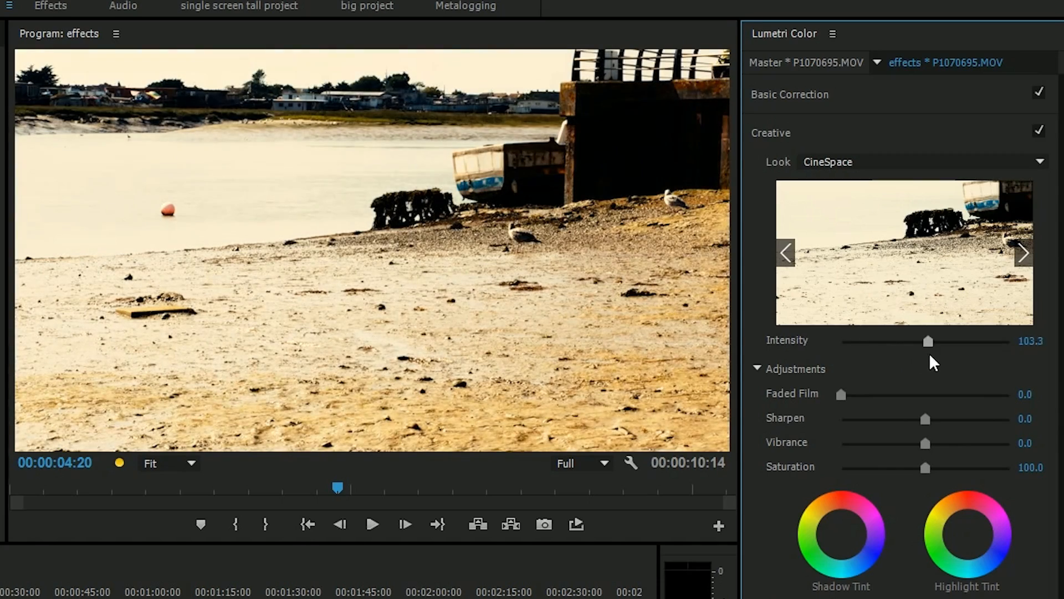
pyautogui.moveTo(929, 341); pyautogui.dragTo(1011, 341)
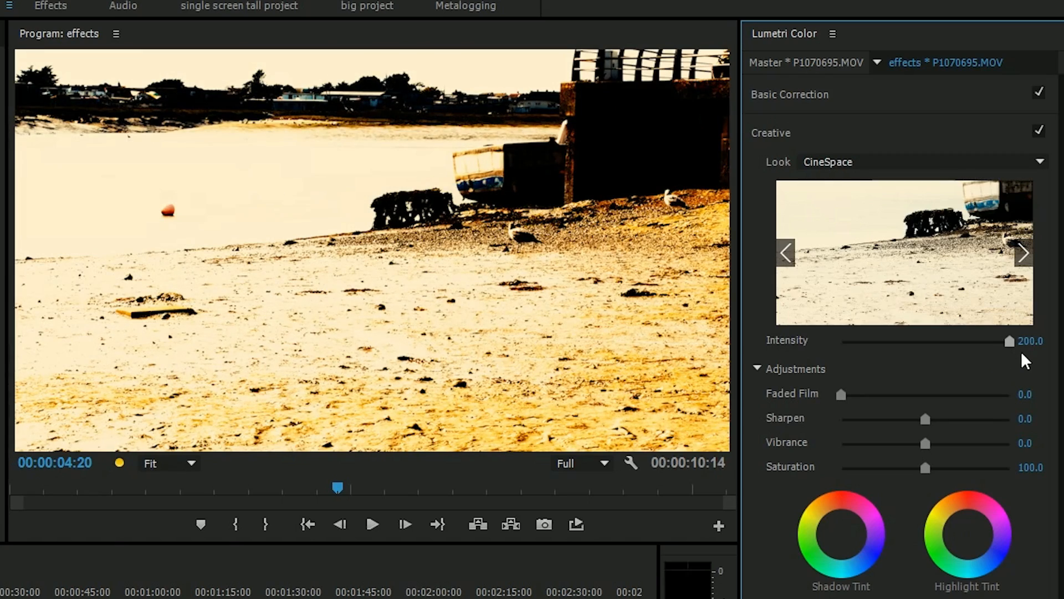
# - Try Fuji ETERNA 250D at about 52 intensity, then set the creative look to None
pyautogui.moveTo(1012, 341); pyautogui.dragTo(897, 341)
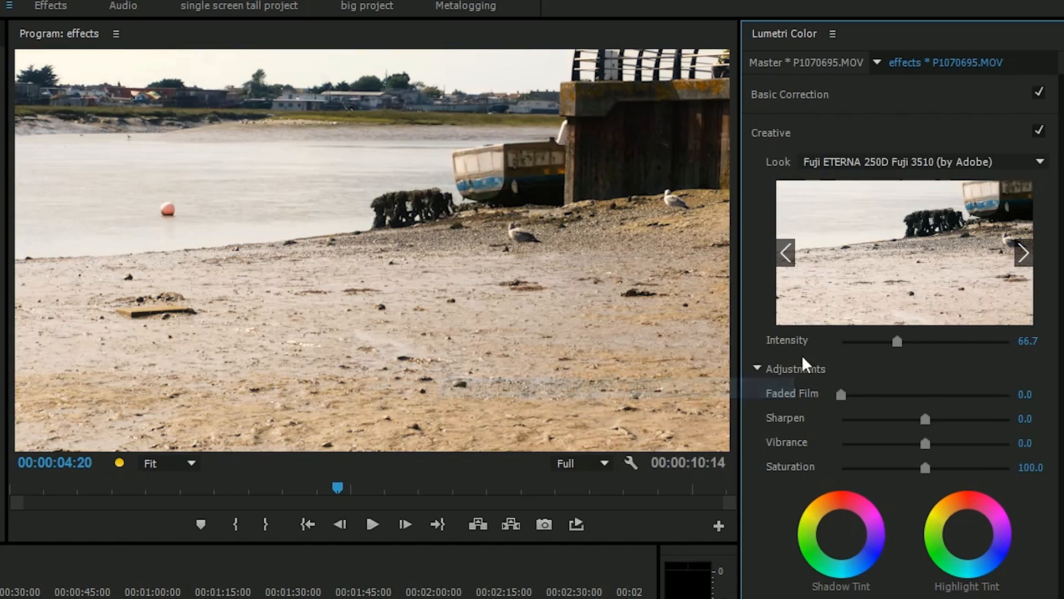
pyautogui.moveTo(898, 341); pyautogui.dragTo(947, 341)
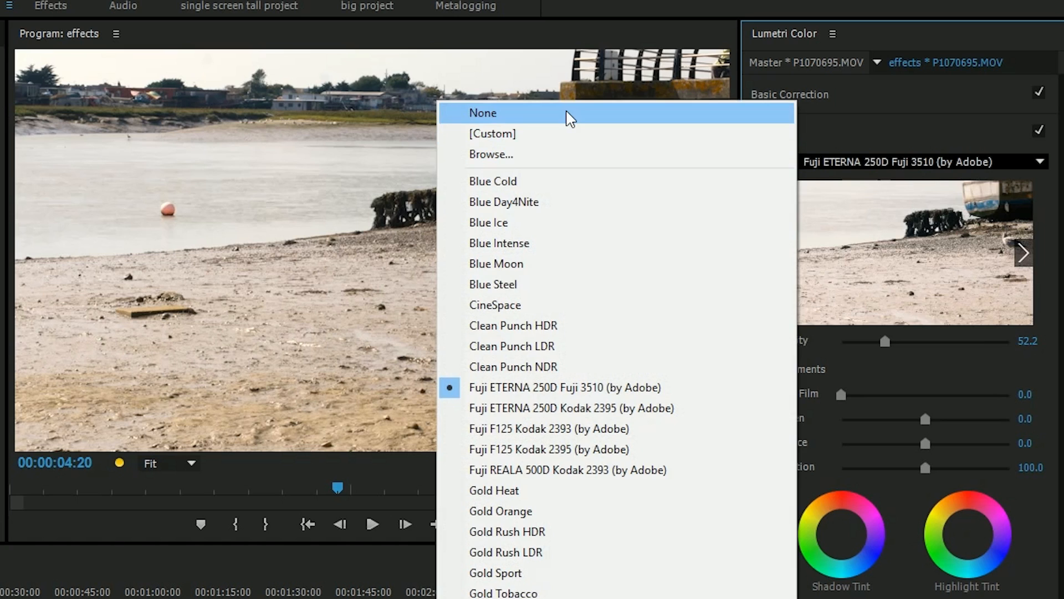
pyautogui.click(482, 113)
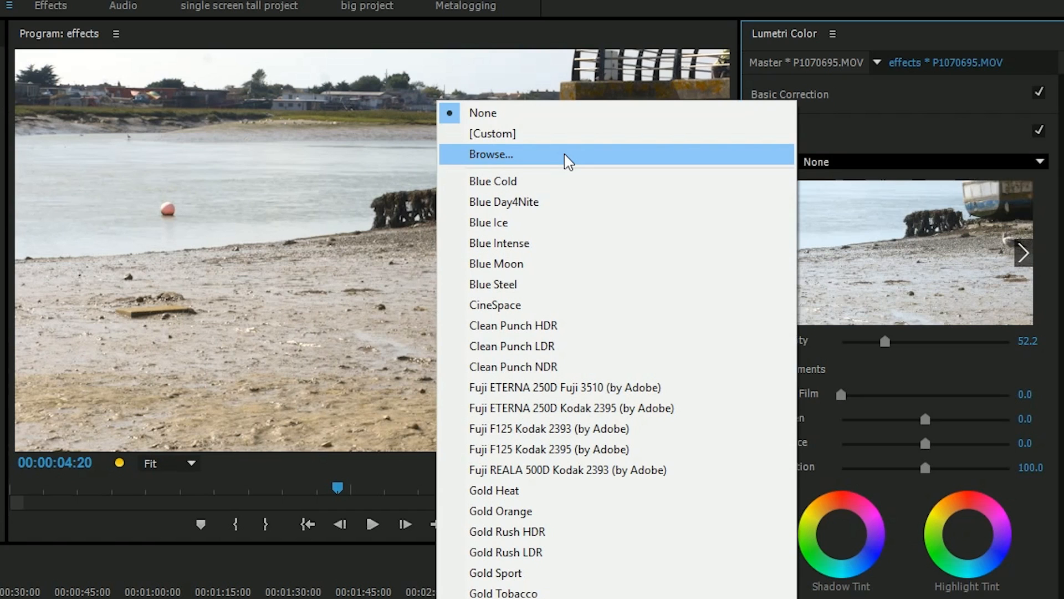
# - Keep no creative look and test the Faded Film slider, ending back at zero
pyautogui.click(482, 113)
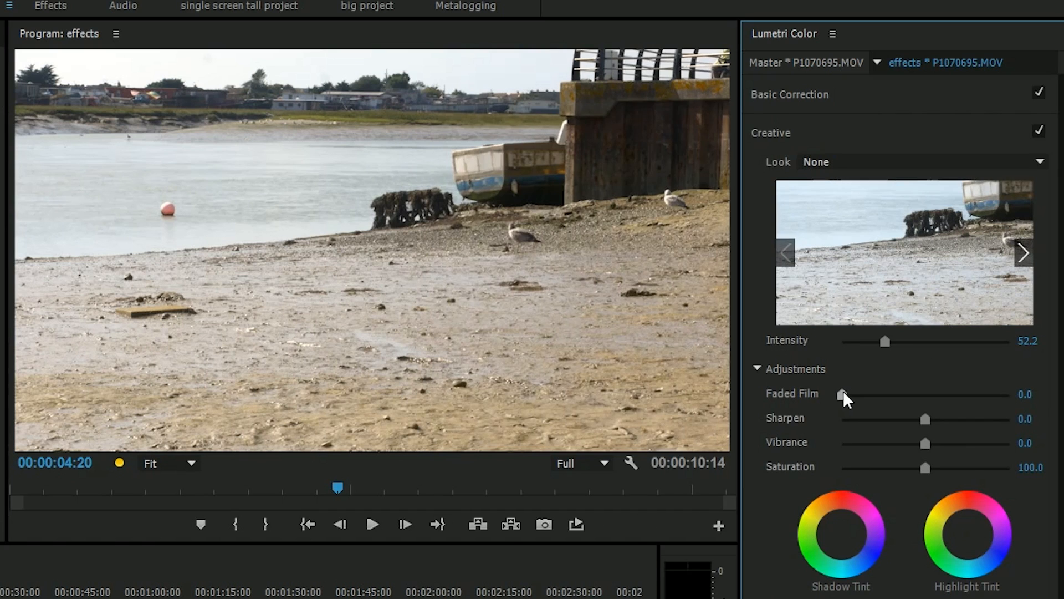
pyautogui.moveTo(842, 395); pyautogui.dragTo(904, 394)
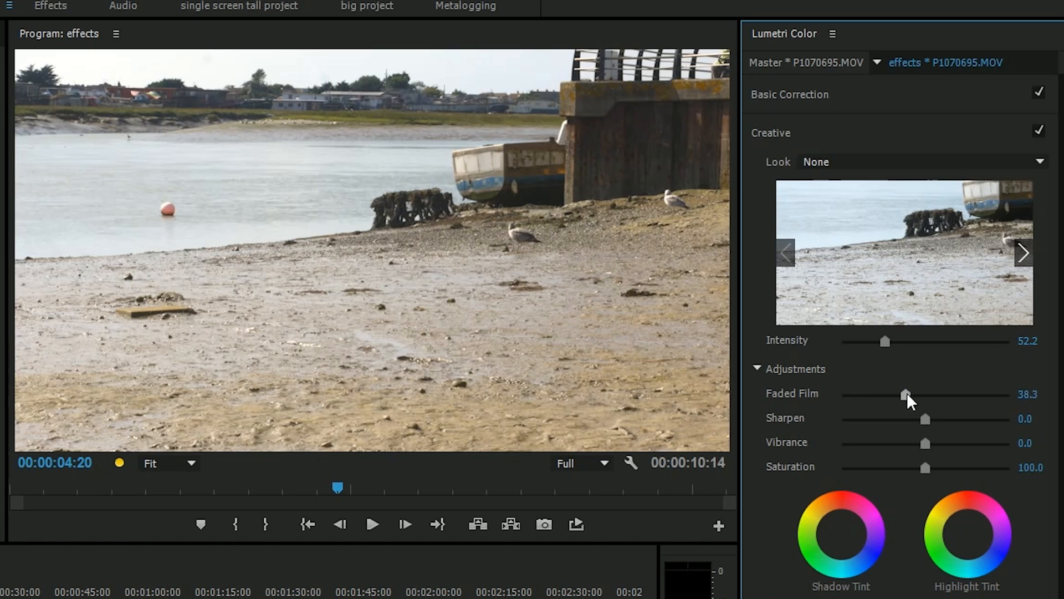
pyautogui.moveTo(906, 394); pyautogui.dragTo(974, 394)
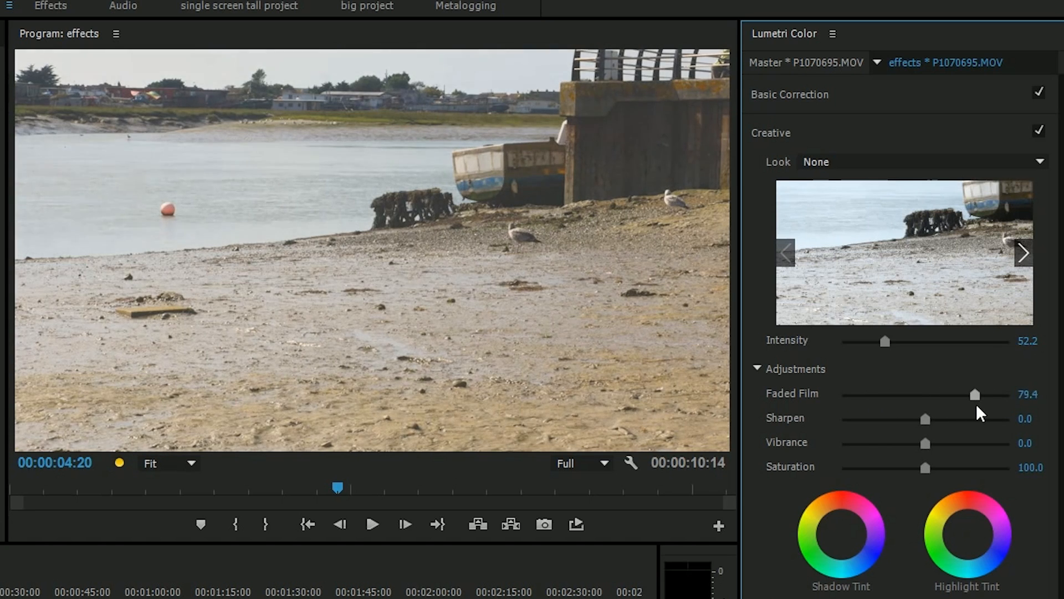
pyautogui.moveTo(975, 394); pyautogui.dragTo(891, 394)
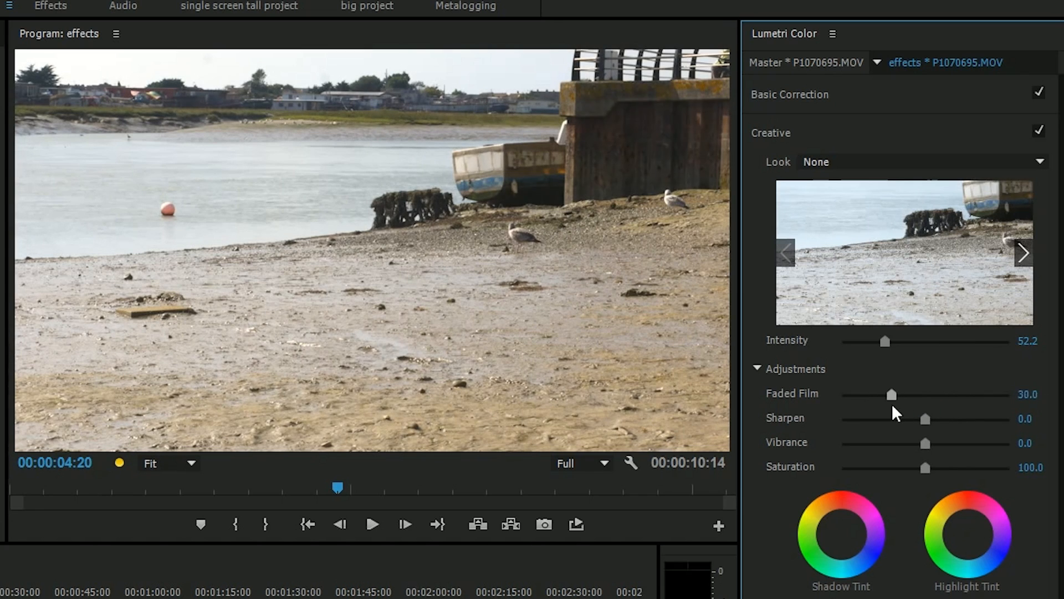
pyautogui.moveTo(892, 394); pyautogui.dragTo(876, 394)
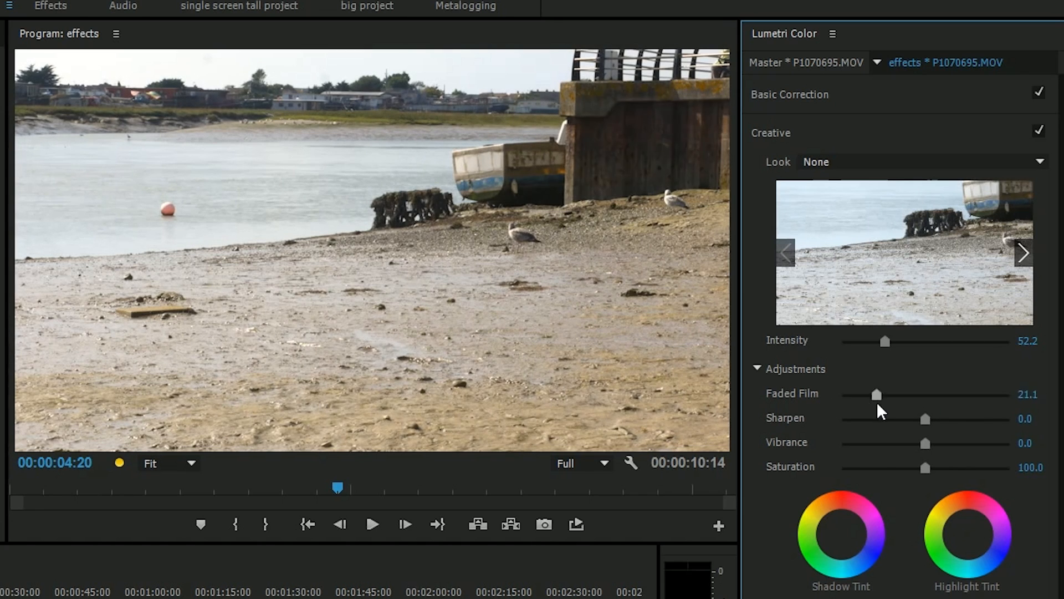
pyautogui.moveTo(876, 394); pyautogui.dragTo(840, 393)
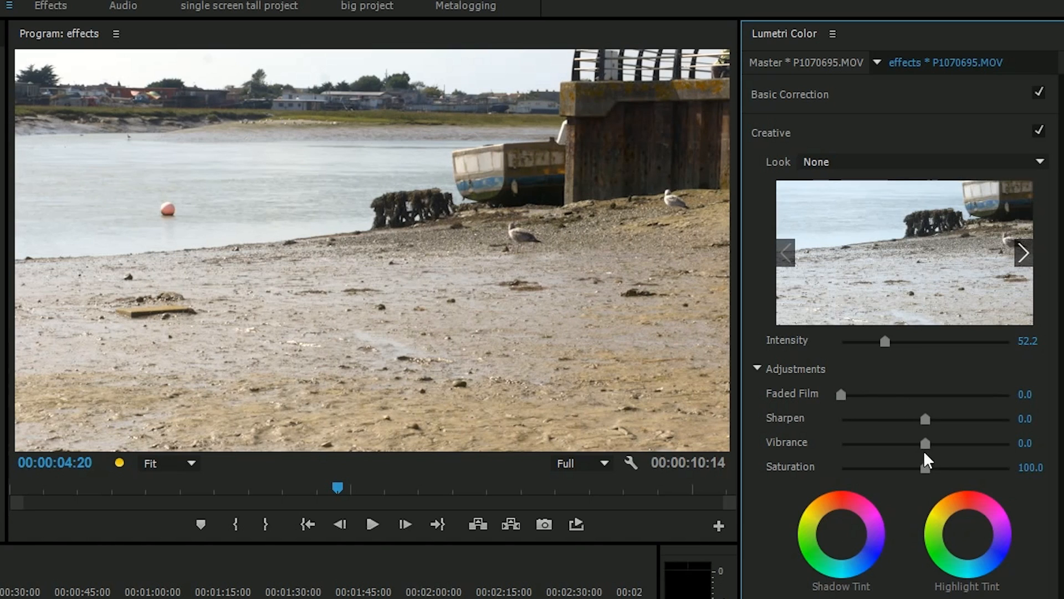
pyautogui.moveTo(927, 484)
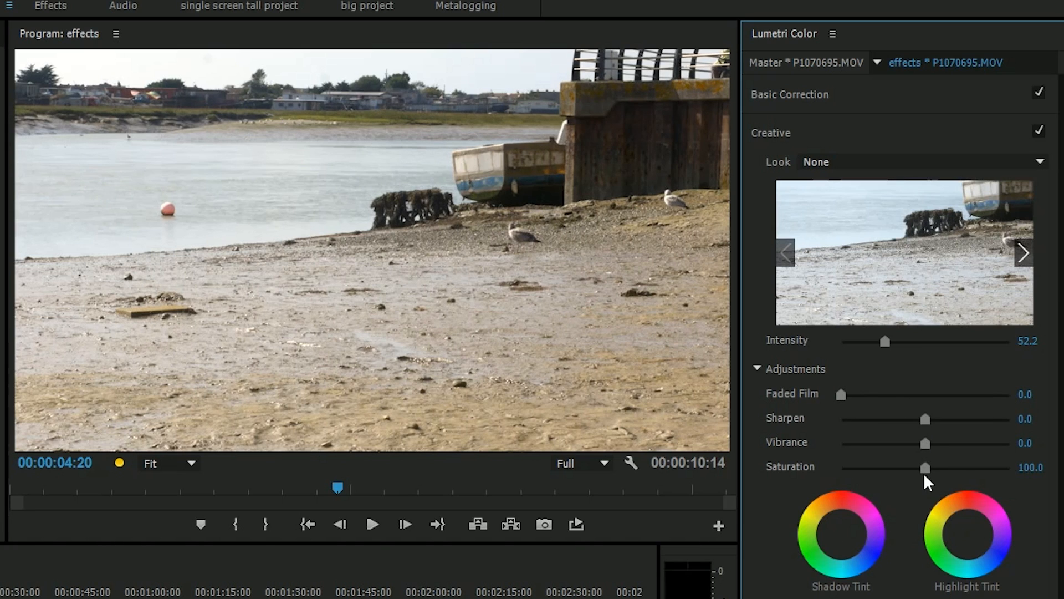
# - Experiment with saturation up to maximum, then return it to about 101
pyautogui.moveTo(925, 467); pyautogui.dragTo(920, 467)
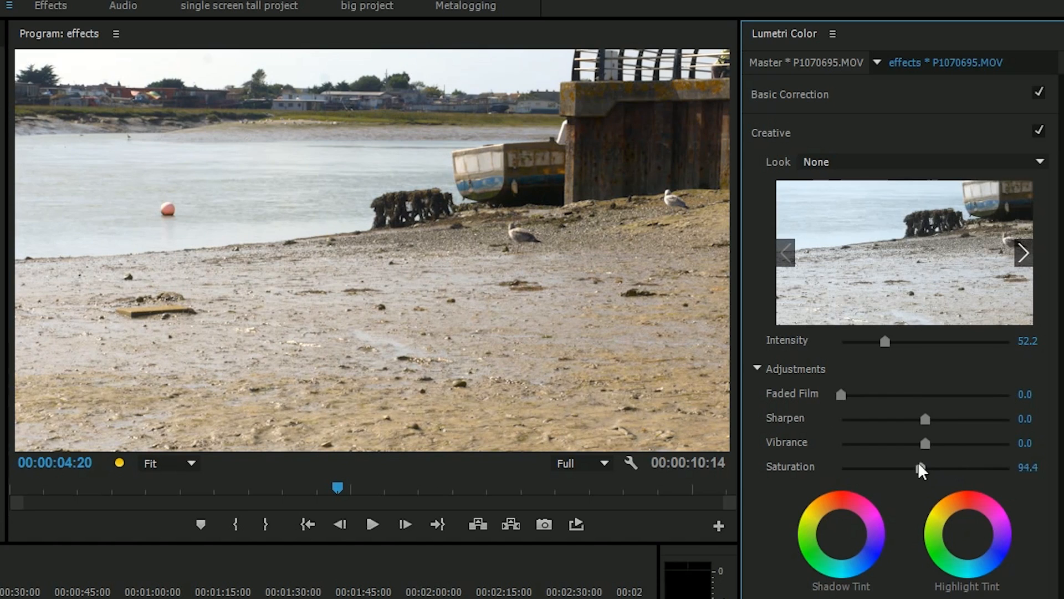
pyautogui.moveTo(924, 444); pyautogui.dragTo(935, 444)
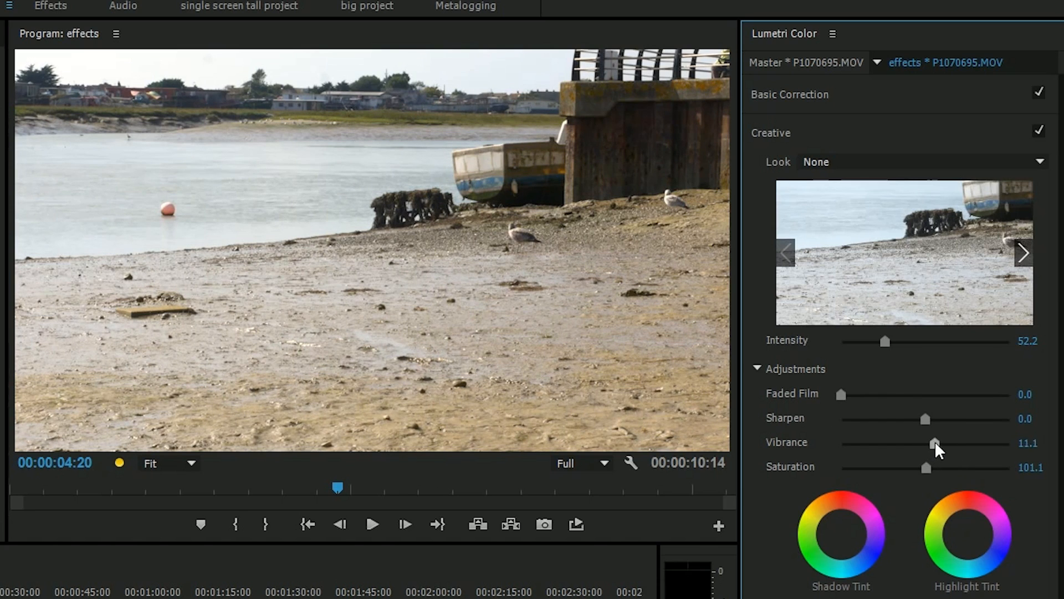
pyautogui.moveTo(935, 443); pyautogui.dragTo(931, 442)
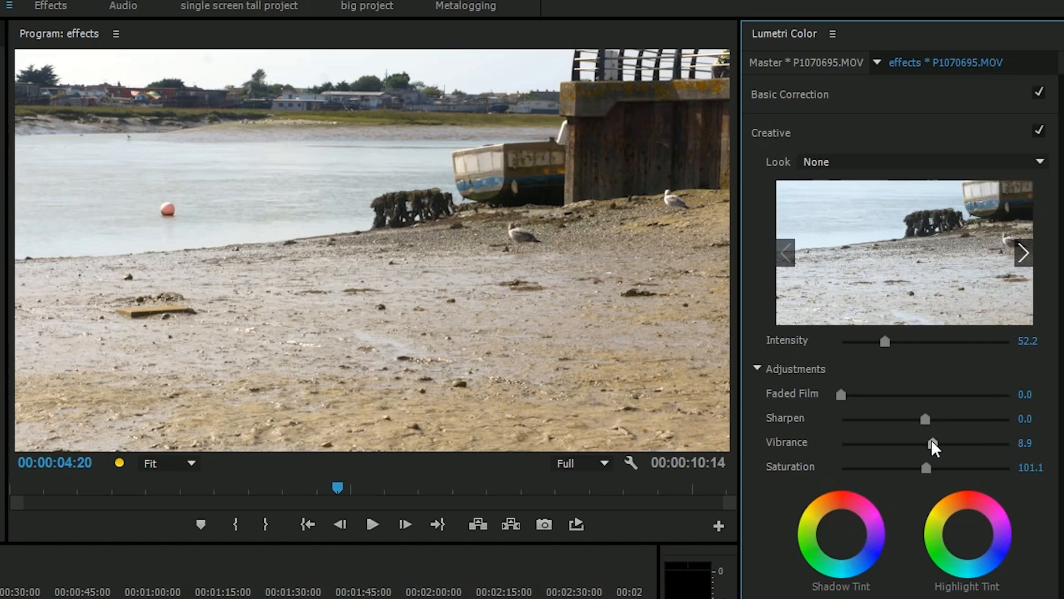
pyautogui.moveTo(933, 442); pyautogui.dragTo(1012, 443)
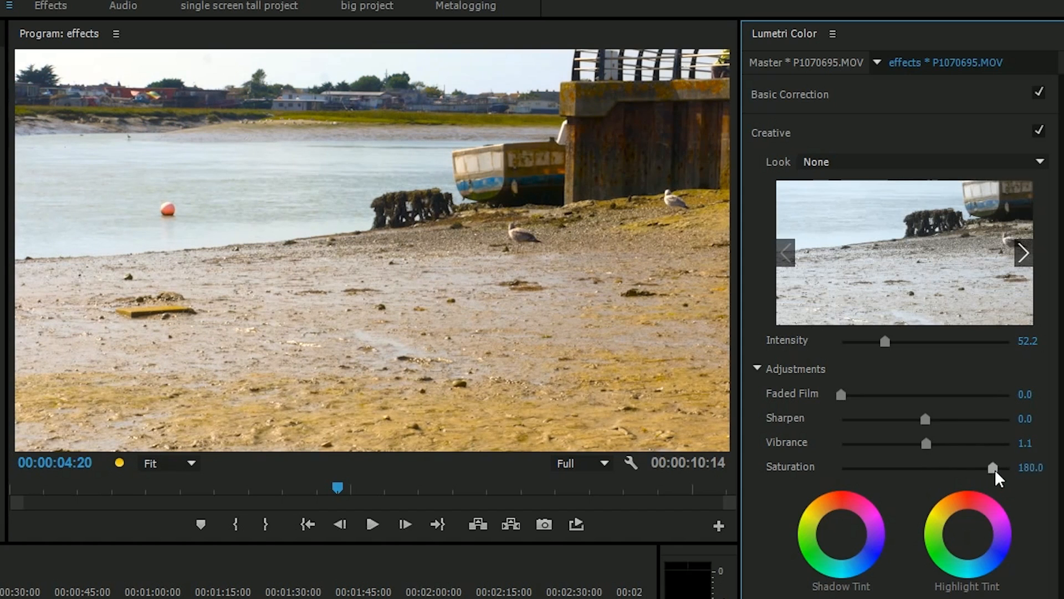
pyautogui.moveTo(993, 466); pyautogui.dragTo(1028, 467)
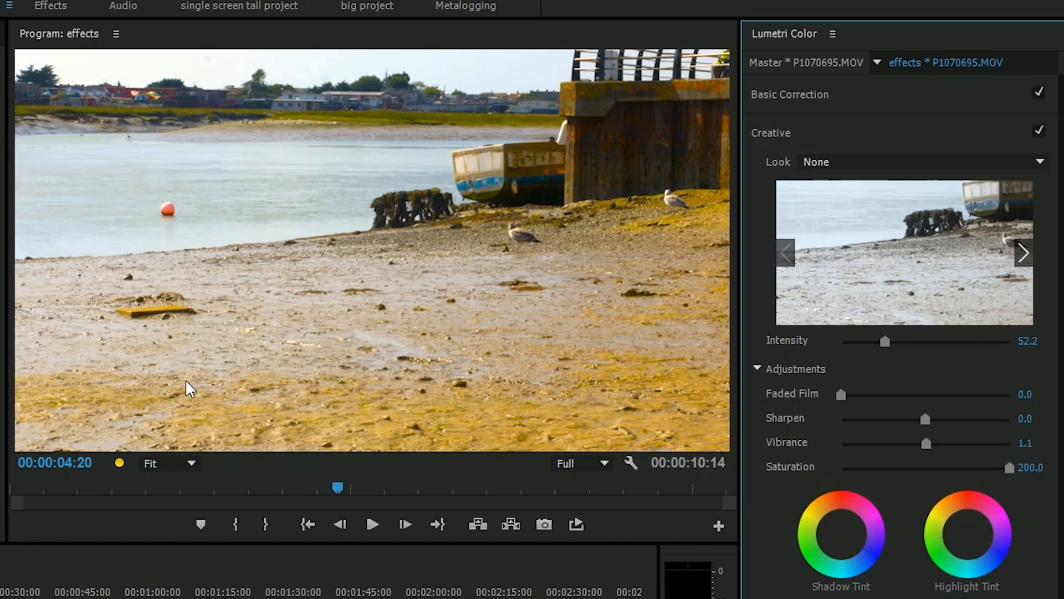
pyautogui.moveTo(1011, 467); pyautogui.dragTo(925, 467)
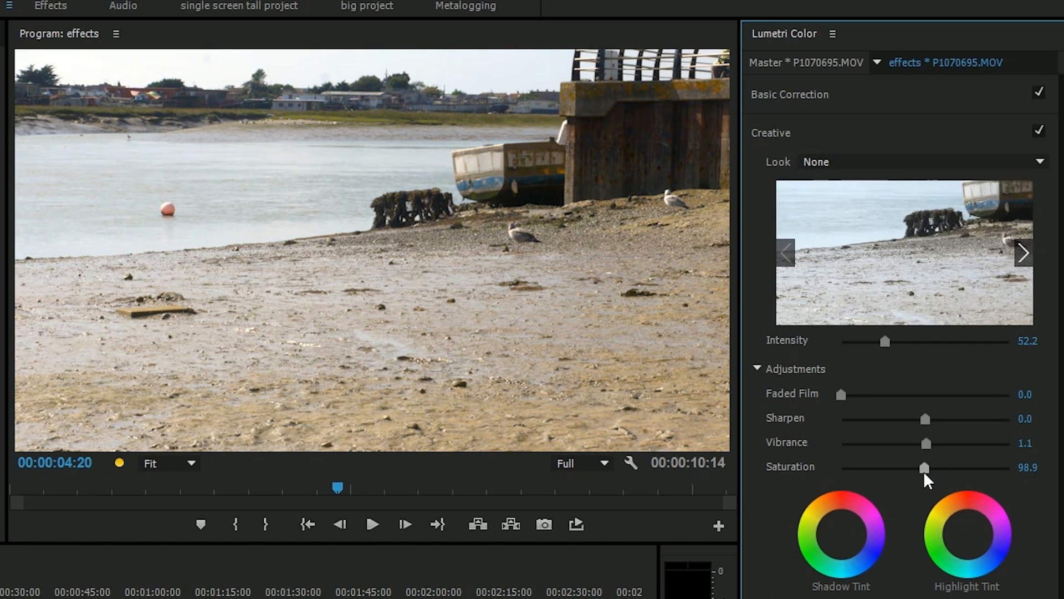
# - Set Vibrance to 50 and Sharpen to about 11.1
pyautogui.moveTo(926, 444); pyautogui.dragTo(964, 444)
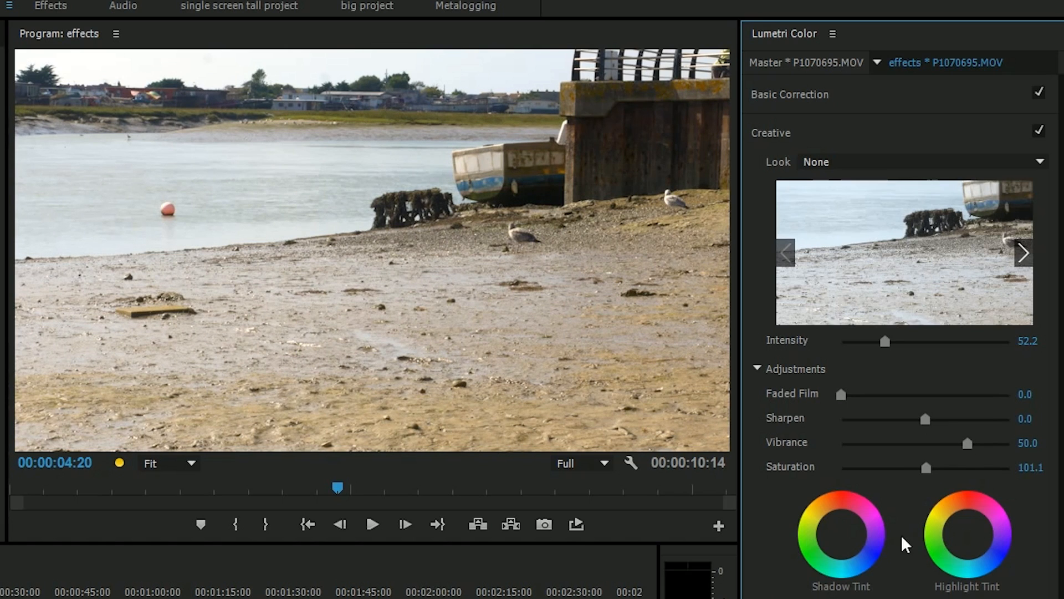
pyautogui.moveTo(923, 419); pyautogui.dragTo(926, 419)
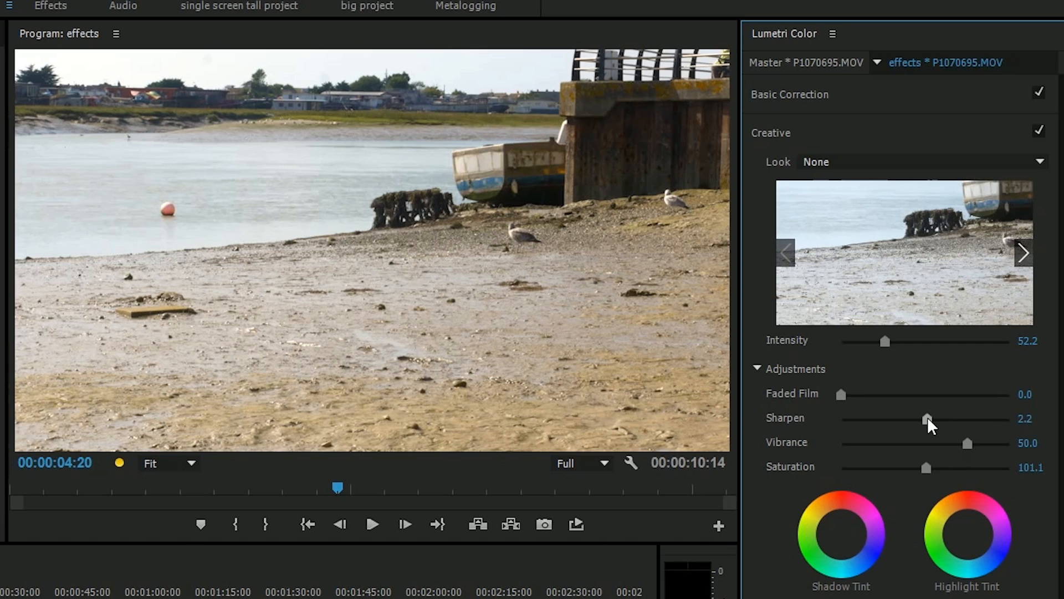
pyautogui.moveTo(928, 419); pyautogui.dragTo(935, 419)
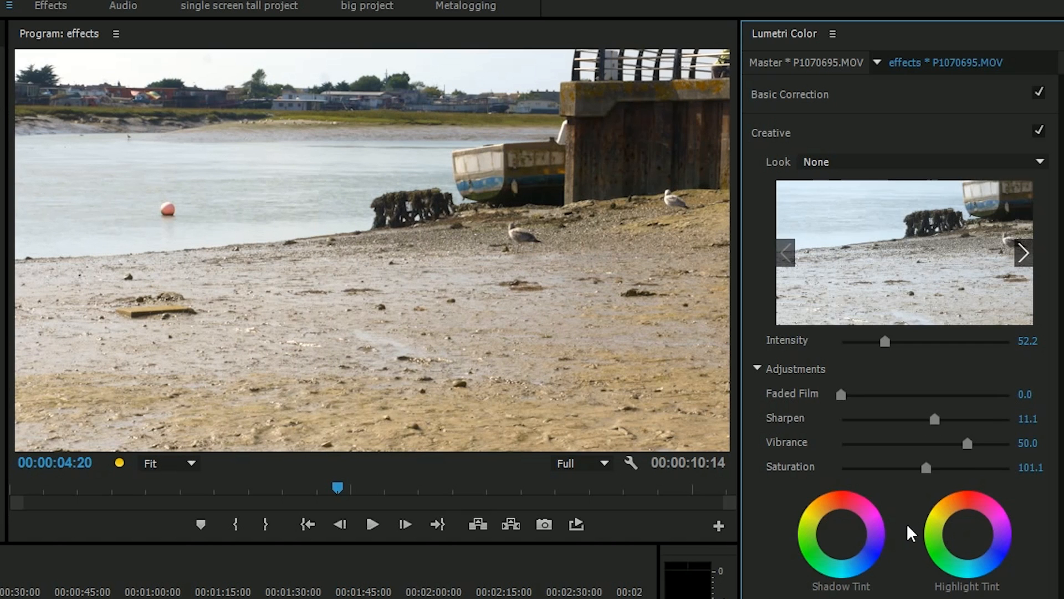
# - While the clip loops in the program monitor, nudge Vibrance up to 55.6
pyautogui.click(371, 525)
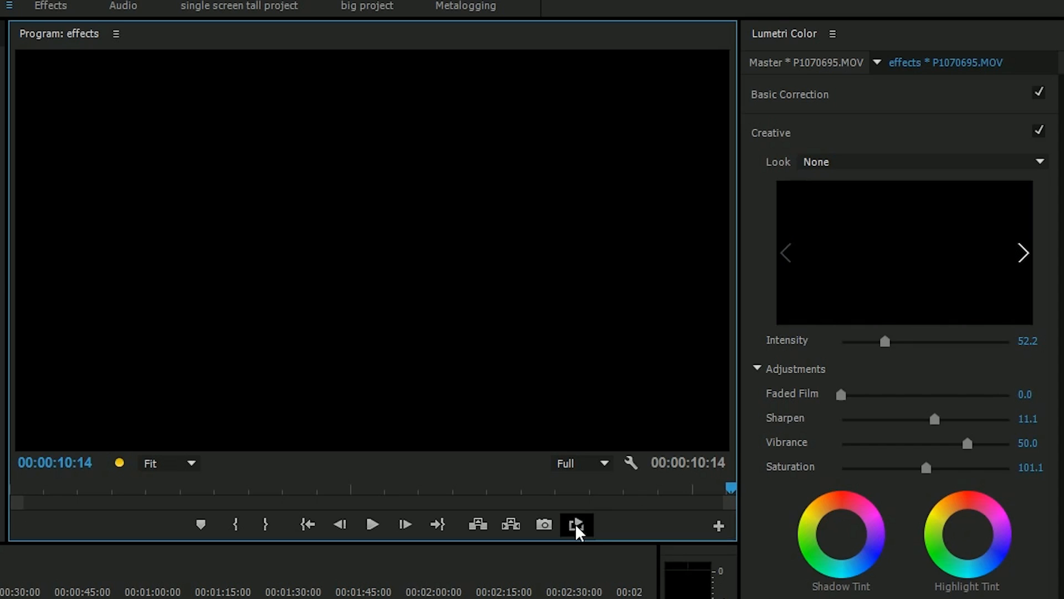
pyautogui.moveTo(577, 527)
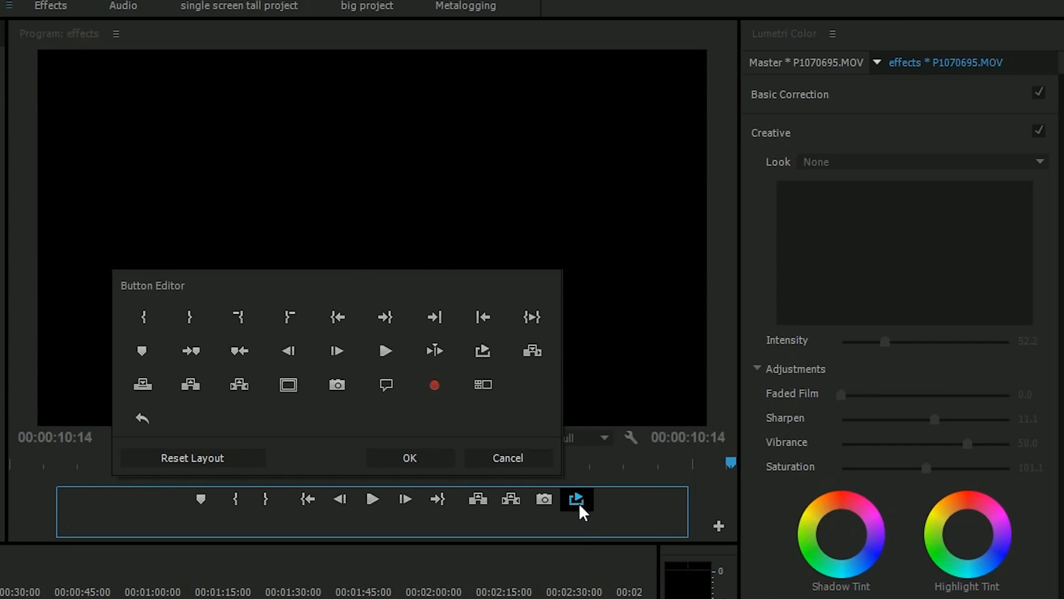
pyautogui.click(410, 458)
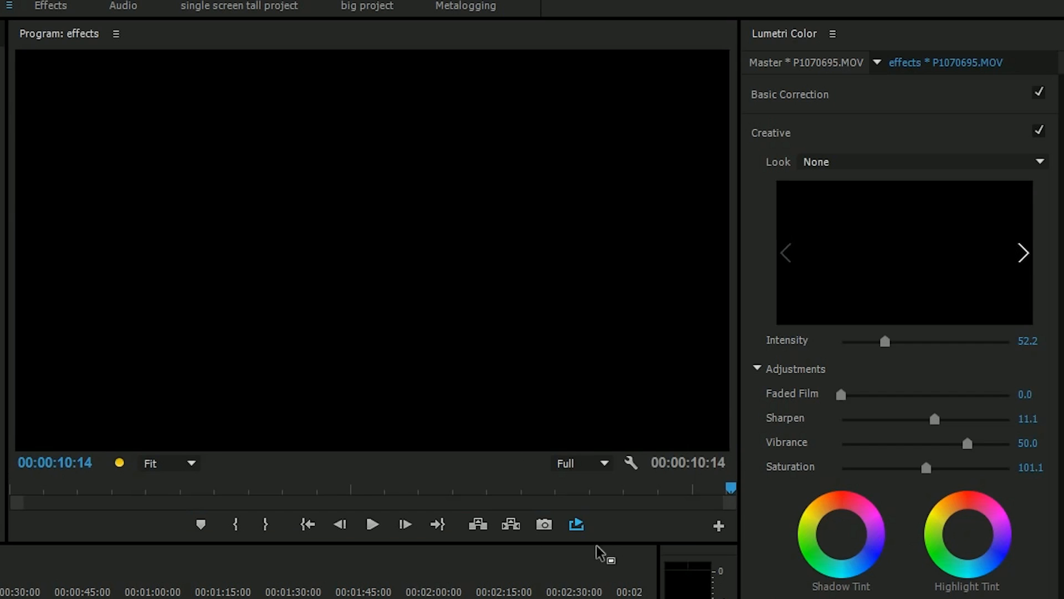
pyautogui.moveTo(416, 578)
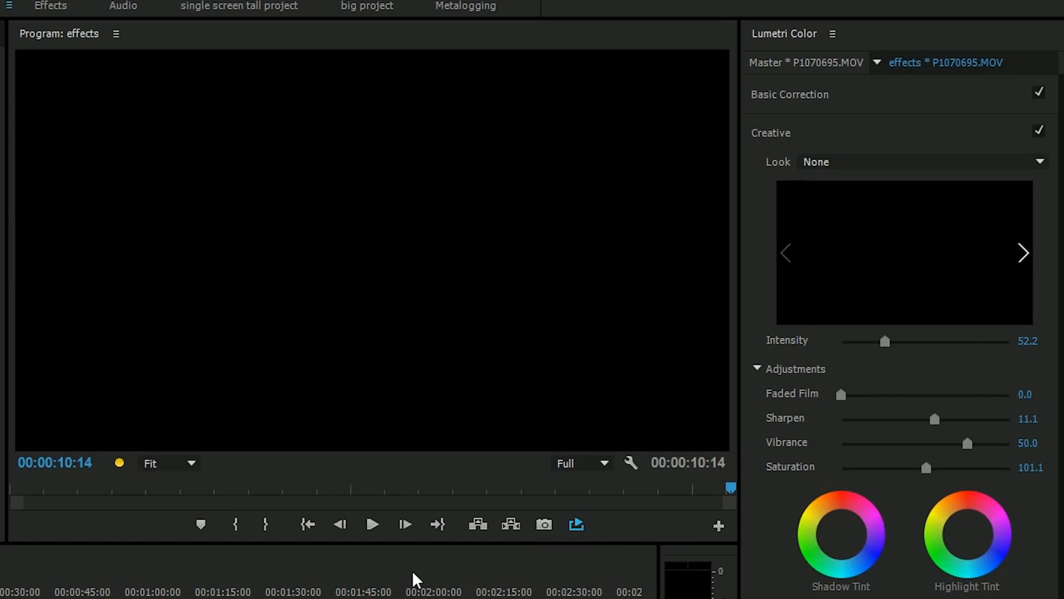
pyautogui.click(371, 525)
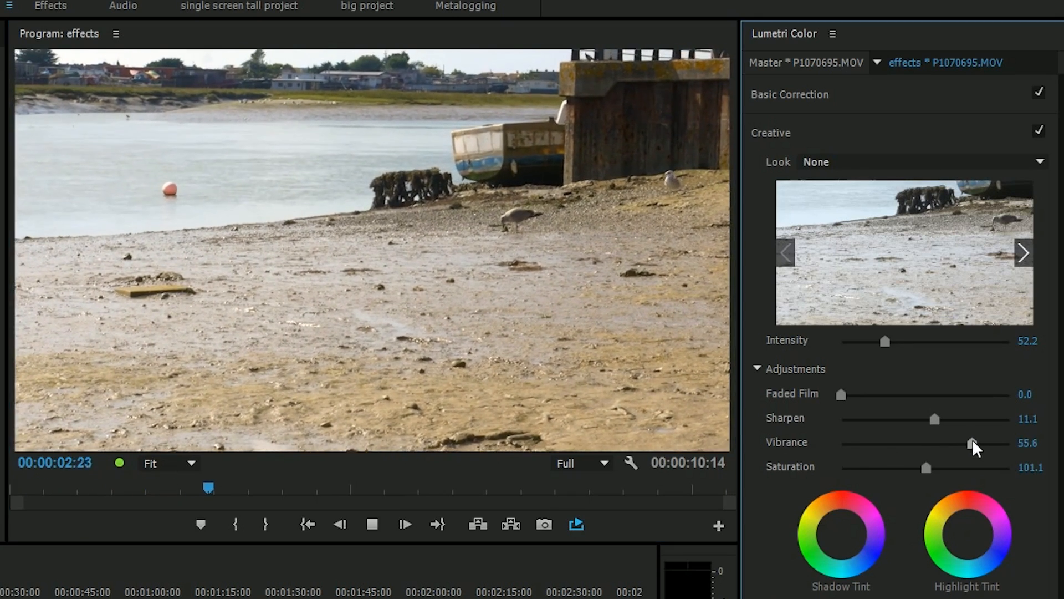
# - Collapse Creative and expand Curves to show the Hue Saturation Curve wheel
pyautogui.moveTo(971, 441); pyautogui.dragTo(981, 445)
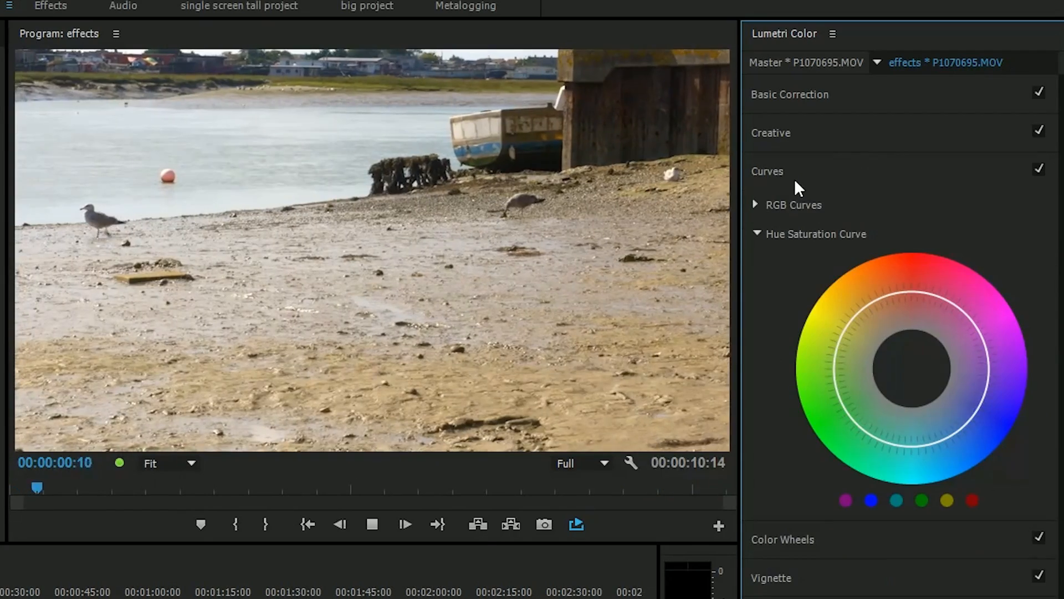
# - Expand RGB Curves, add a control point to the white curve, then reshape the hue saturation curve
pyautogui.click(756, 205)
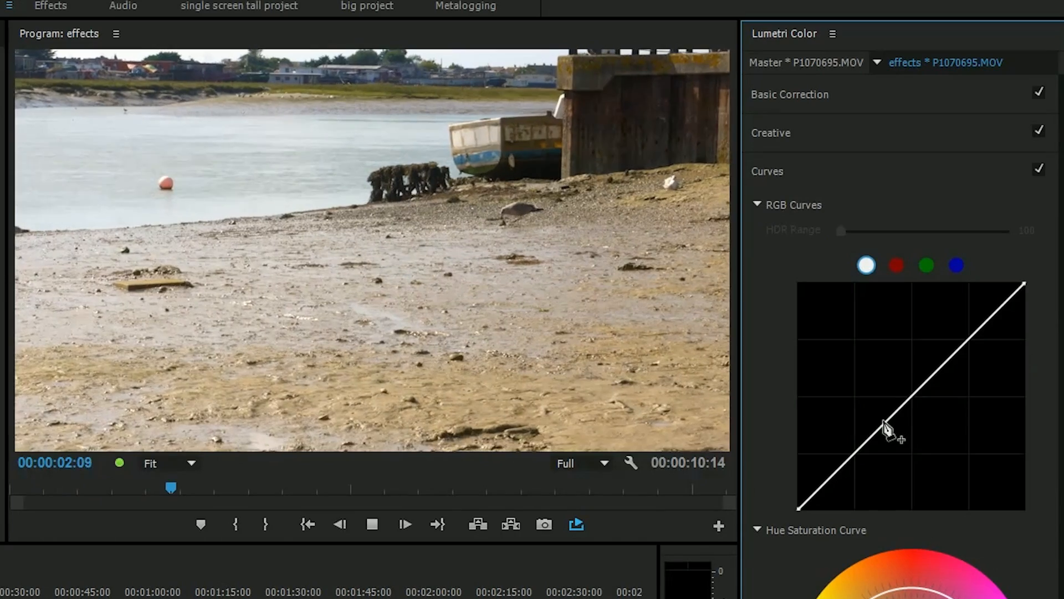
pyautogui.moveTo(887, 419); pyautogui.dragTo(844, 397)
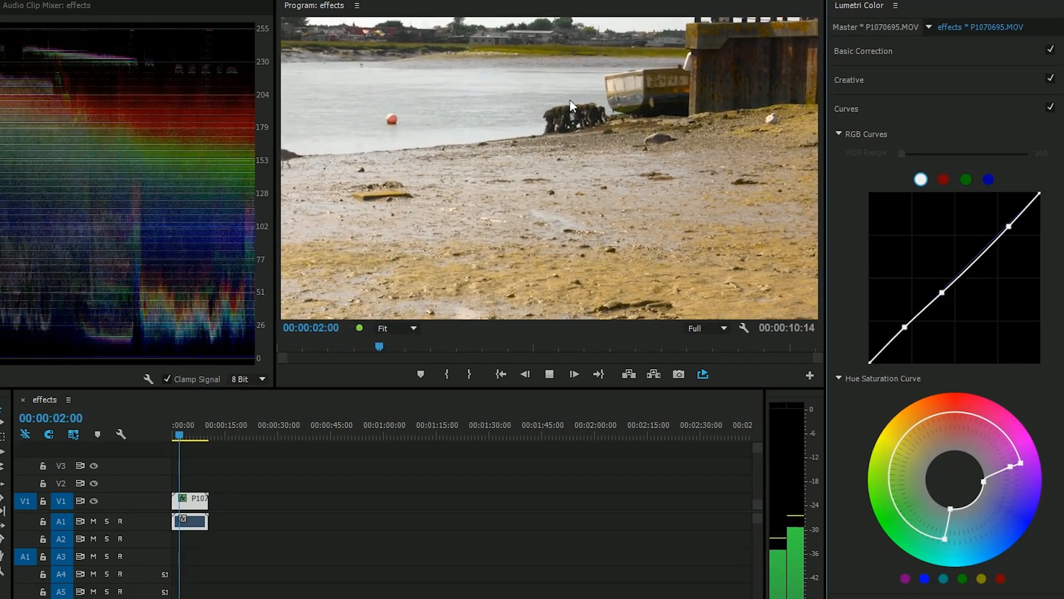
pyautogui.click(703, 374)
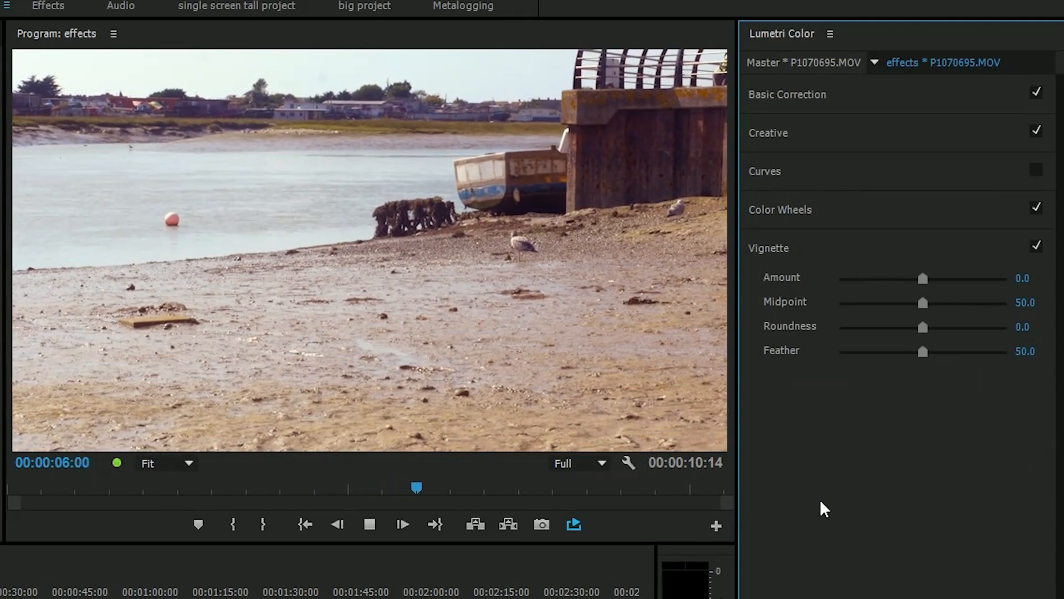
# - Set the vignette to amount -3, midpoint 25, roundness 7.8 with a softer feather
pyautogui.moveTo(923, 278); pyautogui.dragTo(893, 278)
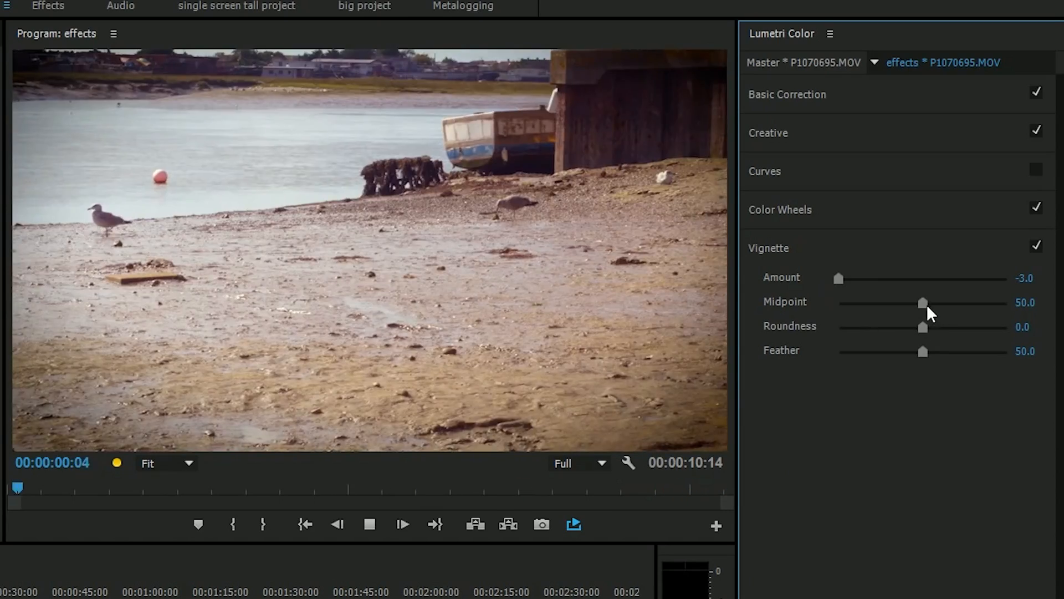
pyautogui.moveTo(923, 303); pyautogui.dragTo(838, 303)
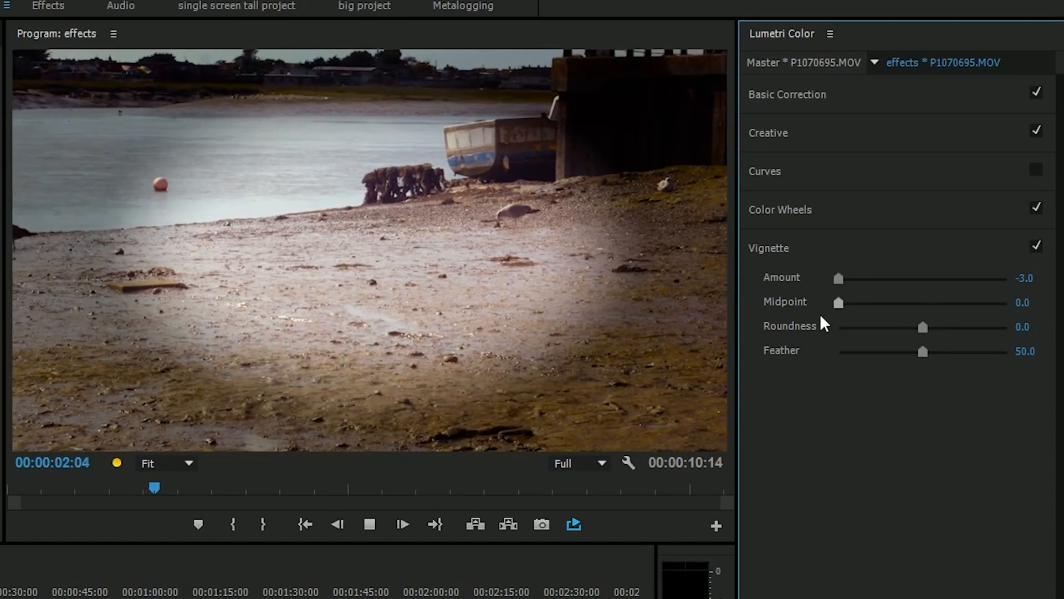
pyautogui.moveTo(838, 303); pyautogui.dragTo(881, 303)
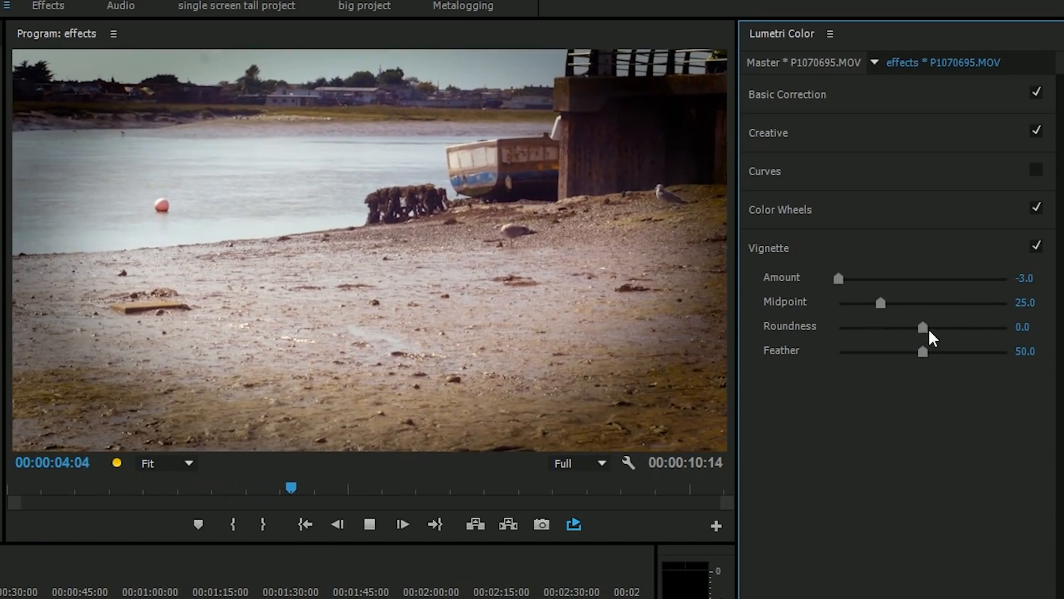
pyautogui.moveTo(923, 327); pyautogui.dragTo(930, 326)
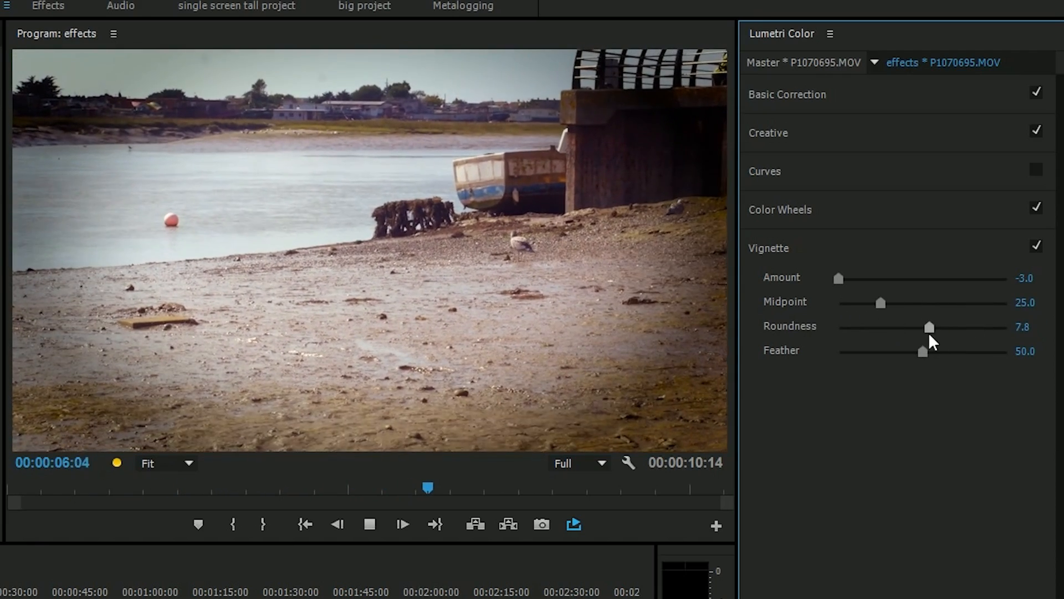
pyautogui.moveTo(921, 351); pyautogui.dragTo(970, 351)
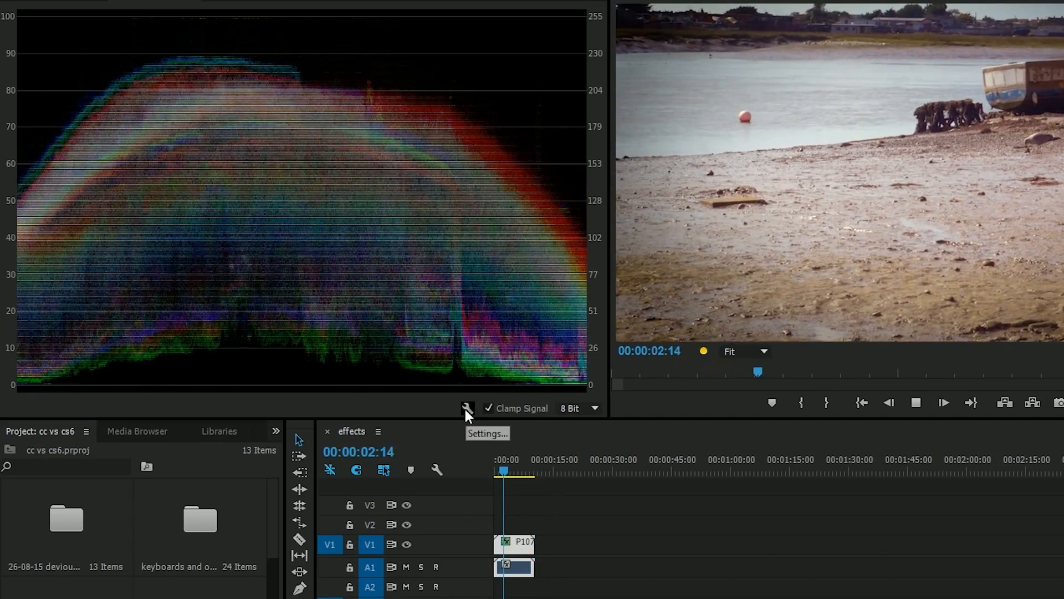
# - Show the HLS and YUV vectorscopes plus the histogram in Lumetri Scopes
pyautogui.click(467, 409)
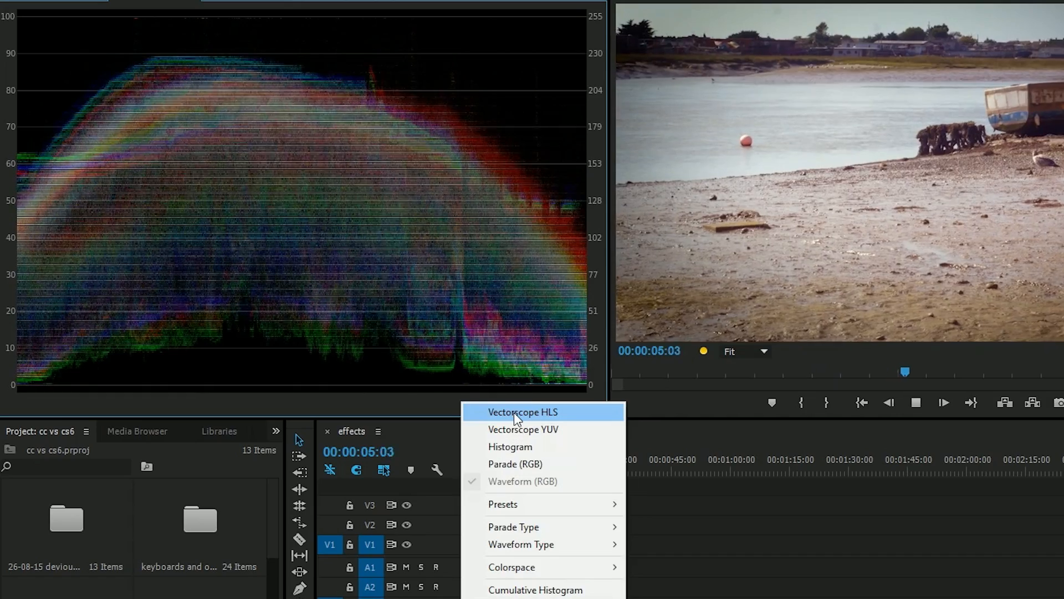
pyautogui.click(523, 412)
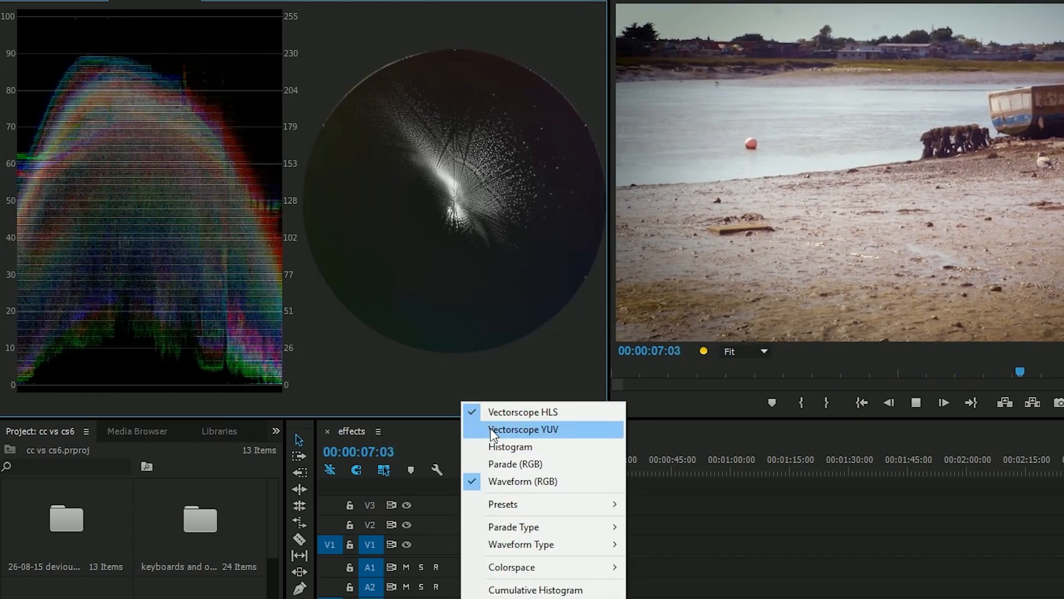
pyautogui.click(524, 429)
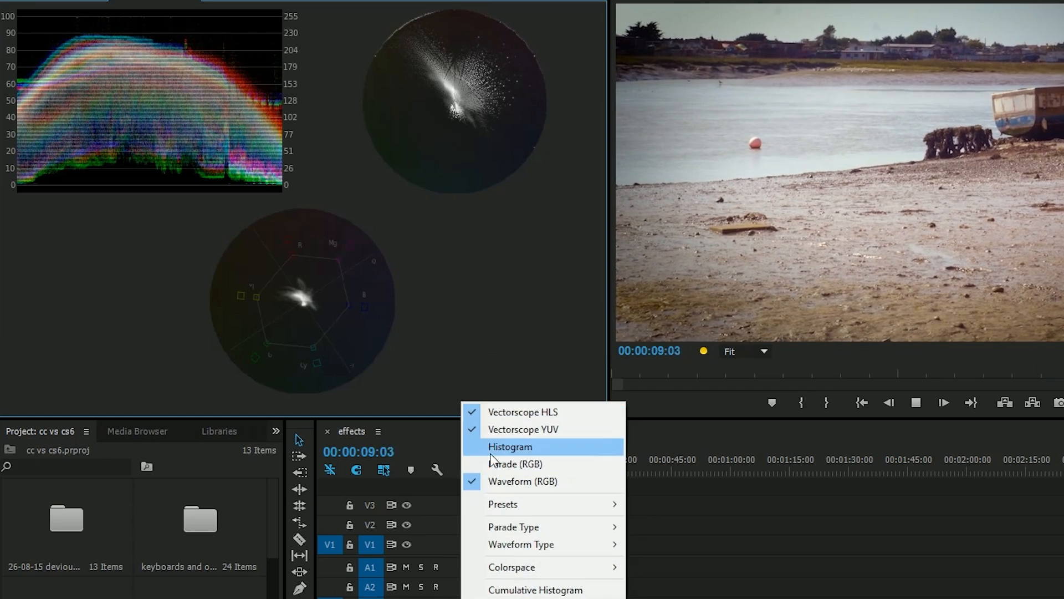
pyautogui.click(510, 447)
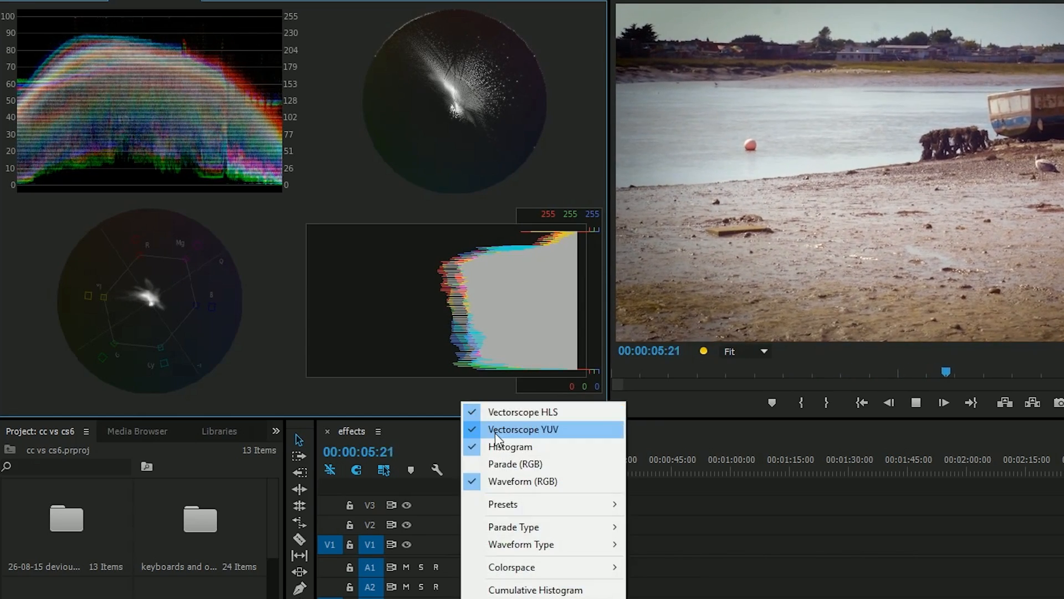
# - Hide both vectorscopes and add the RGB parade beside the histogram
pyautogui.click(524, 429)
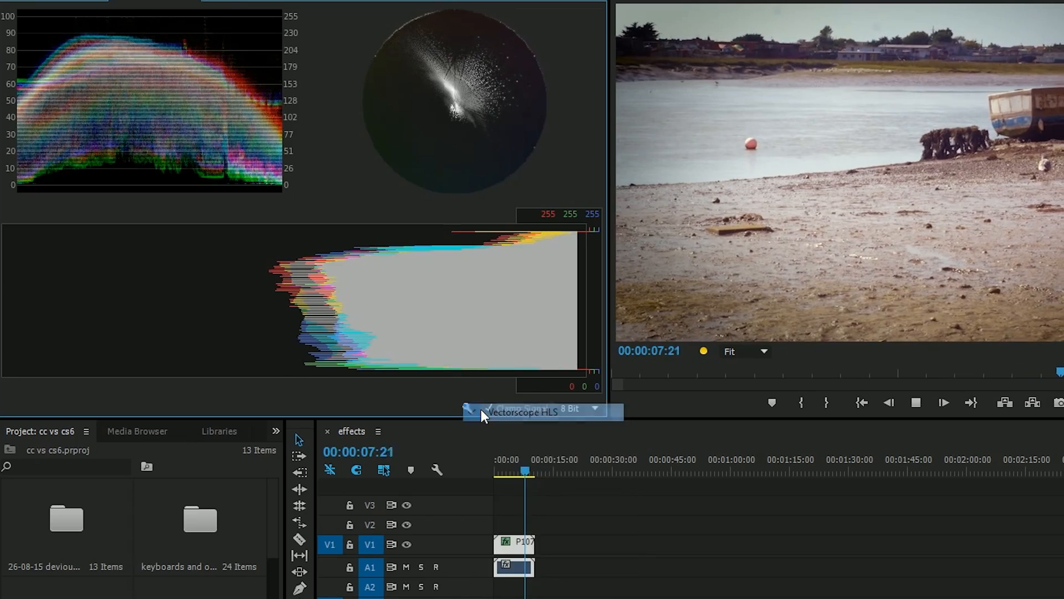
pyautogui.click(528, 411)
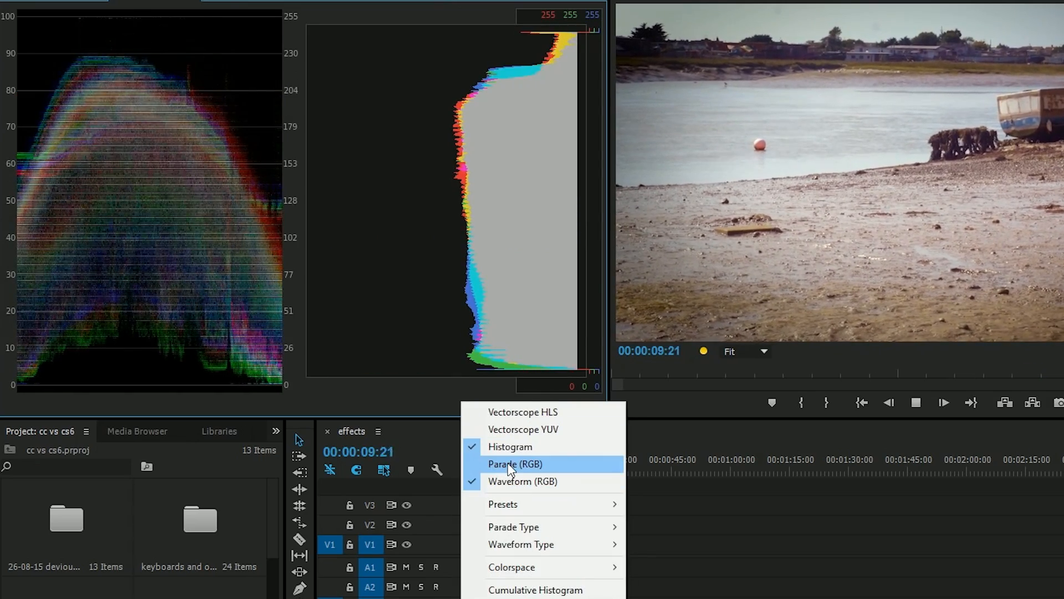
pyautogui.click(514, 464)
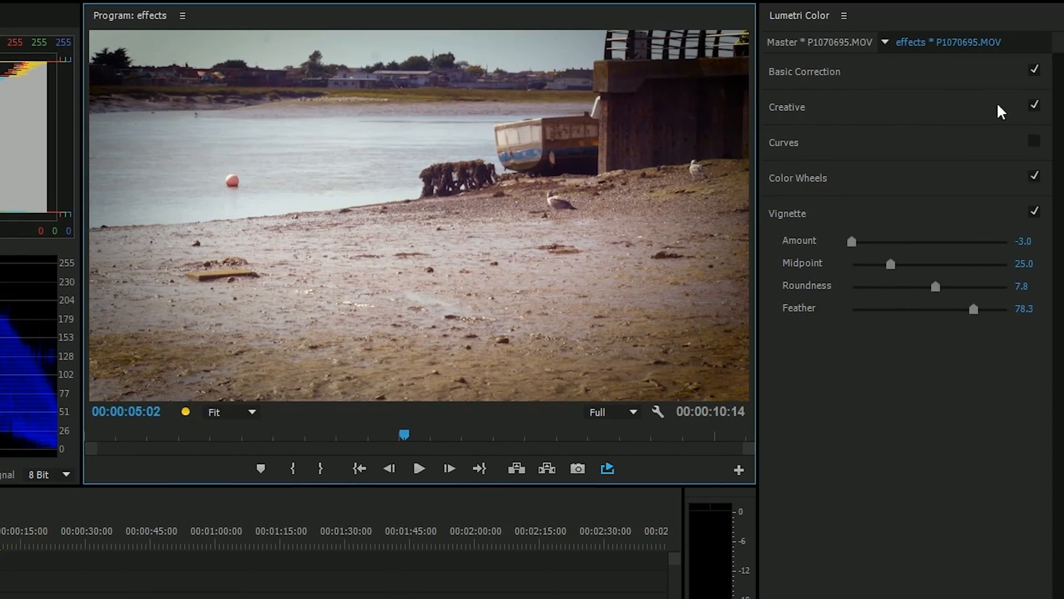
# - Re-enable Curves, expand it and toggle it off and on to compare the S-curve
pyautogui.click(1032, 143)
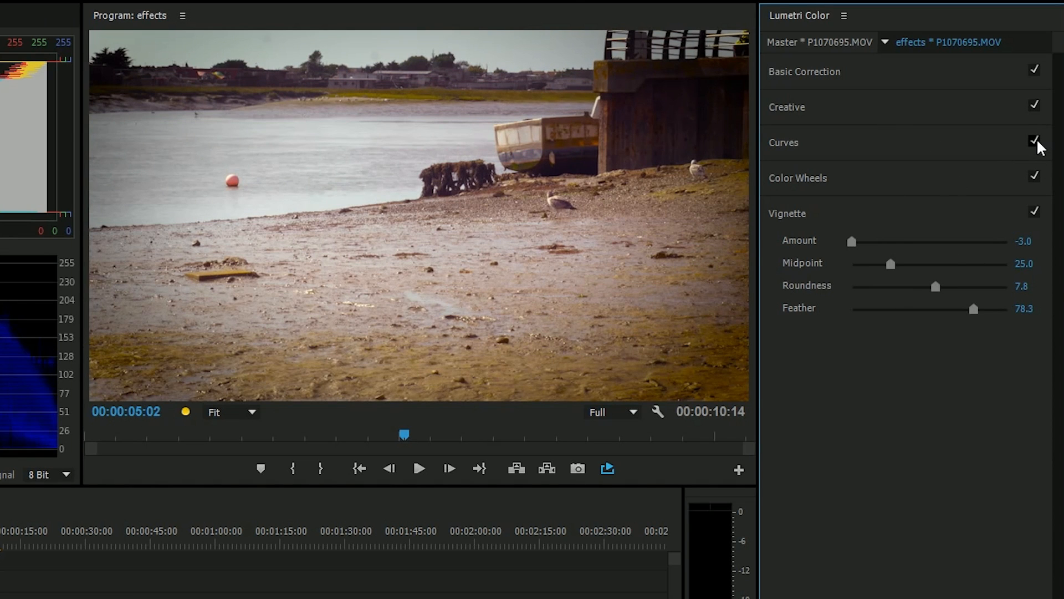
pyautogui.click(784, 143)
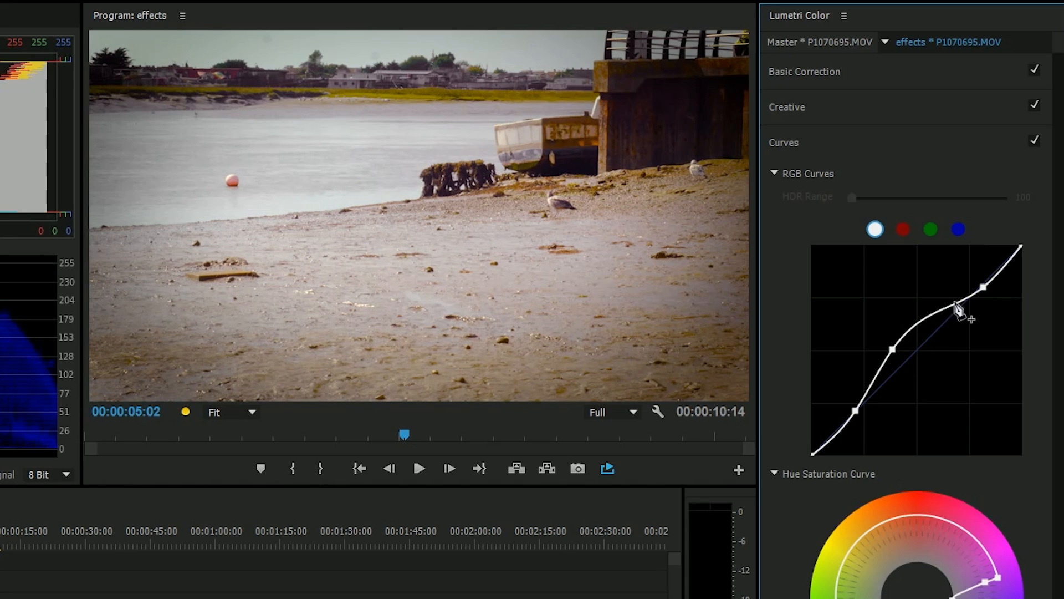
pyautogui.click(1034, 141)
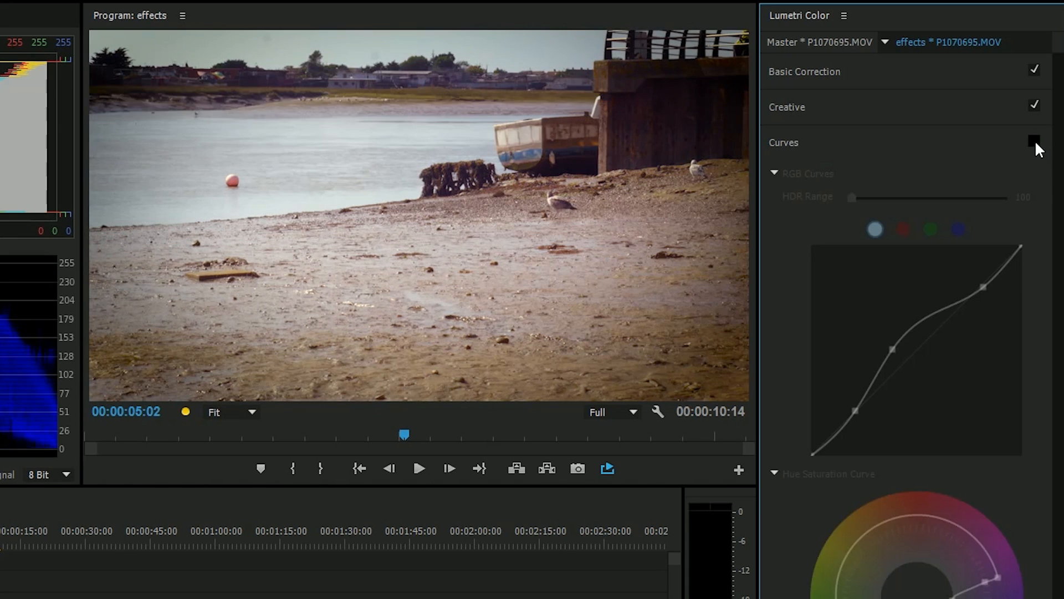
pyautogui.click(1033, 141)
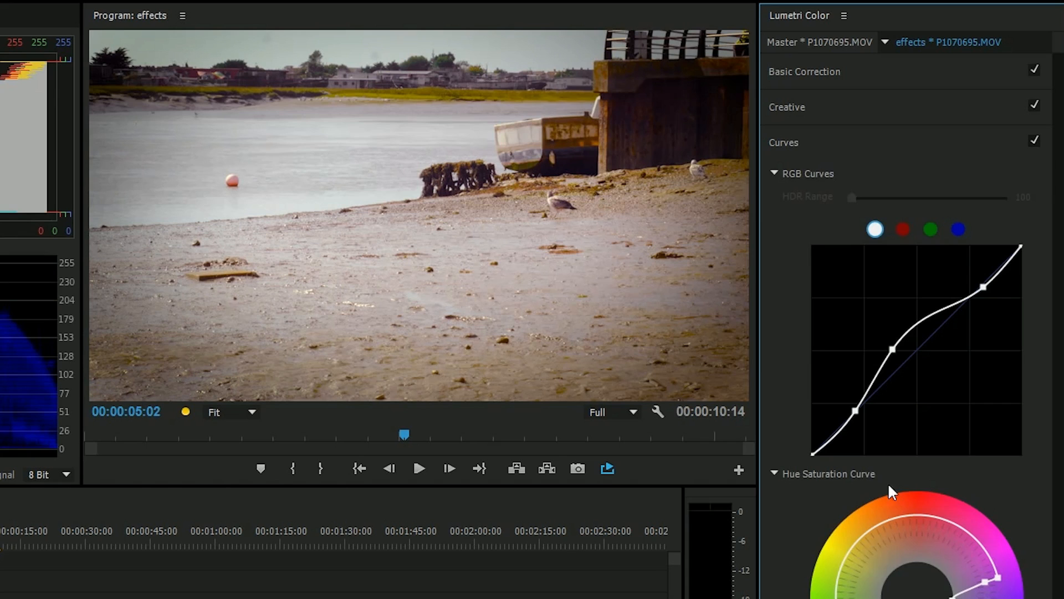
pyautogui.moveTo(442, 373)
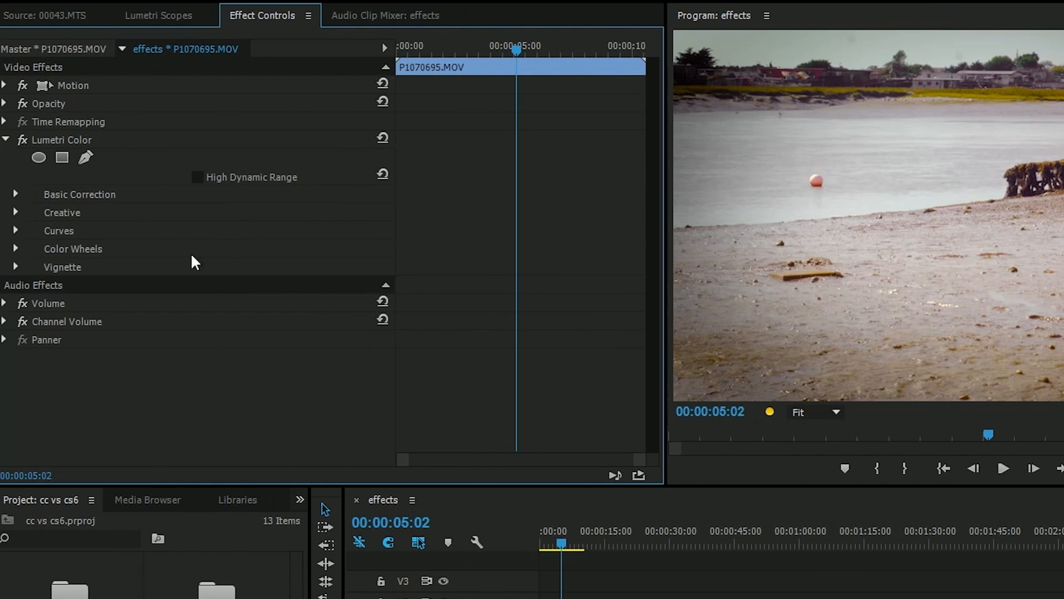
# - In Effect Controls, reset RGB Curves to a straight neutral line
pyautogui.click(15, 230)
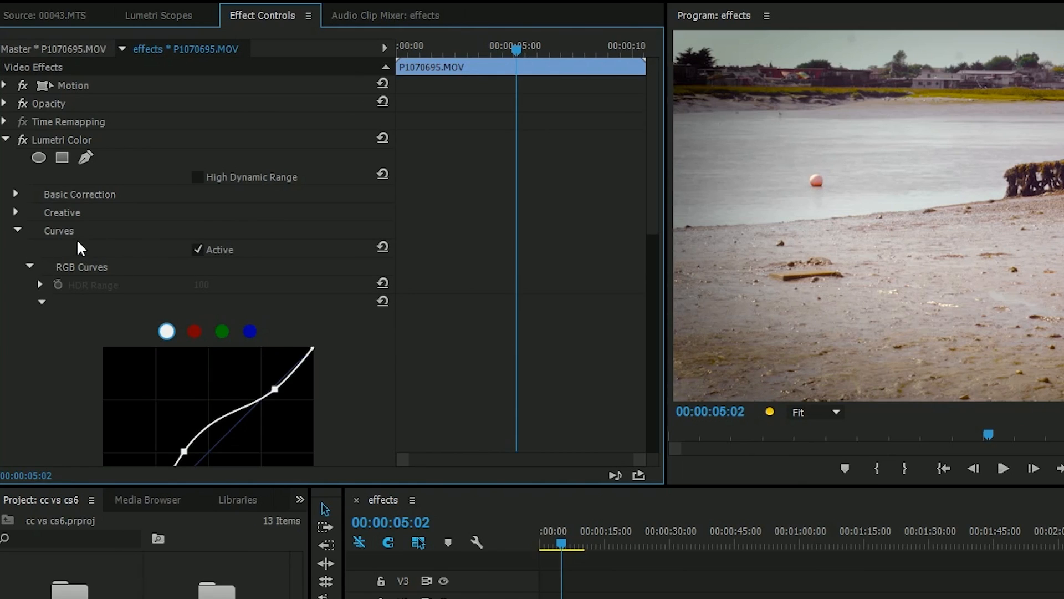
pyautogui.scroll(-3)
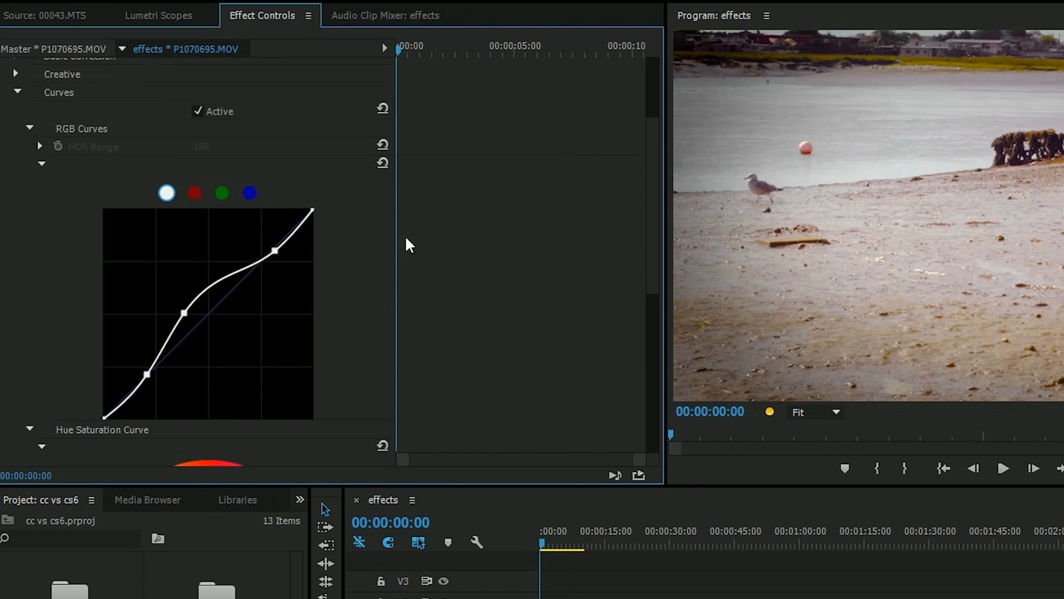
pyautogui.click(382, 162)
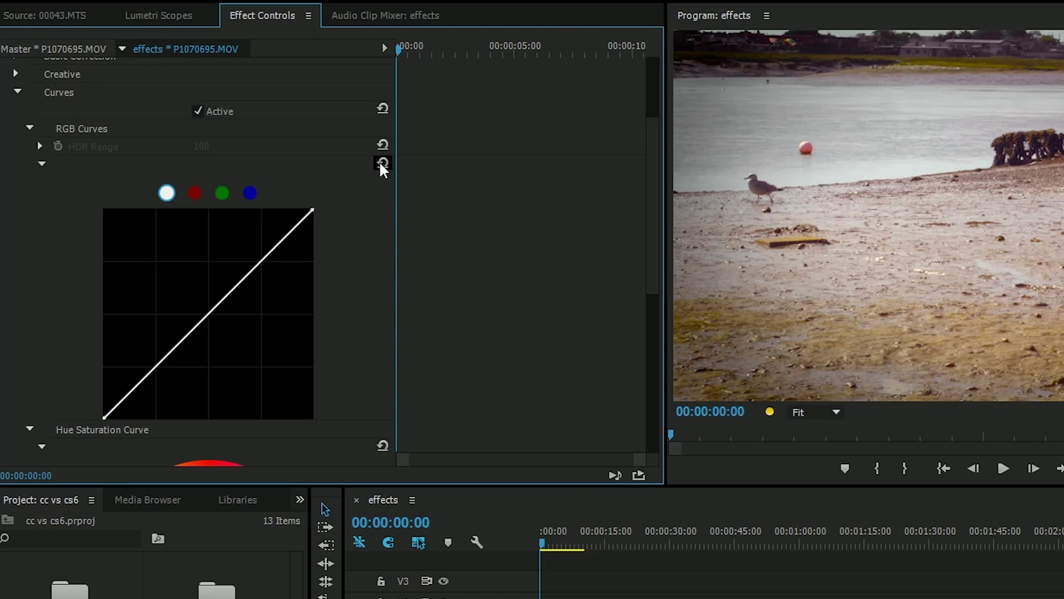